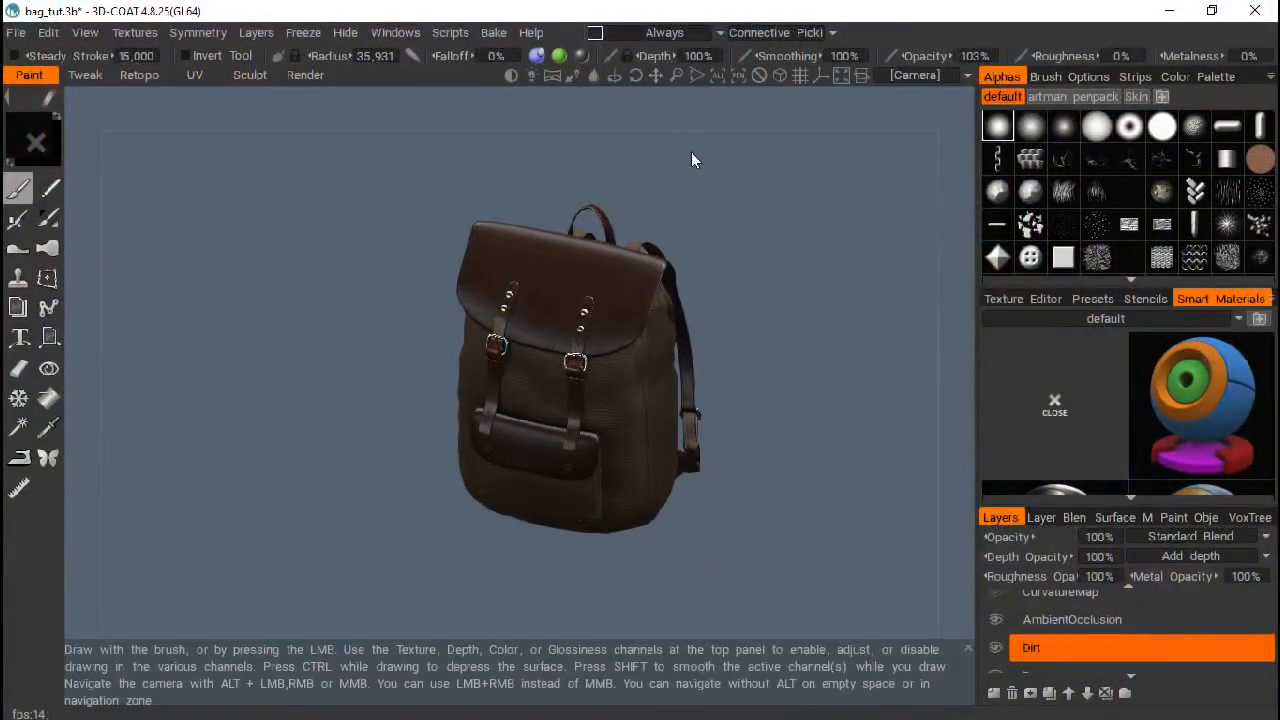
mouse_move(668, 98)
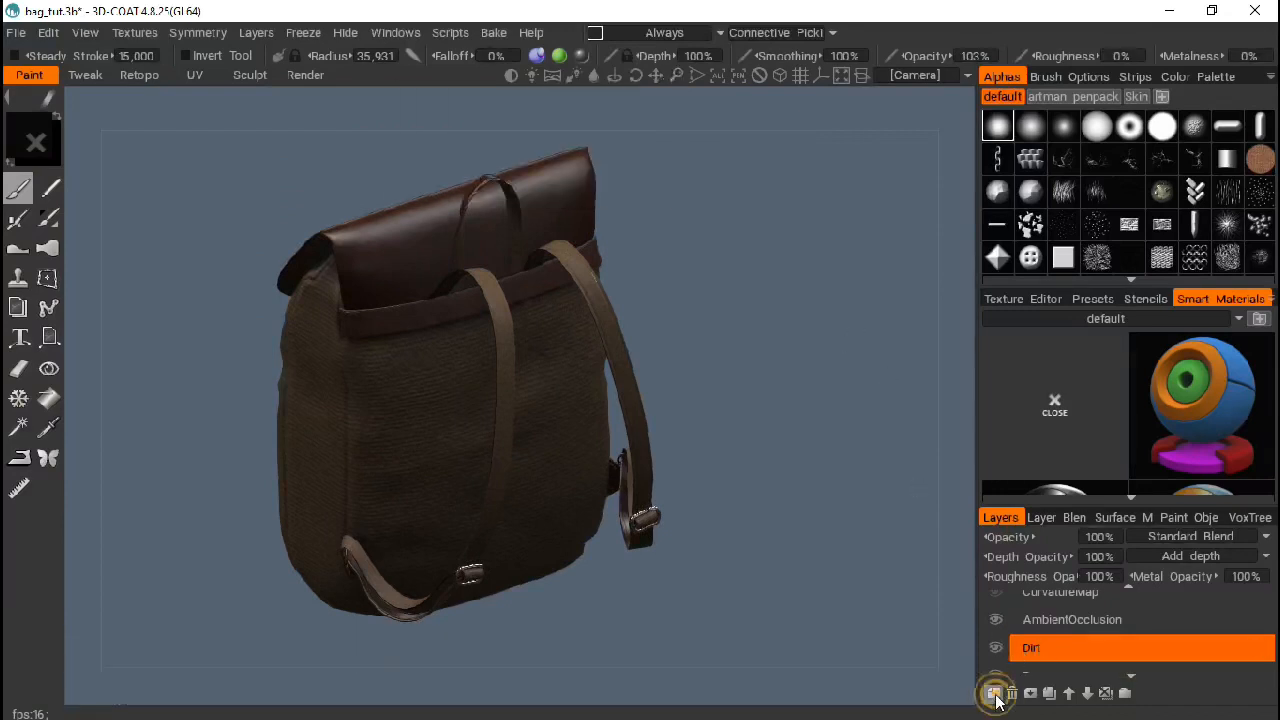
Add a new paint layer above ambient occlusion and rename it 'Stitching'
left_click(994, 692)
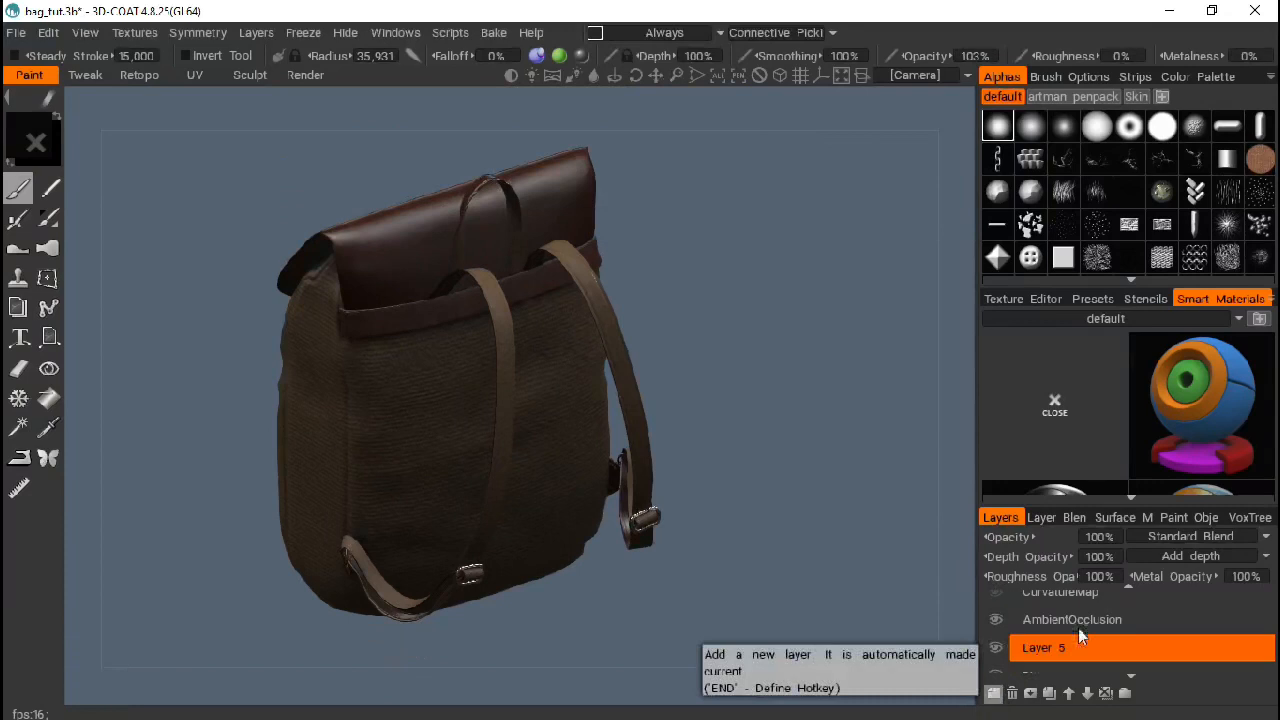
double_click(1044, 648)
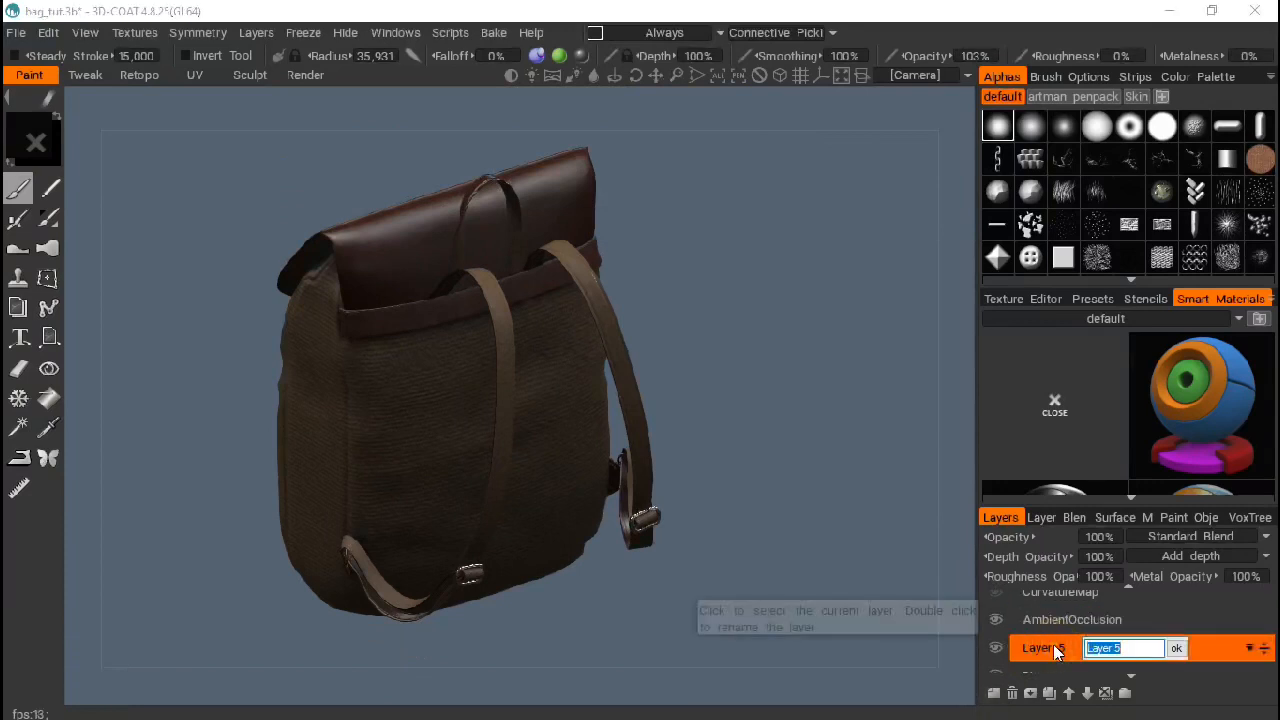
type("Stitching")
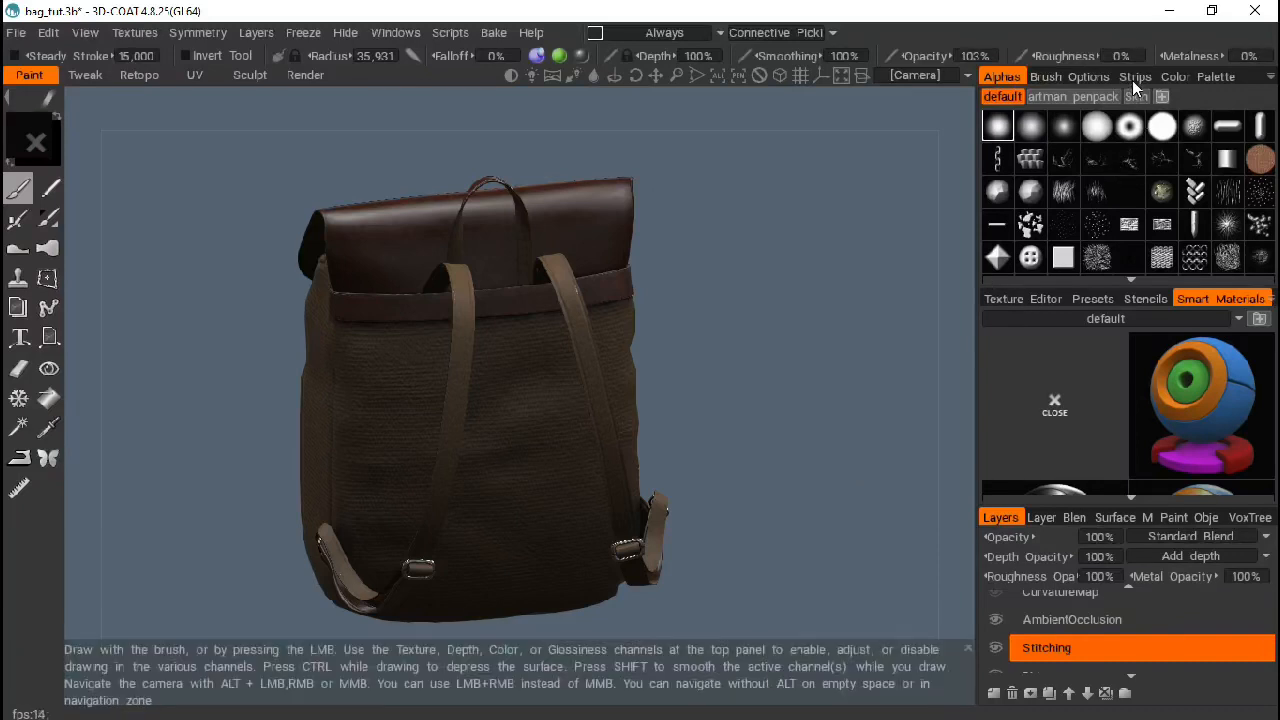
Show the brush Strips library and start loading a new strip image
left_click(1136, 76)
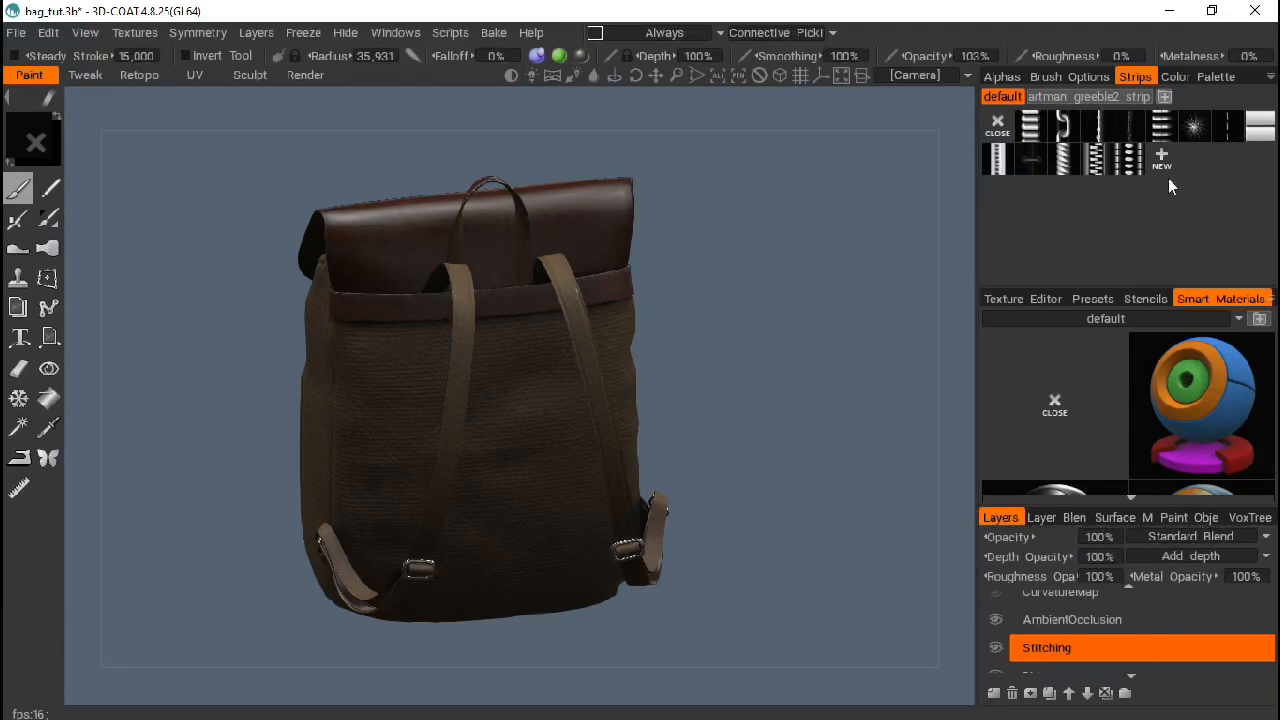
mouse_move(1160, 160)
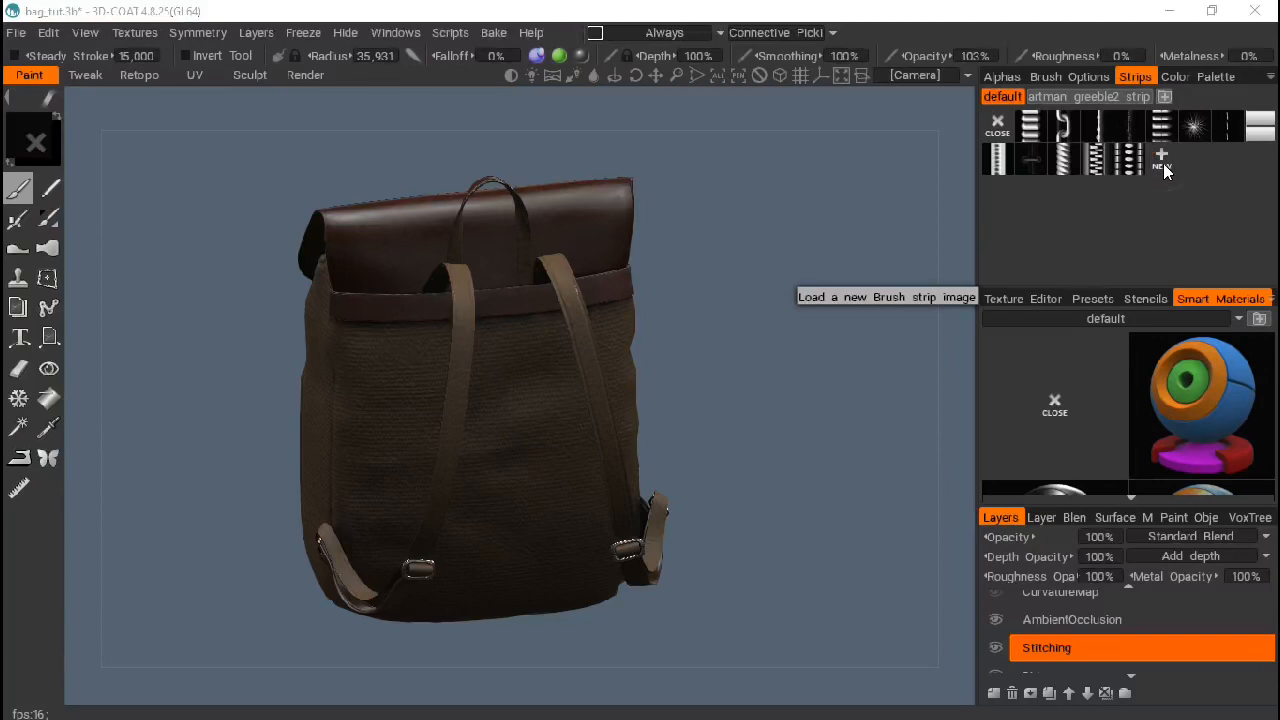
left_click(1160, 156)
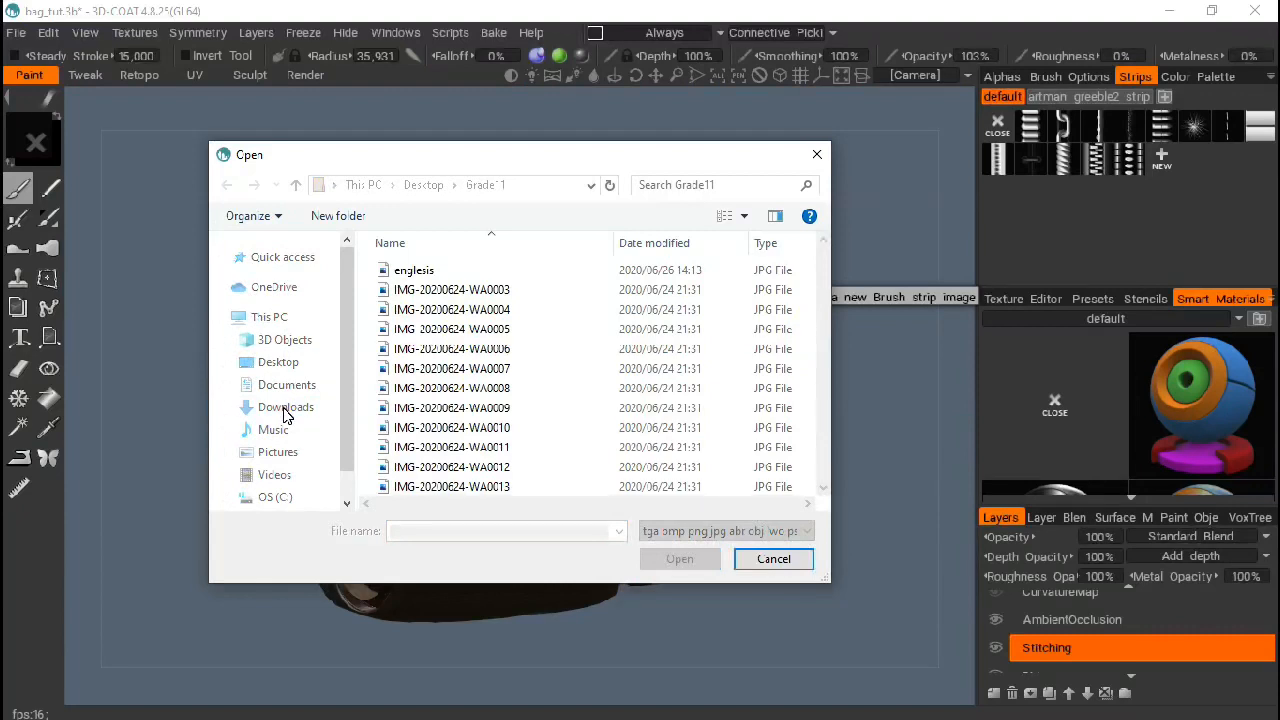
Browse to Desktop > Grade11 and load the seam PNG as a new brush strip
left_click(286, 408)
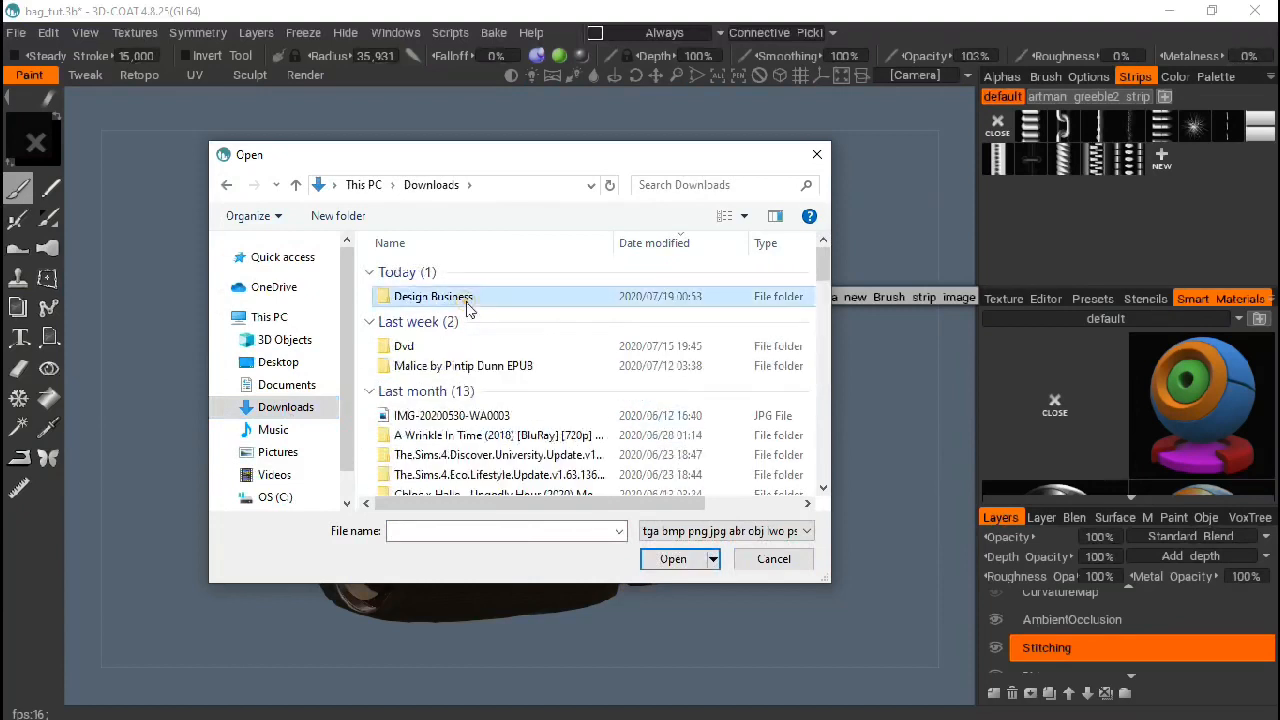
double_click(432, 296)
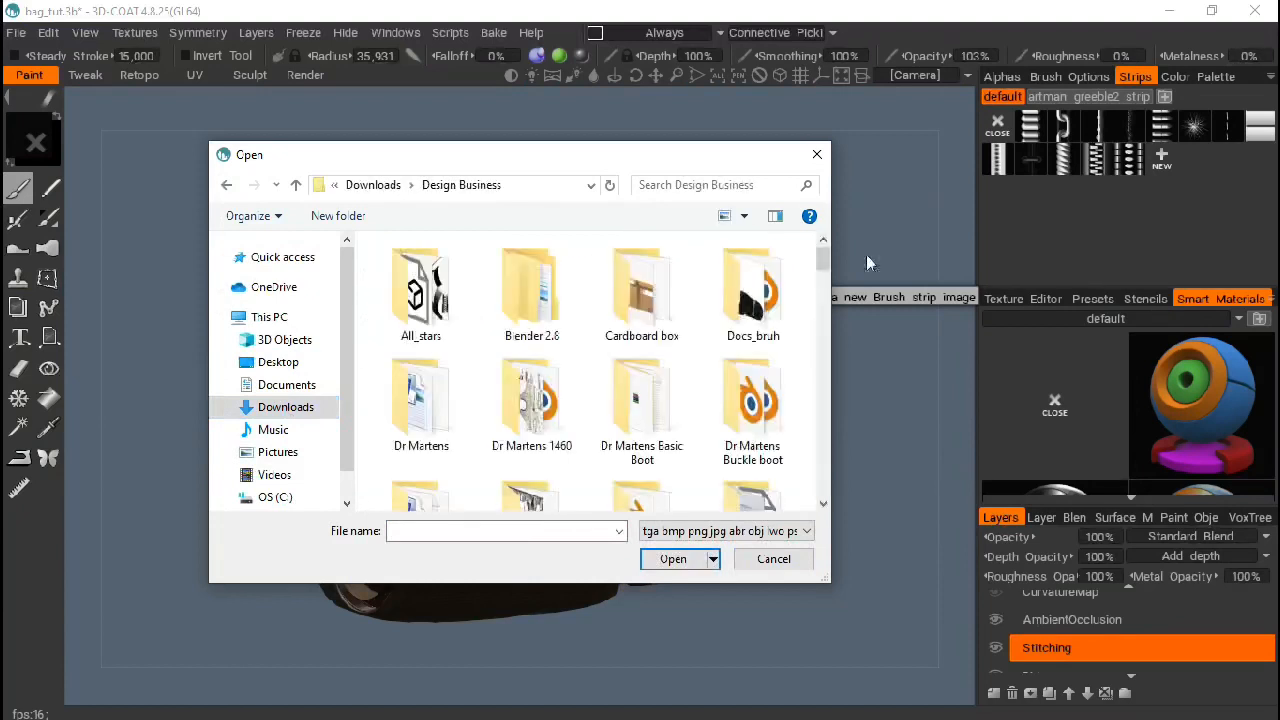
scroll("down", 3)
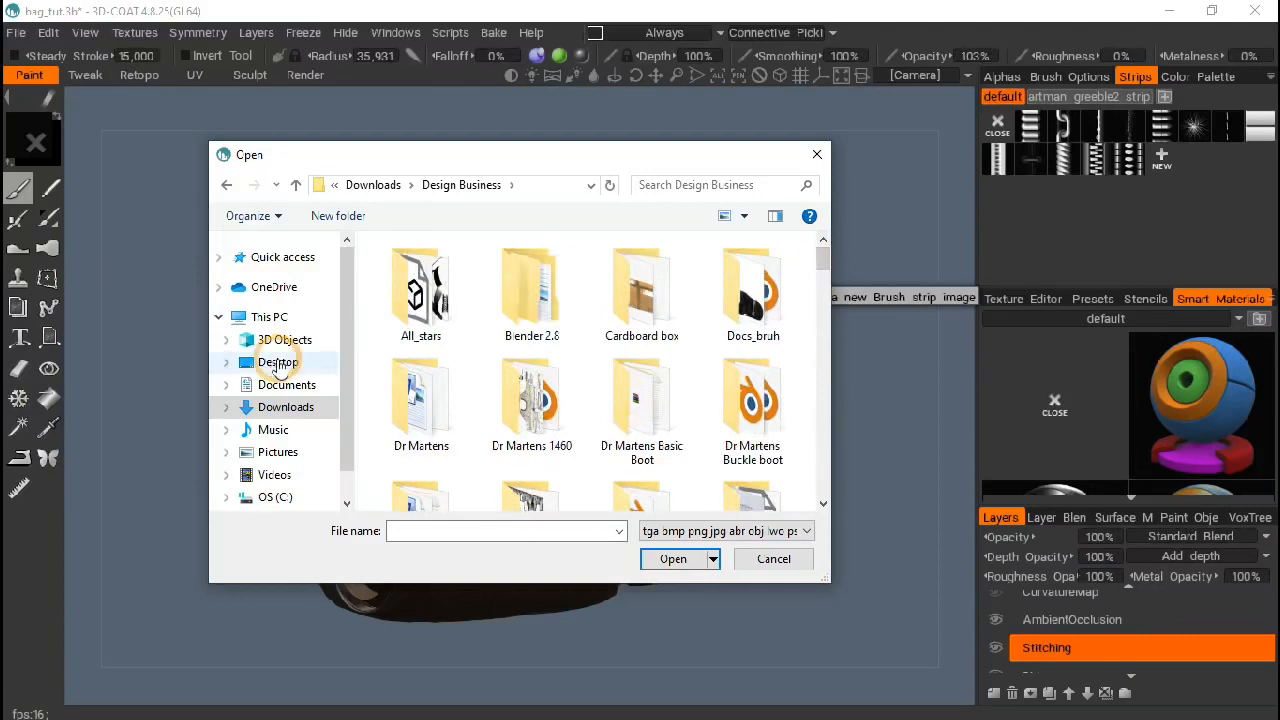
left_click(278, 362)
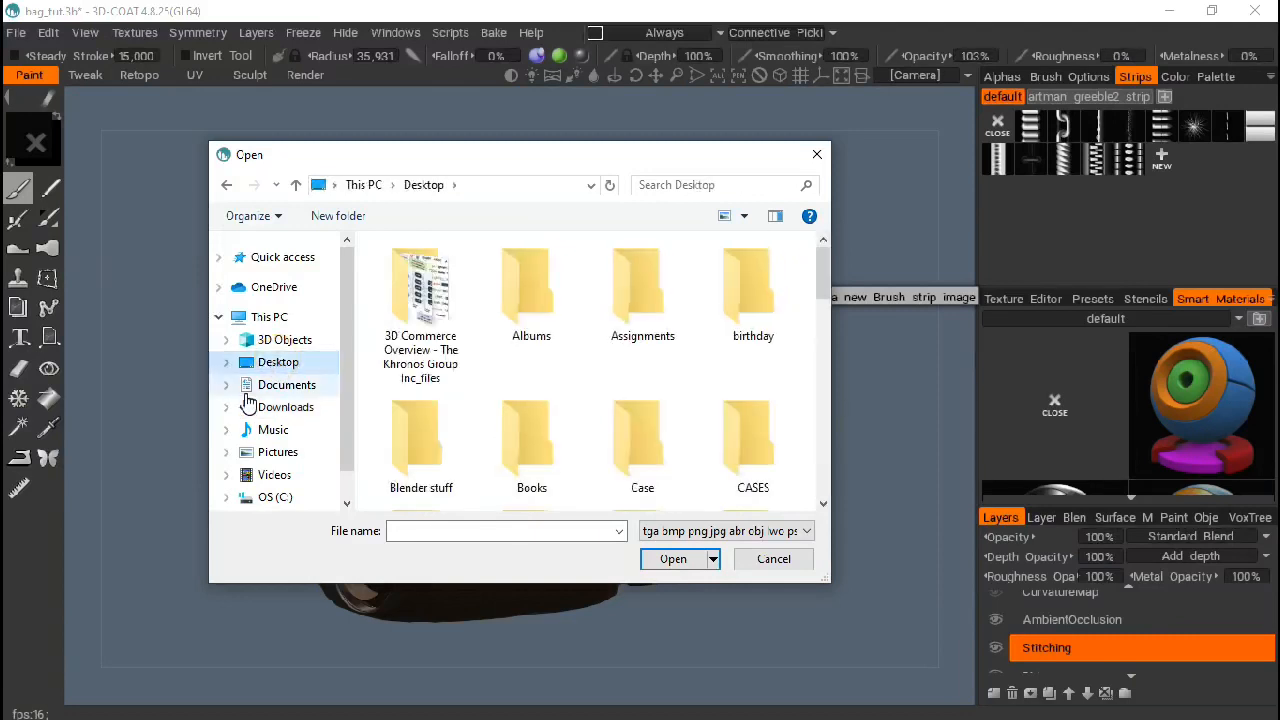
scroll("down", 3)
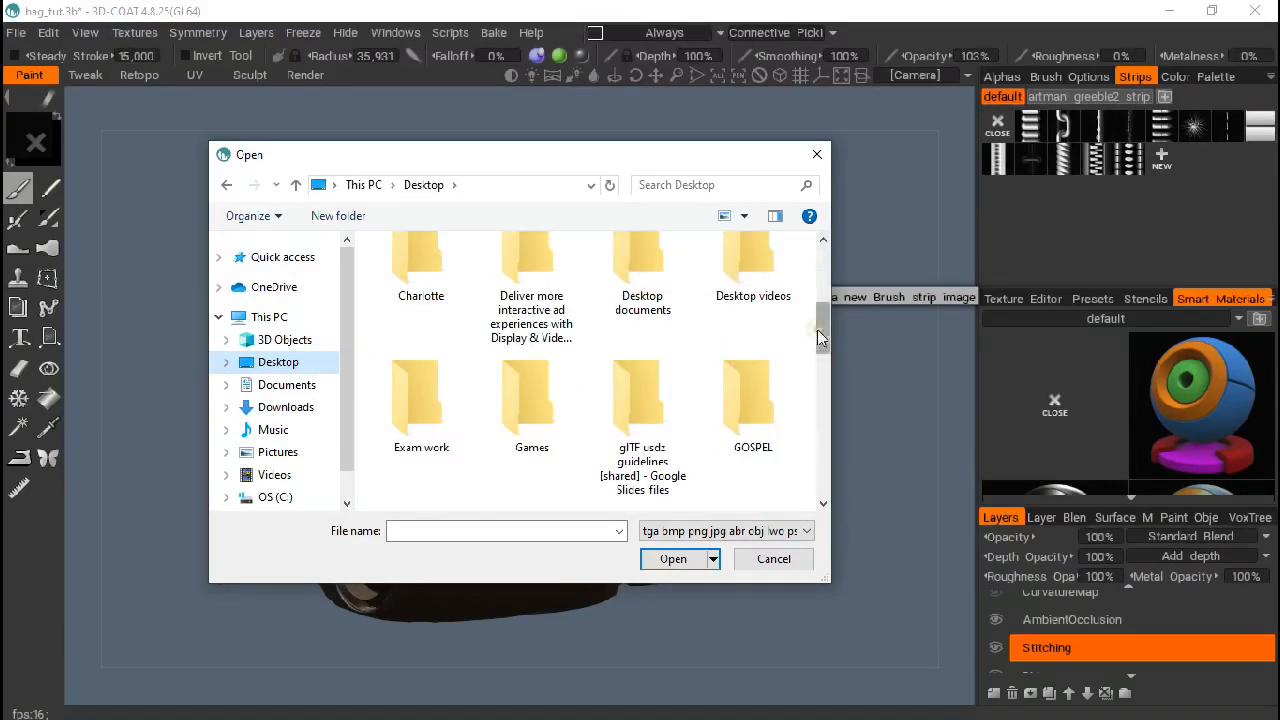
scroll("down", 3)
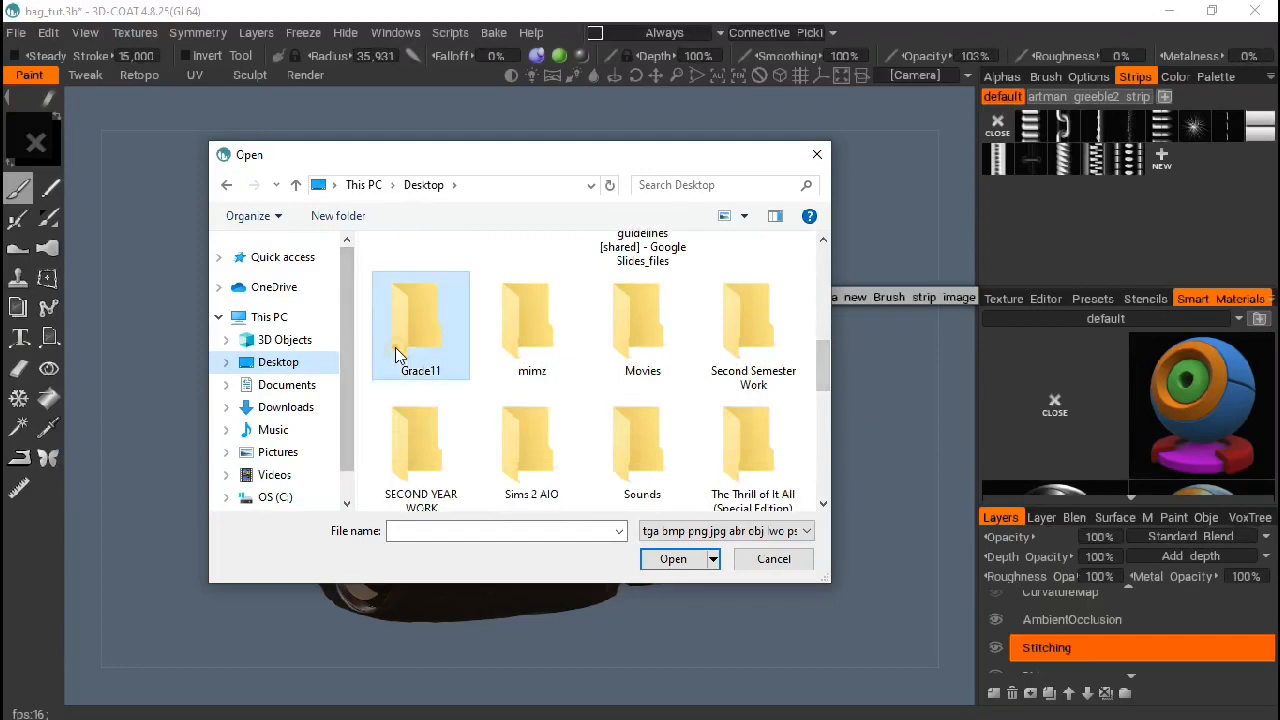
double_click(420, 320)
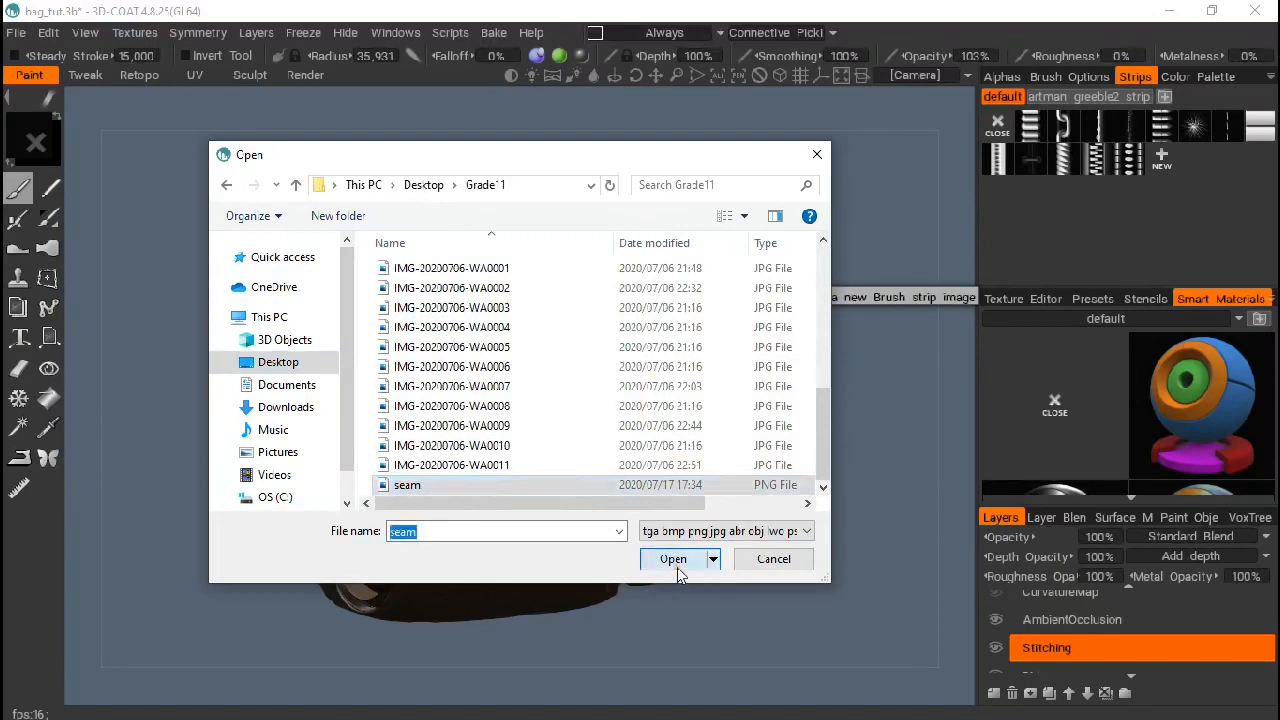
left_click(672, 558)
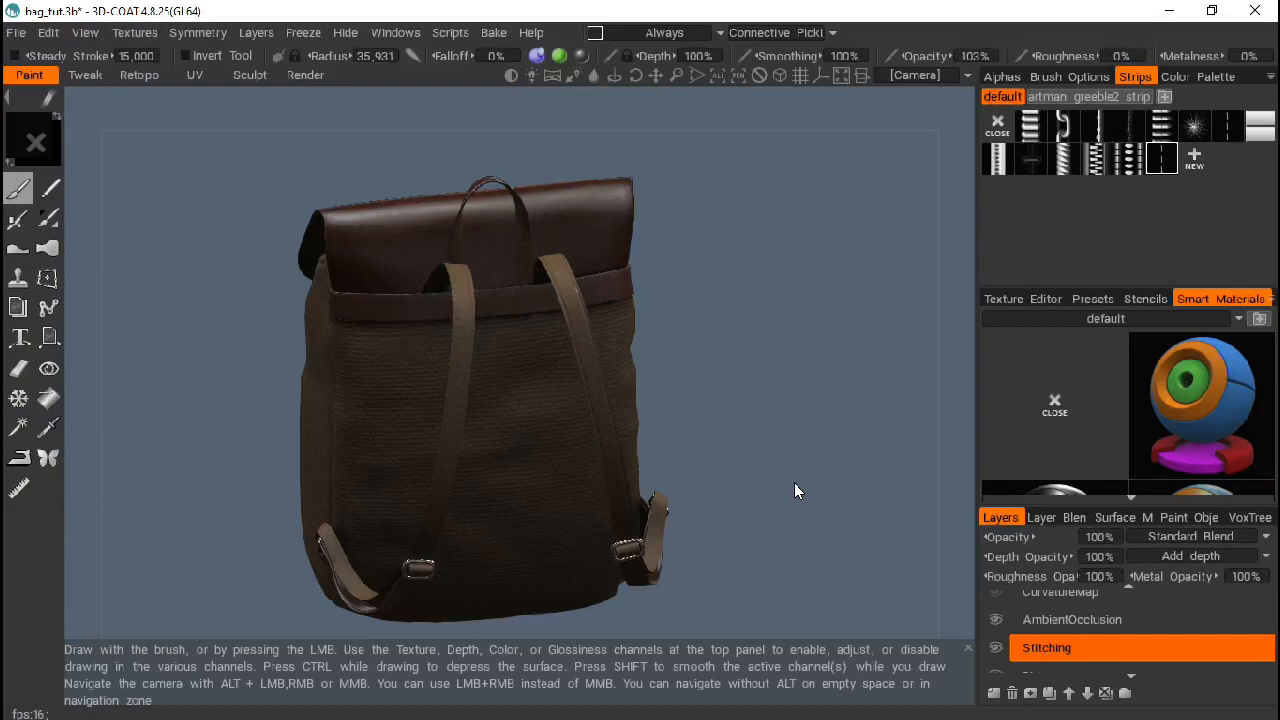
mouse_move(800, 350)
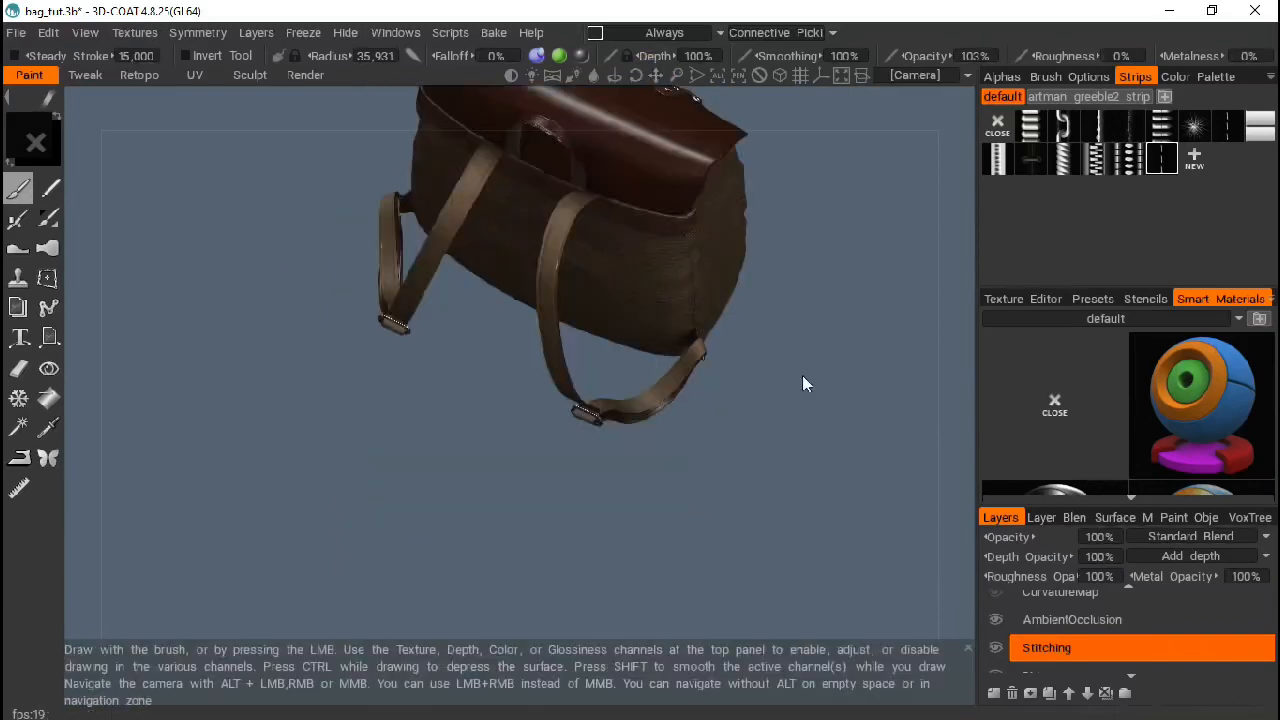
Orbit the backpack so the back panel between the shoulder straps fills the view
left_click_drag(808, 384, 648, 418)
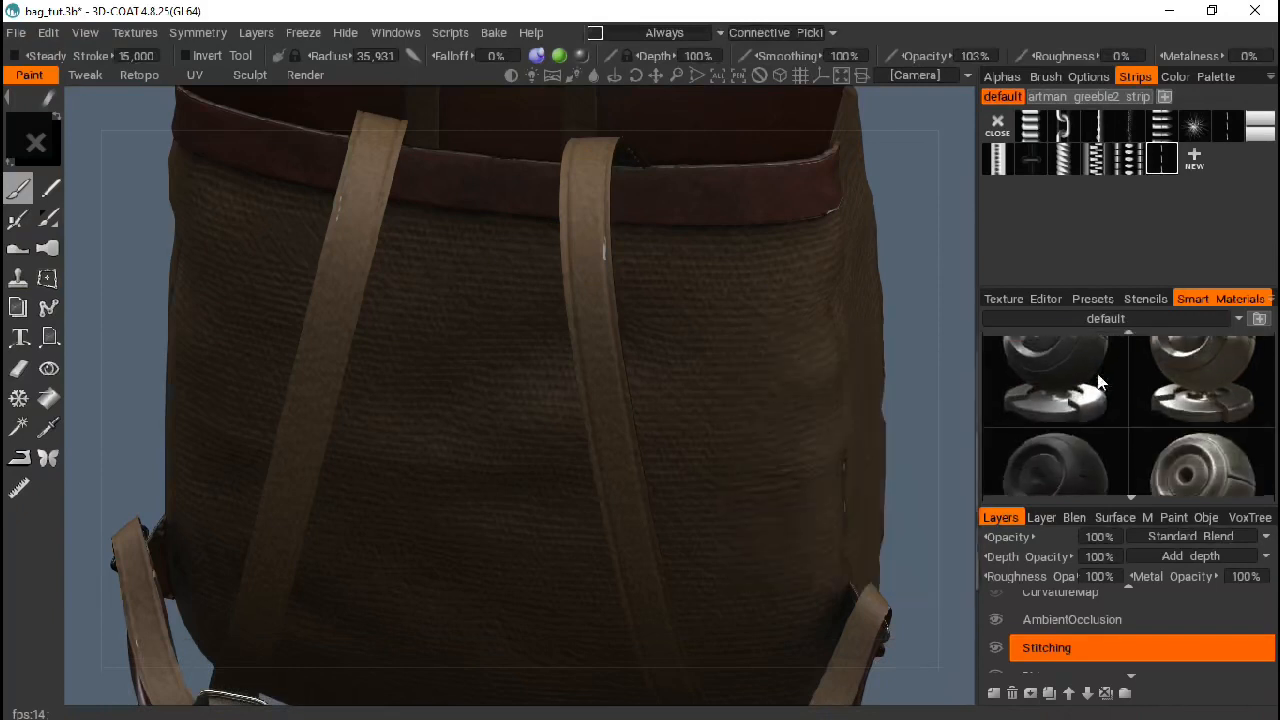
scroll("down", 3)
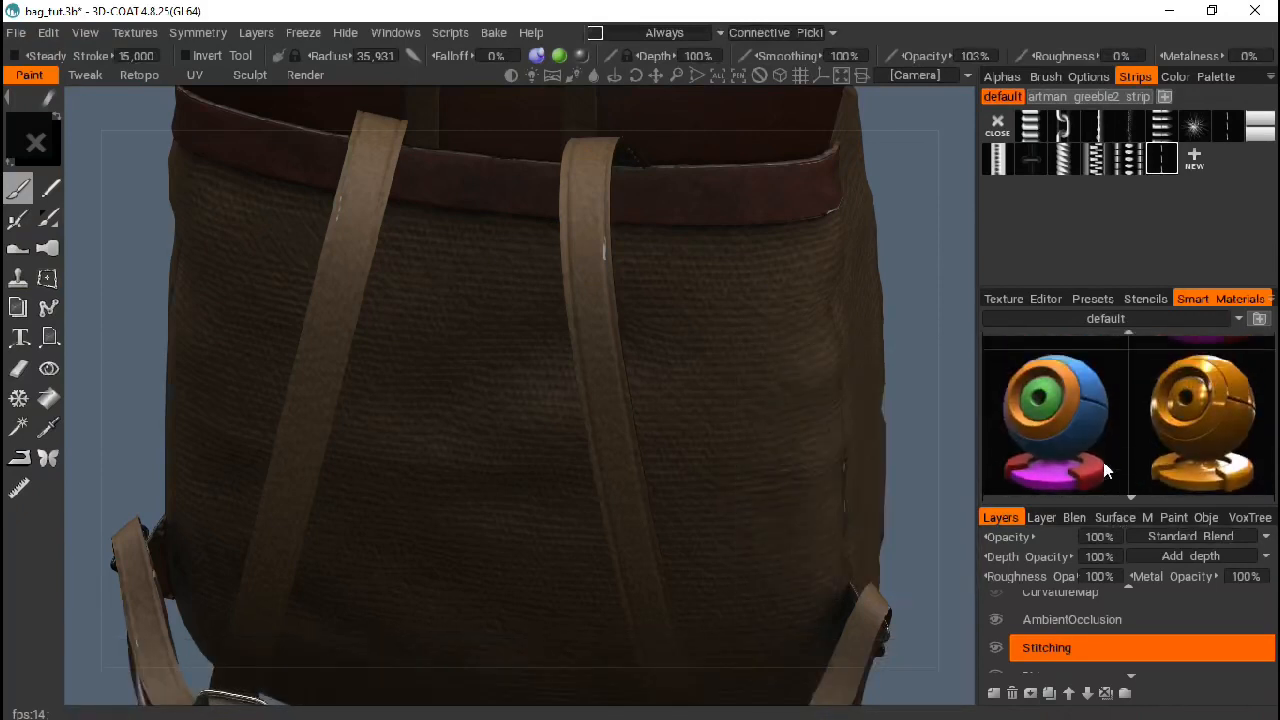
mouse_move(1056, 420)
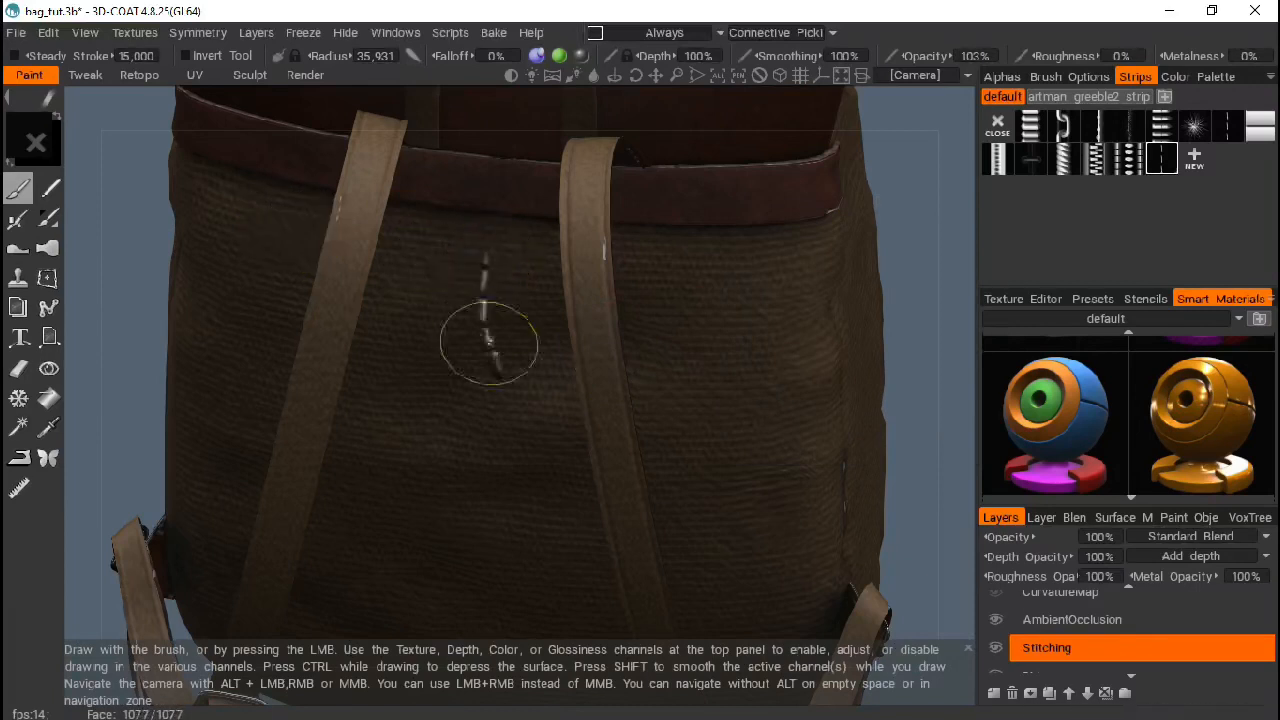
left_click_drag(488, 344, 464, 536)
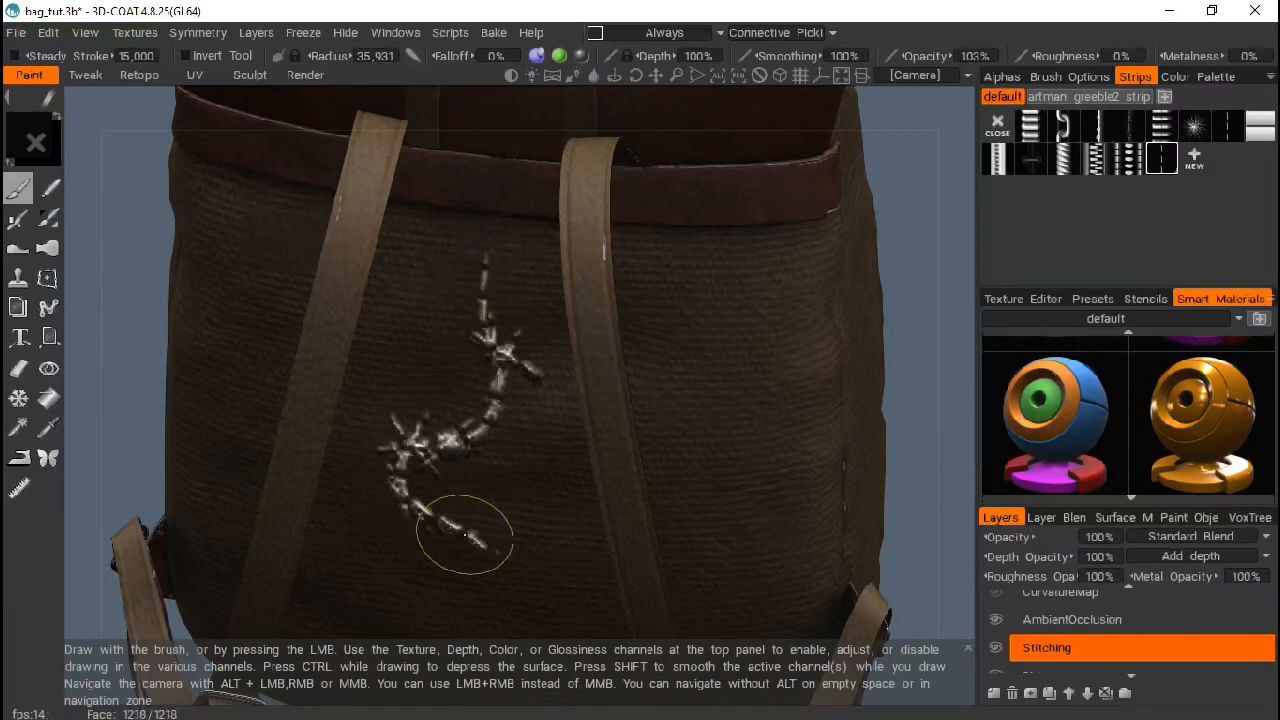
left_click_drag(464, 536, 664, 556)
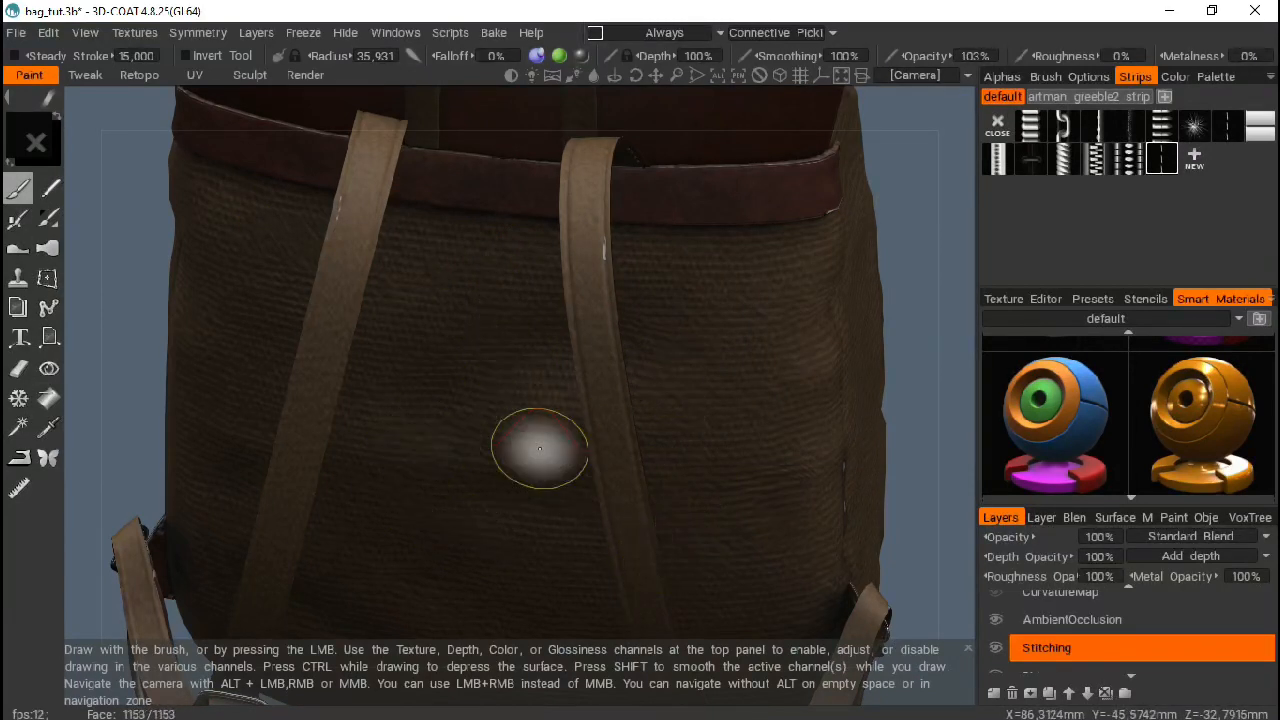
mouse_move(540, 444)
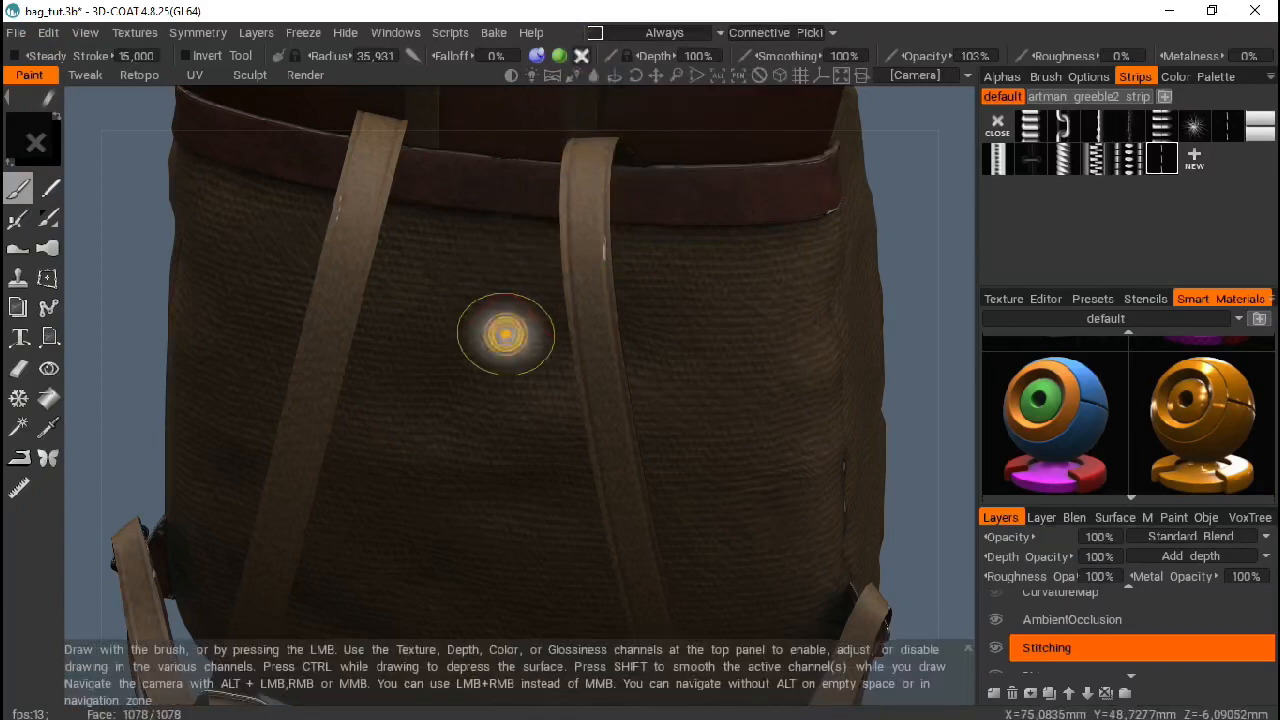
left_click_drag(504, 336, 518, 280)
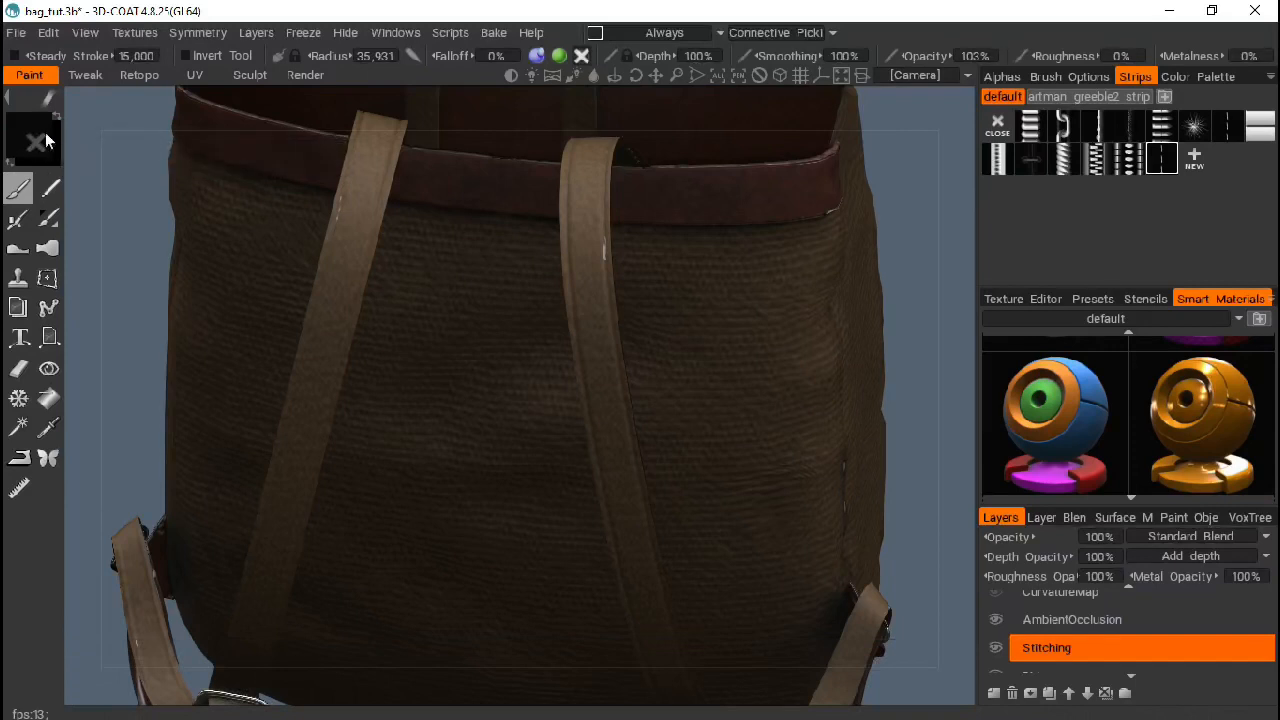
mouse_move(36, 140)
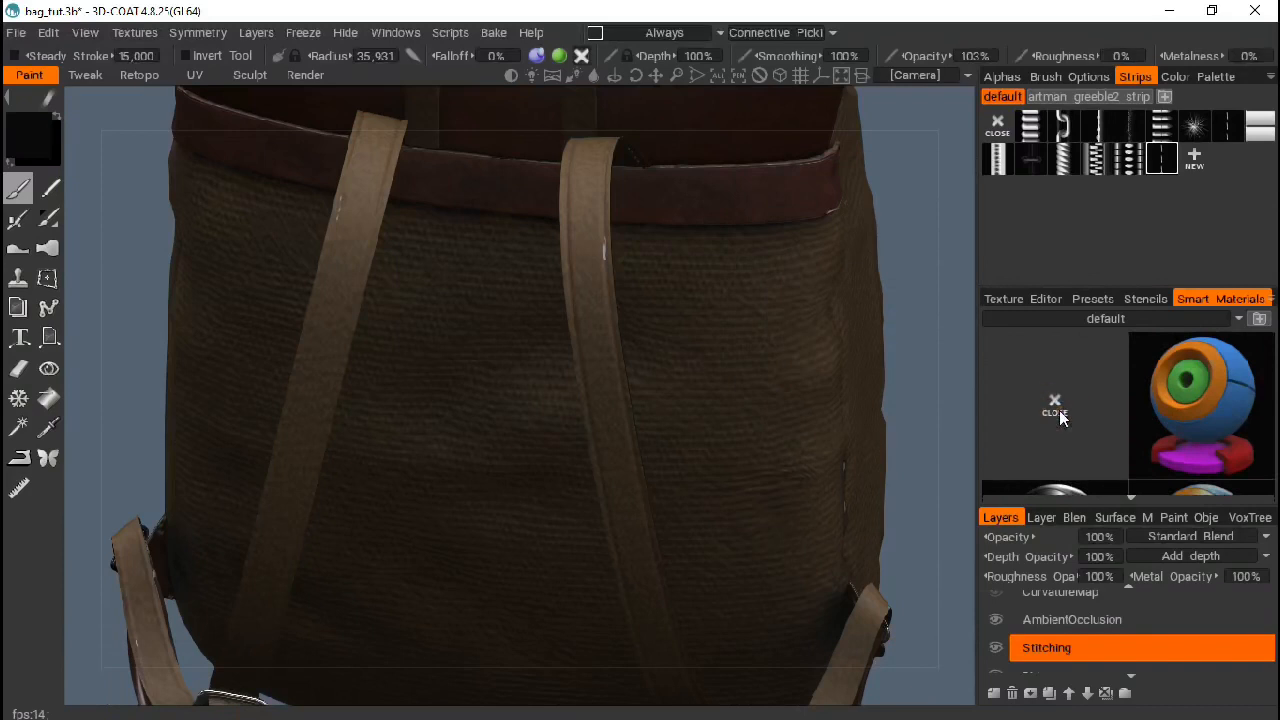
mouse_move(1124, 408)
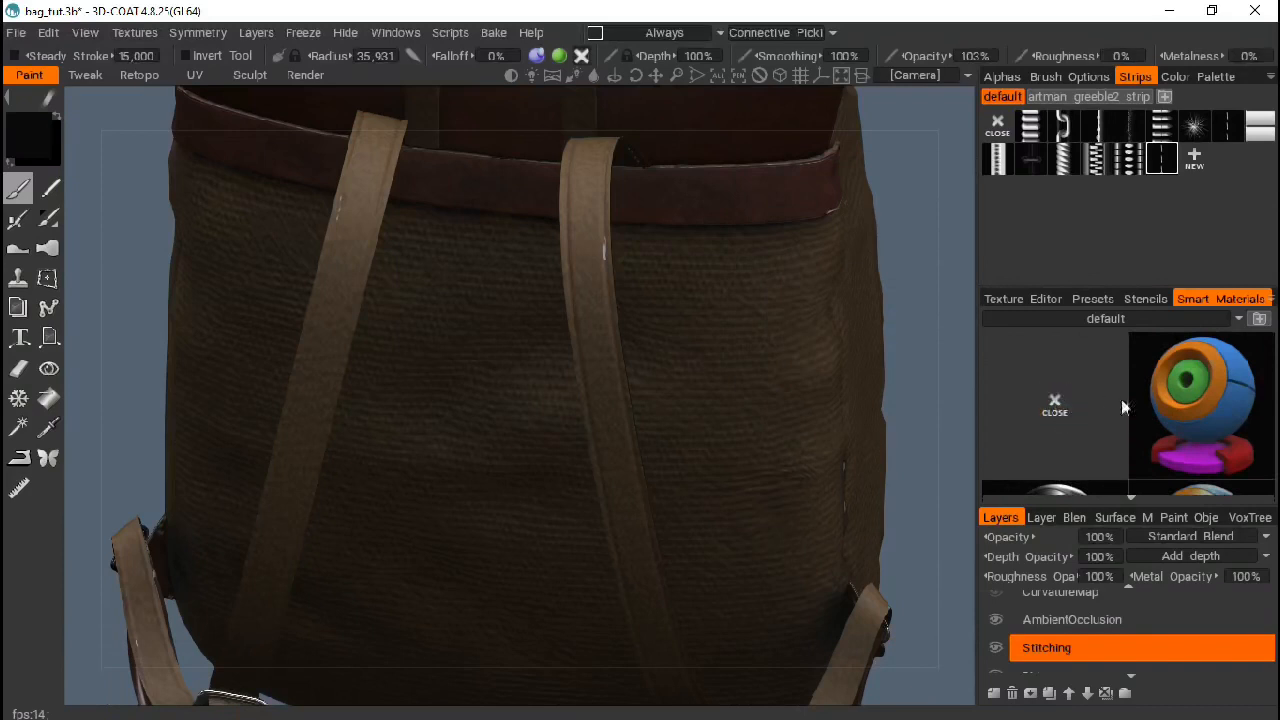
mouse_move(764, 156)
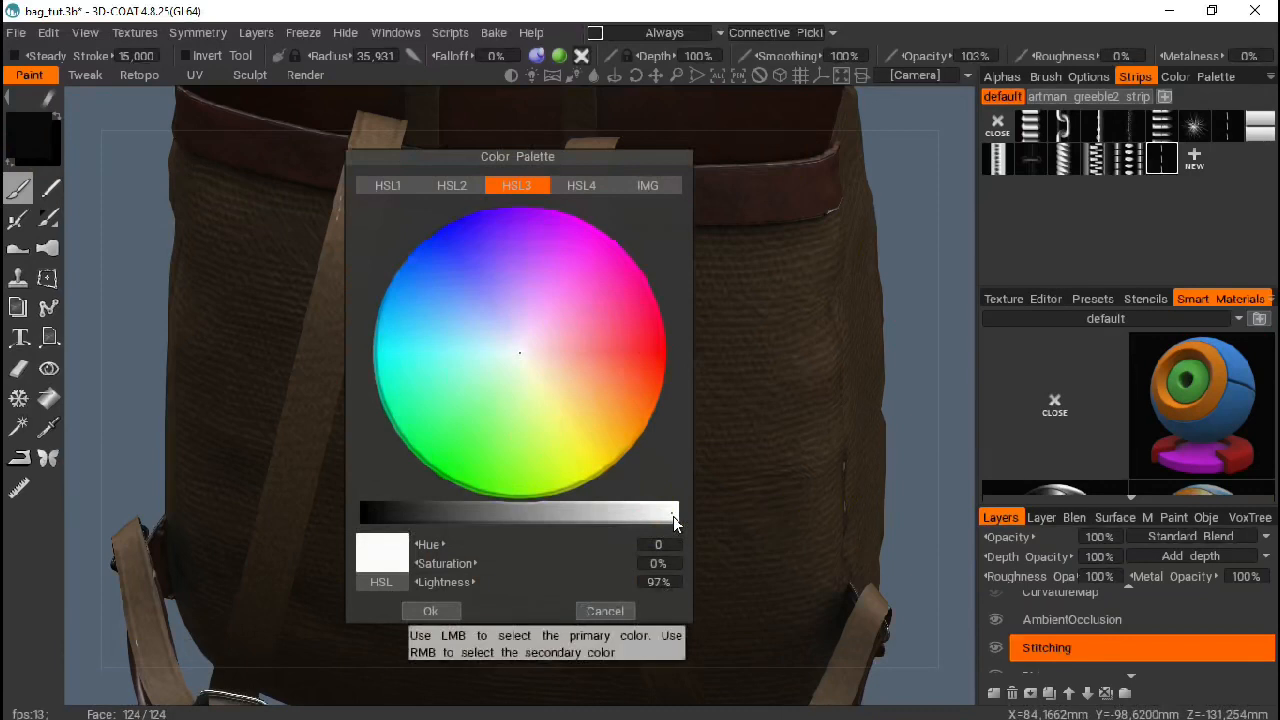
Confirm the near-white 90% lightness, zero-saturation paint colour for the stitches
left_click(430, 610)
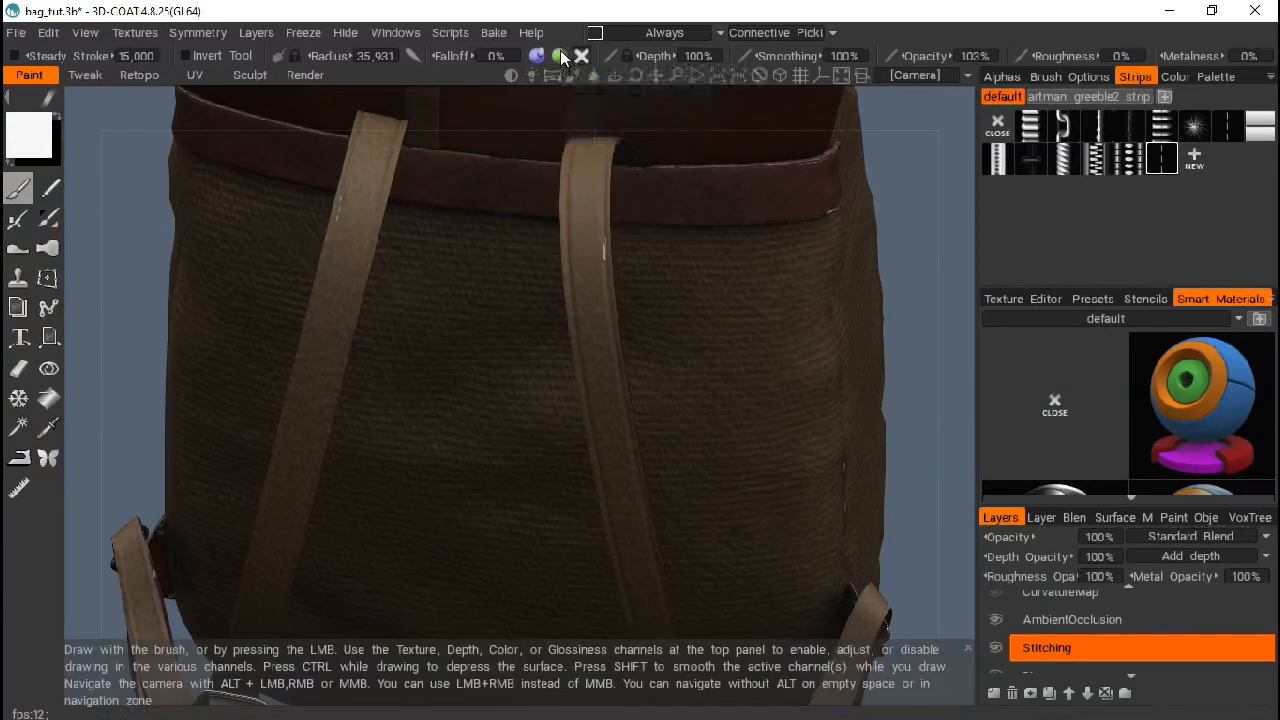
left_click_drag(704, 350, 660, 536)
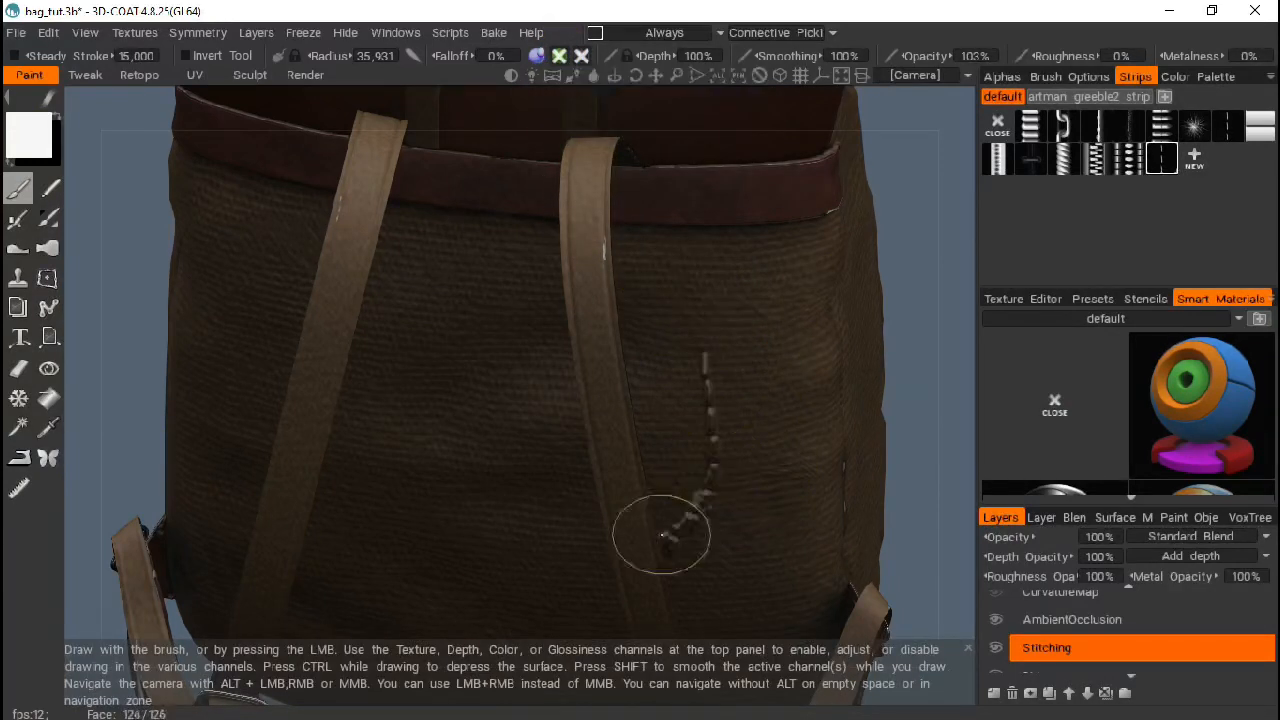
left_click_drag(662, 532, 768, 334)
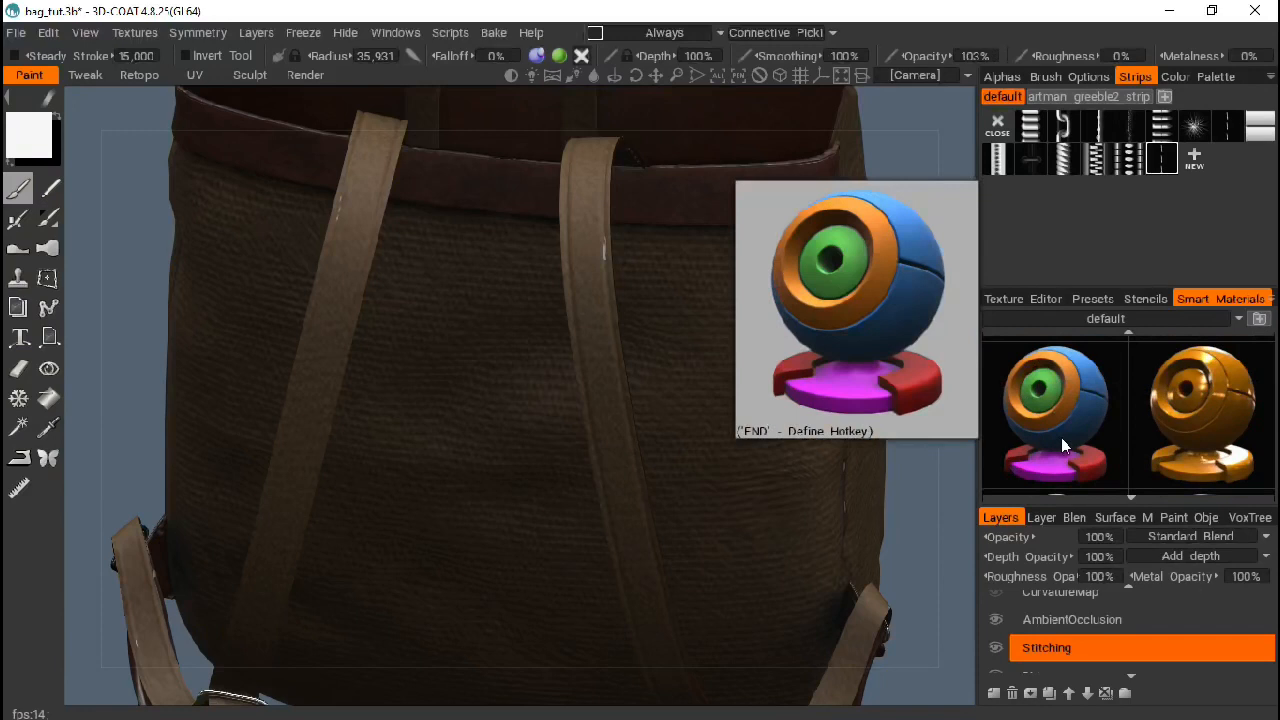
Open the Smart Material Editor for the first smart material via its context menu
right_click(1056, 410)
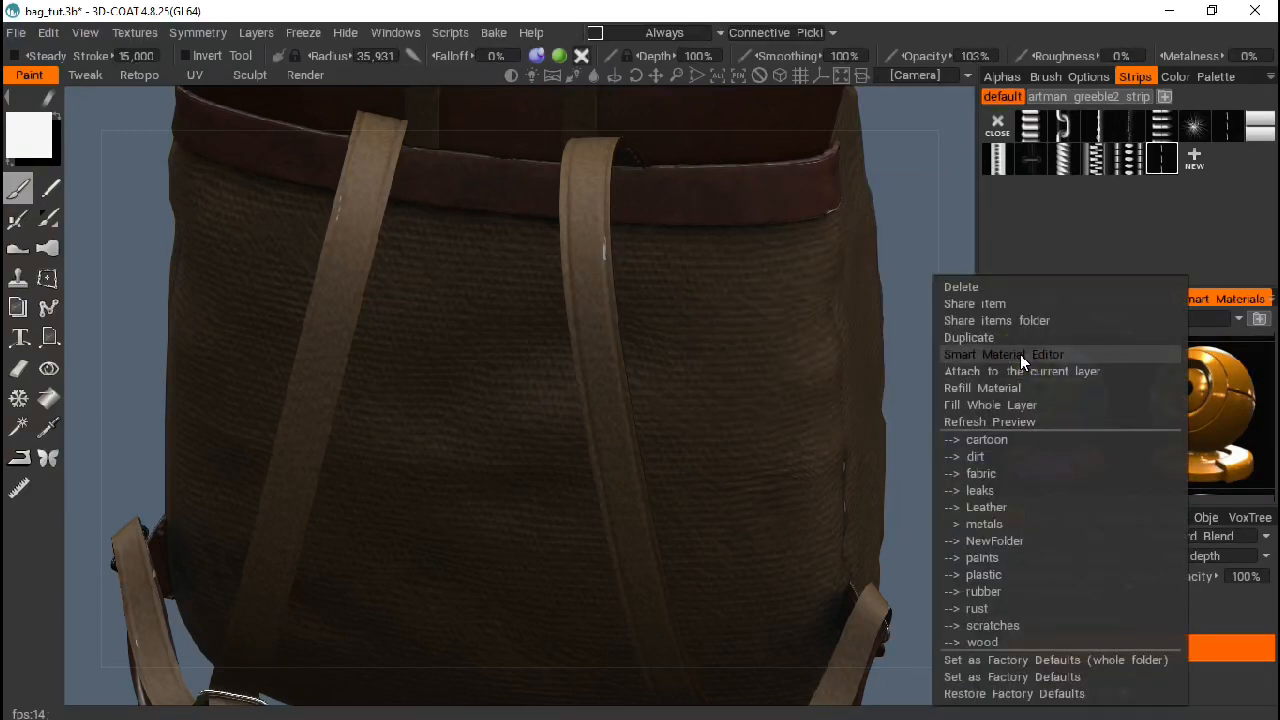
mouse_move(1020, 404)
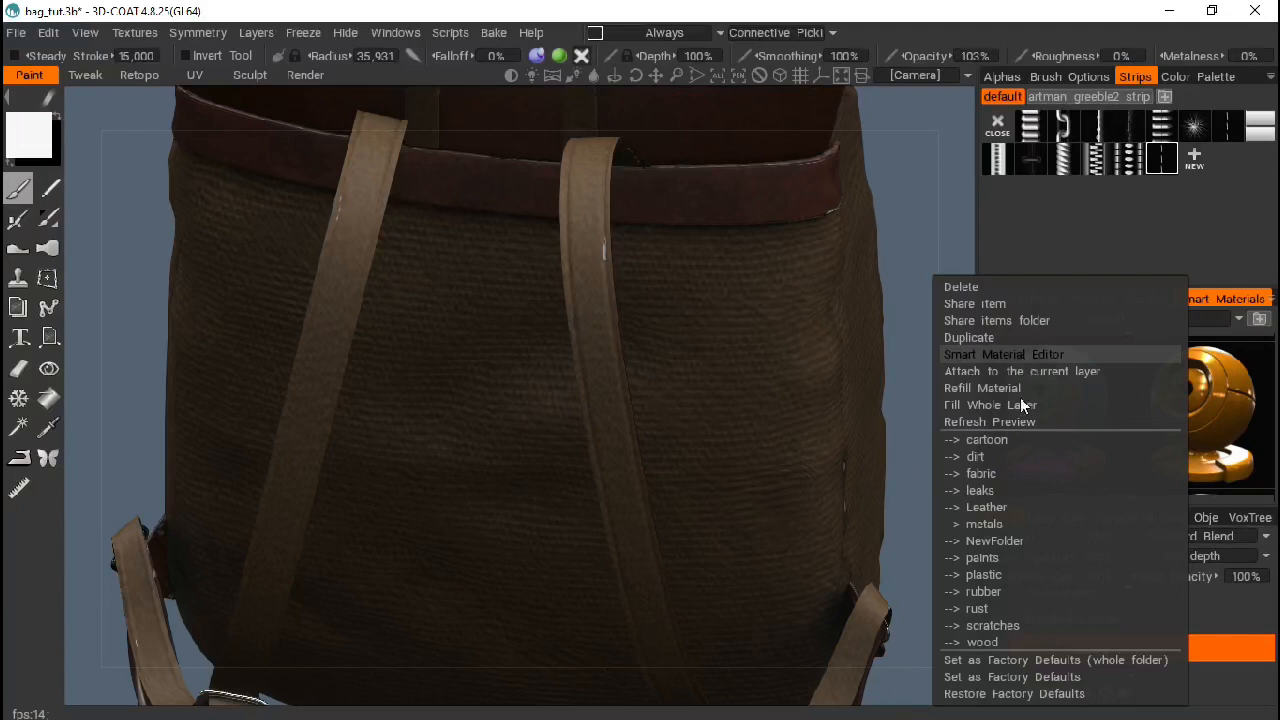
left_click(1004, 354)
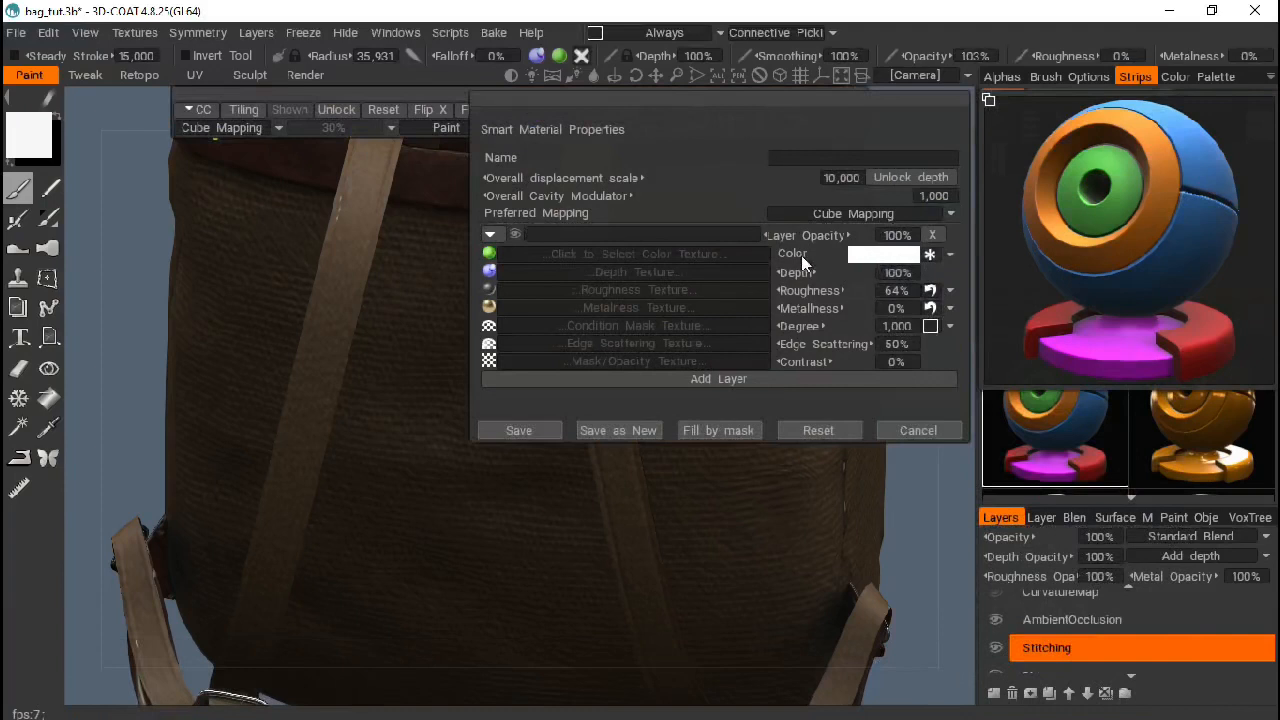
mouse_move(932, 256)
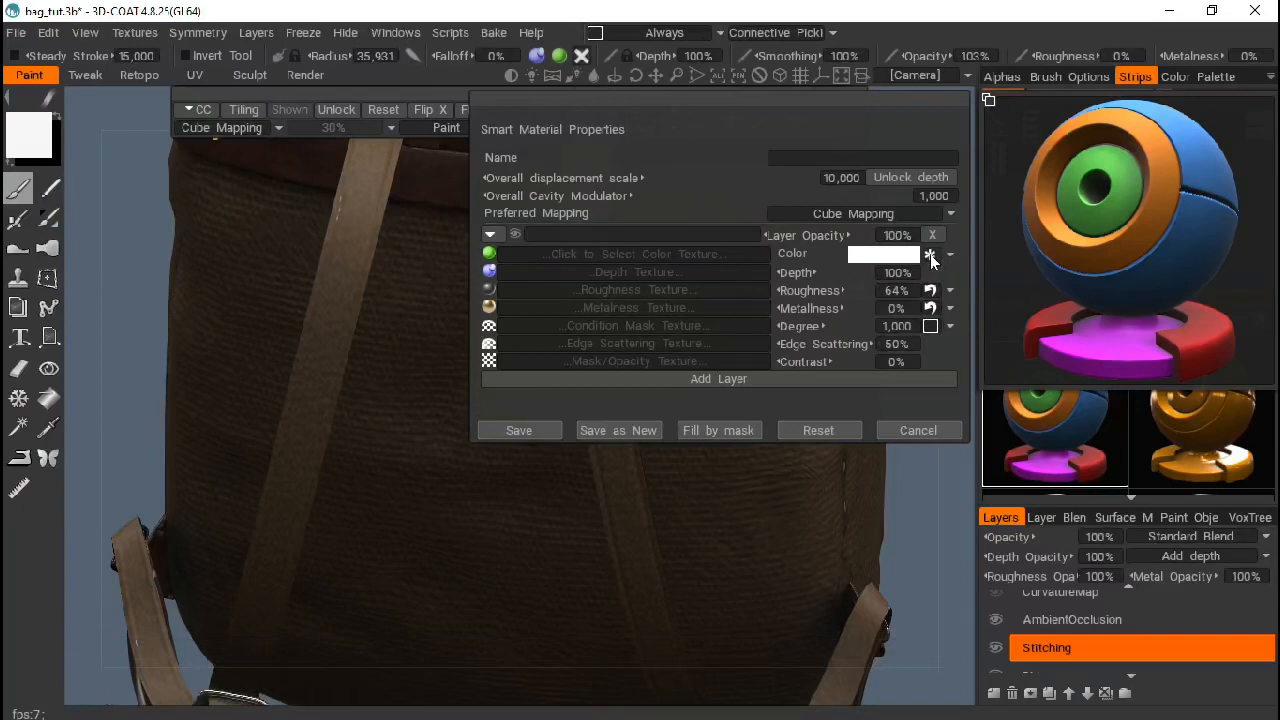
Set the colour layer blending to Replace and give it a pink tint
left_click(948, 252)
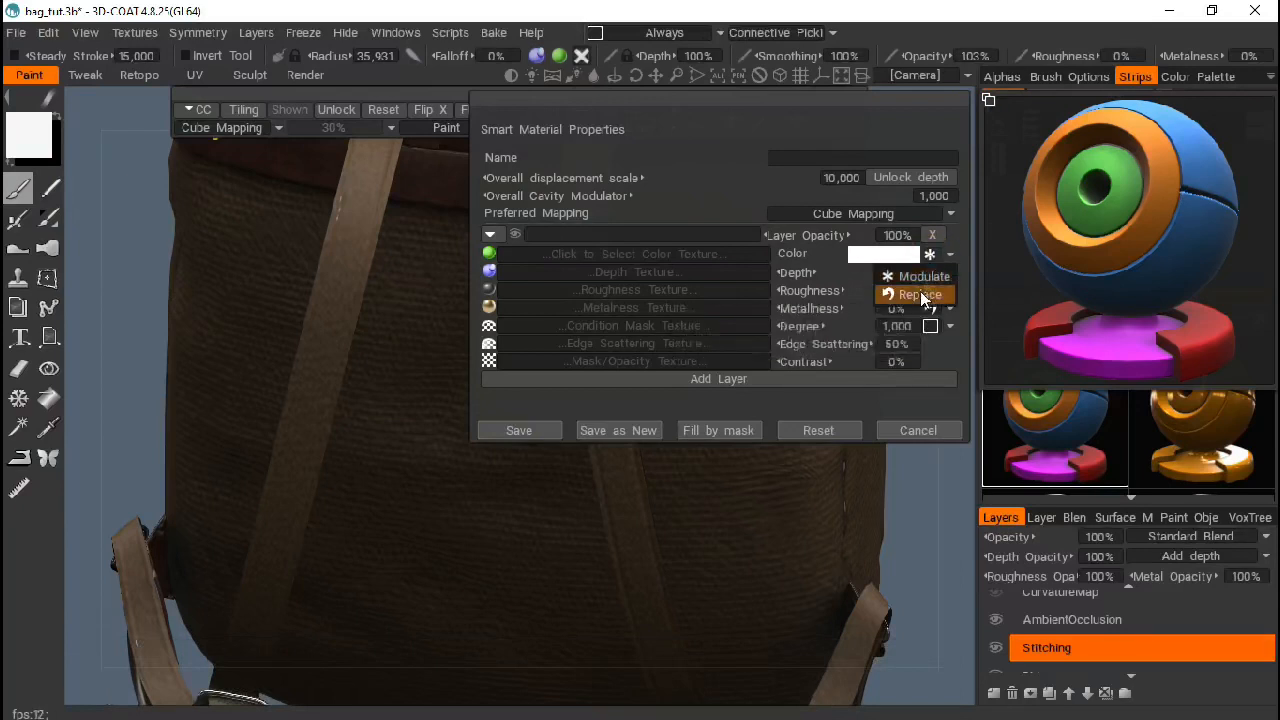
left_click(918, 294)
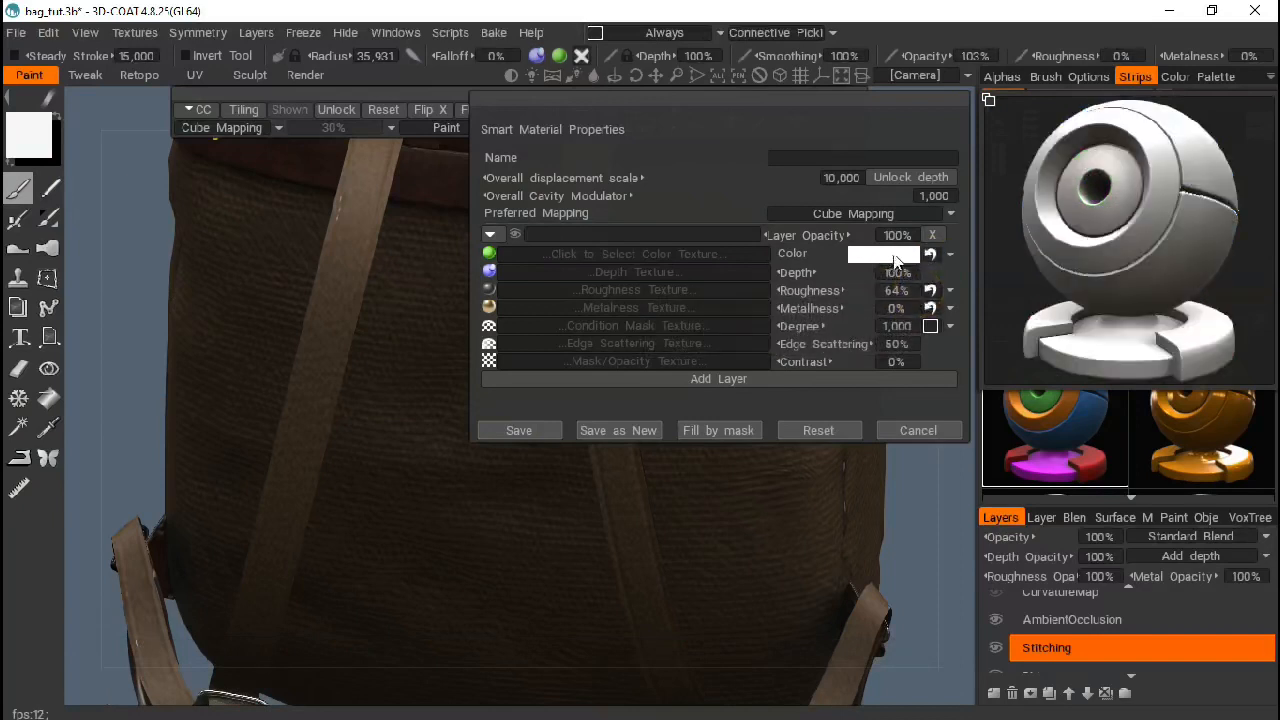
left_click(880, 252)
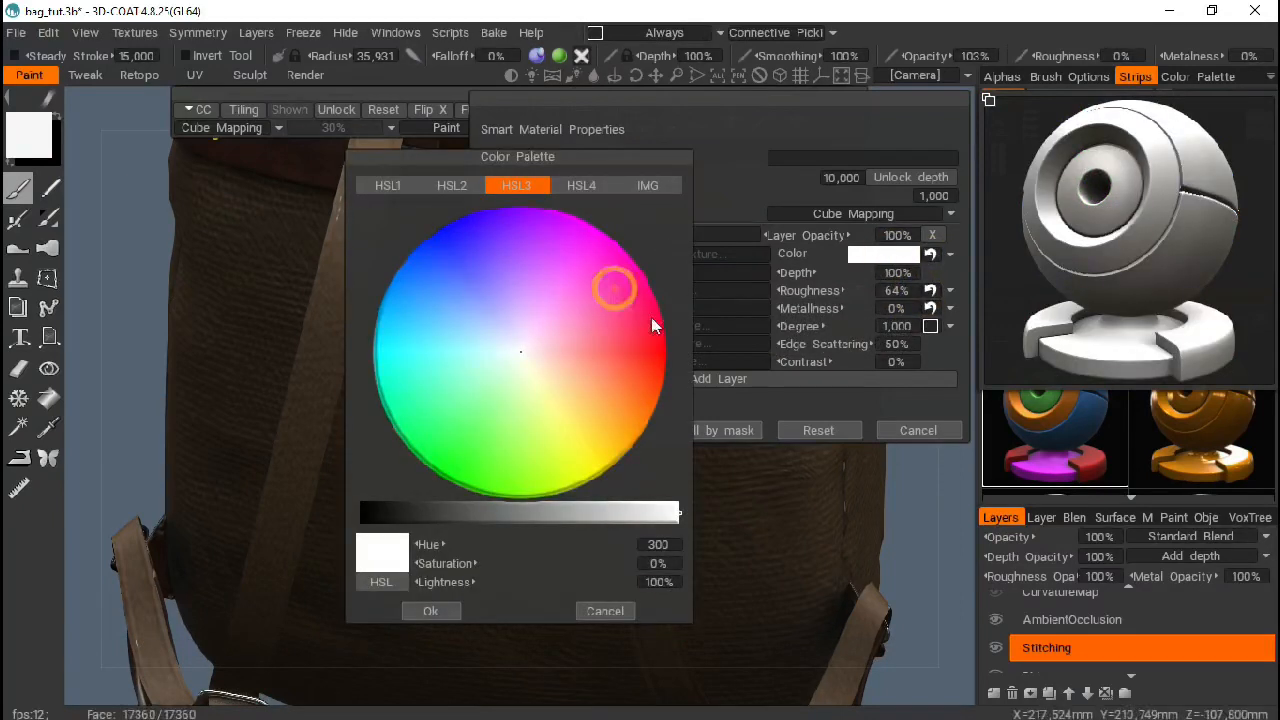
left_click(568, 358)
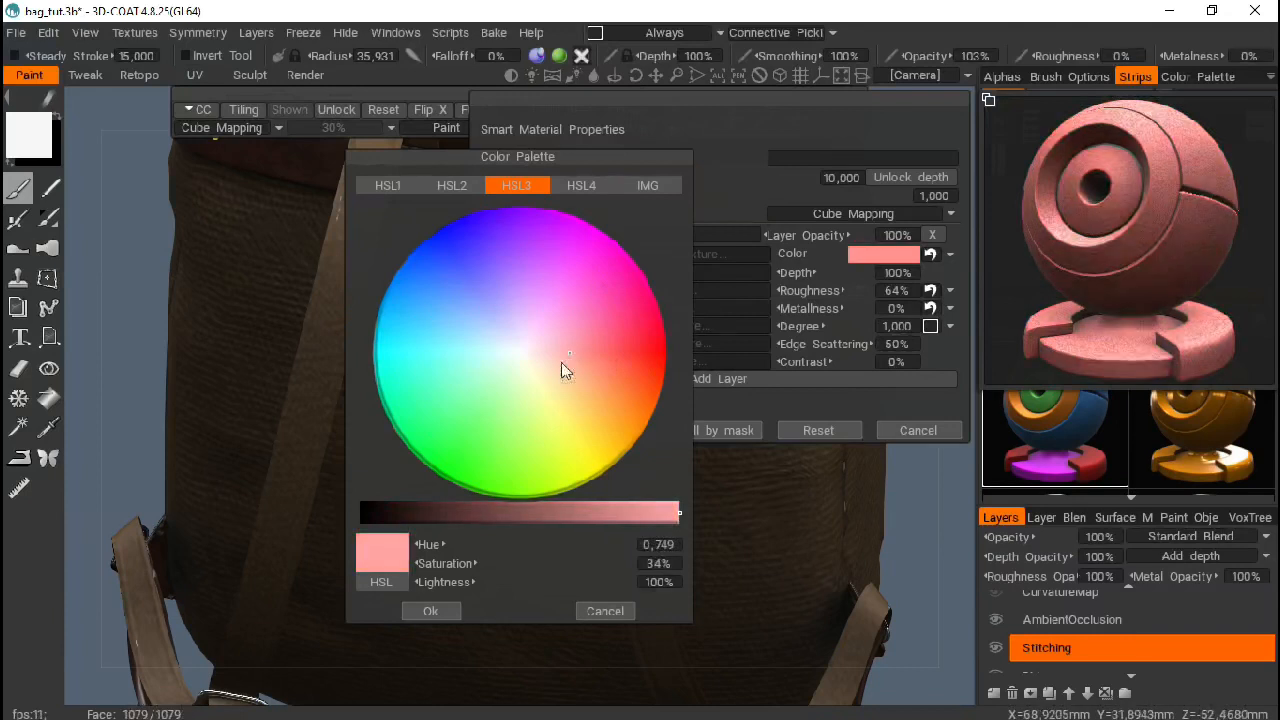
left_click(572, 292)
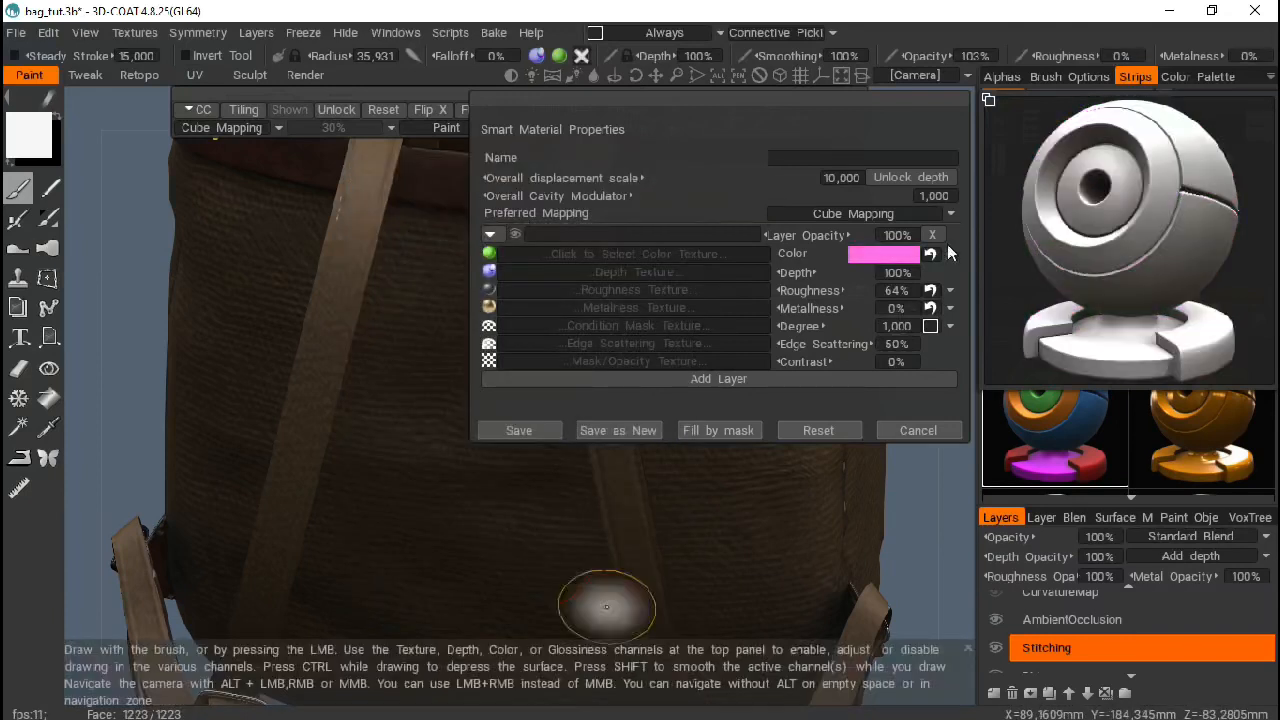
Reset the colour layer and cancel the editor without saving changes
left_click(884, 252)
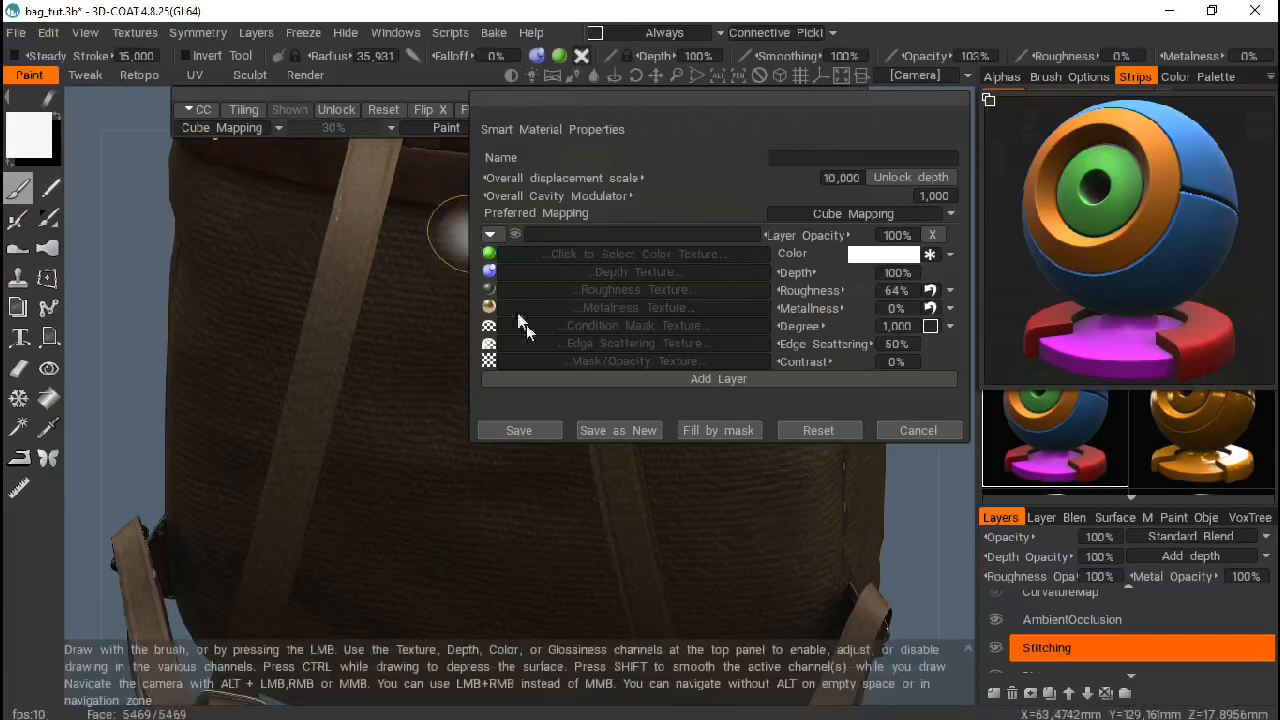
left_click(918, 430)
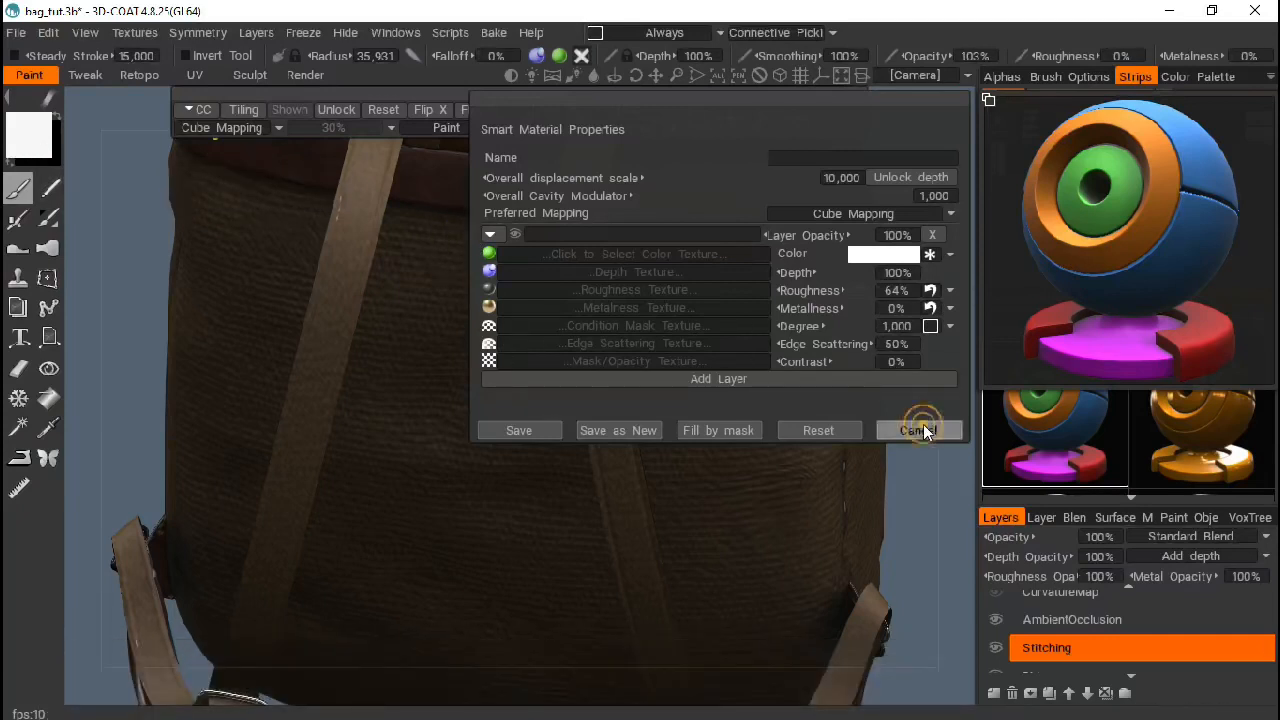
left_click(912, 430)
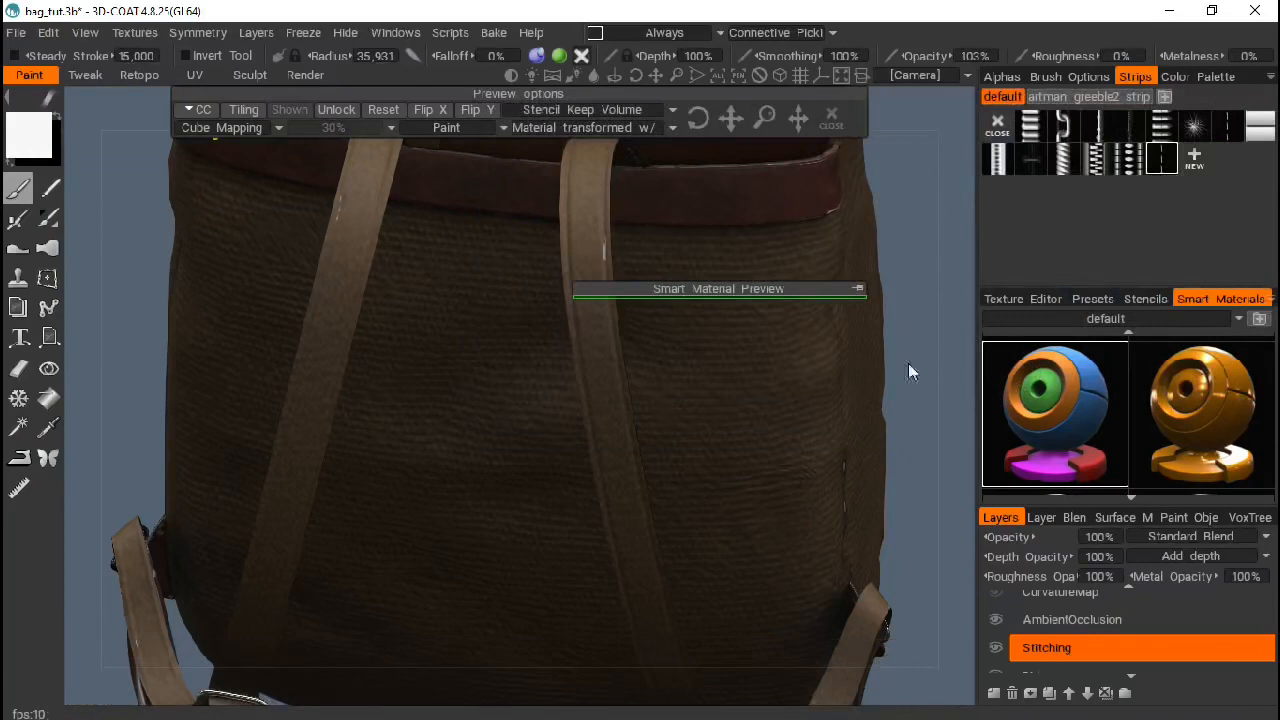
mouse_move(30, 160)
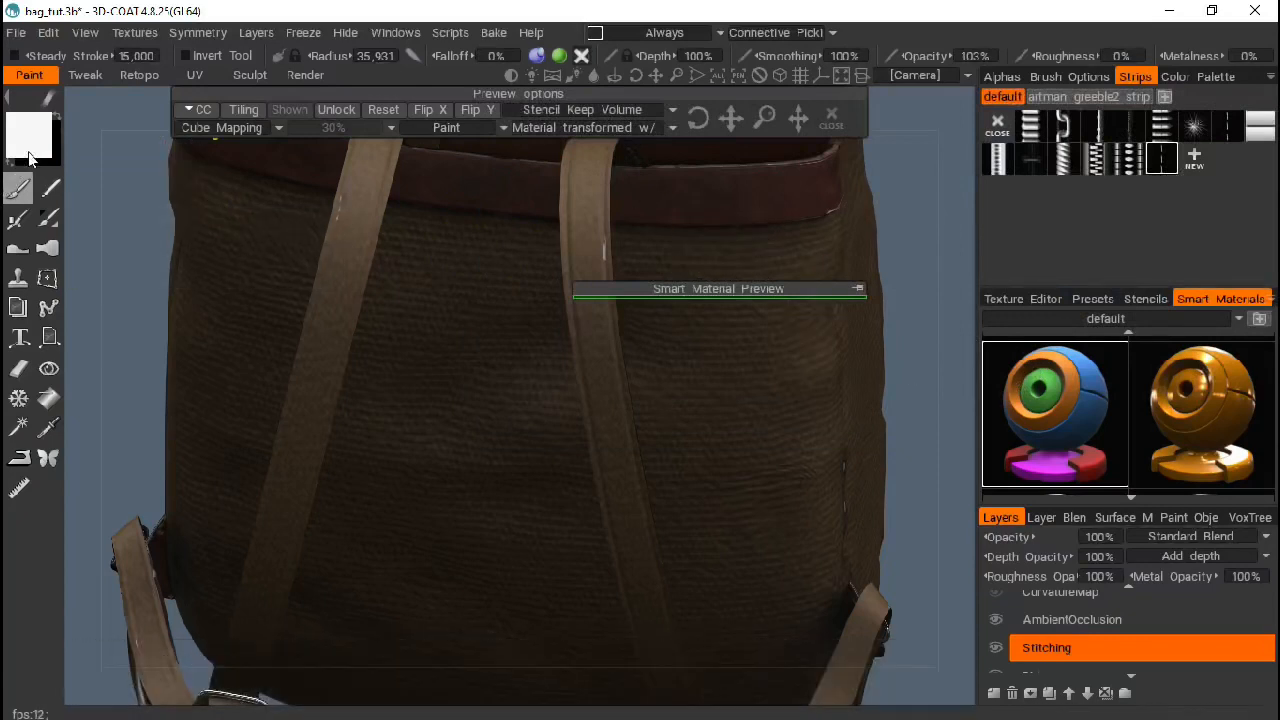
mouse_move(30, 140)
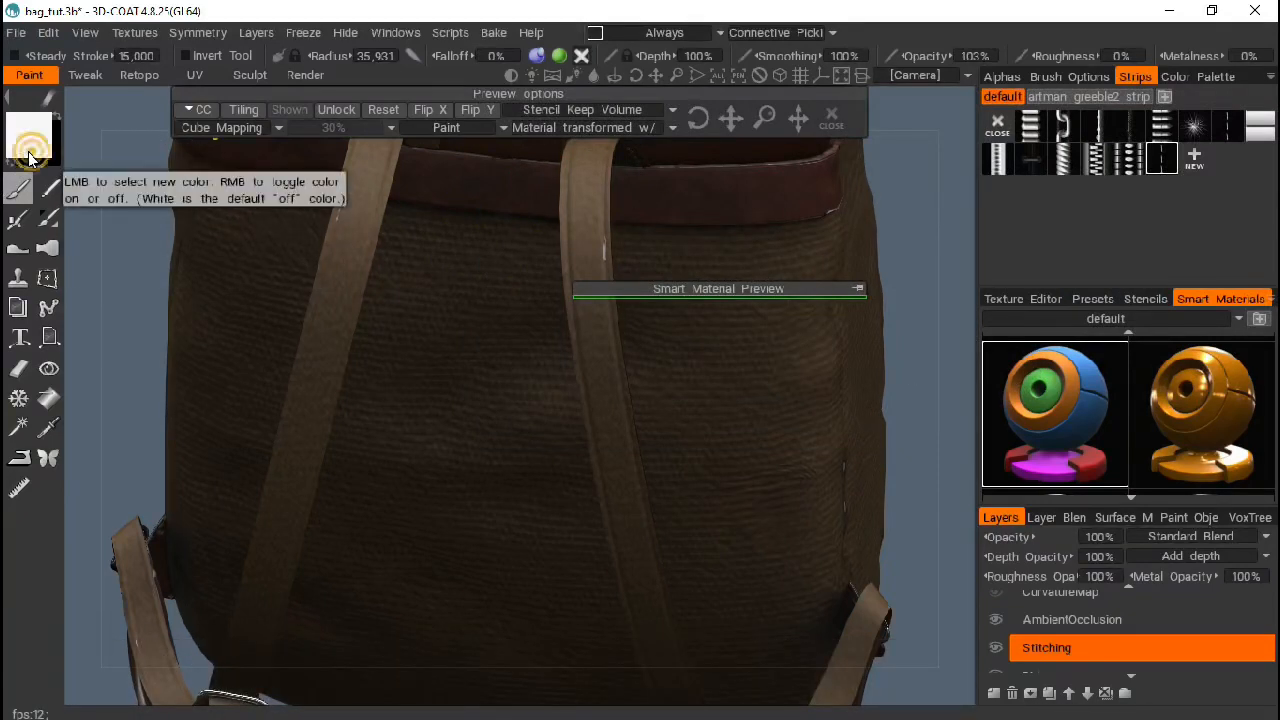
Set the paint colour to a faint warm hue at 100% lightness
left_click(32, 140)
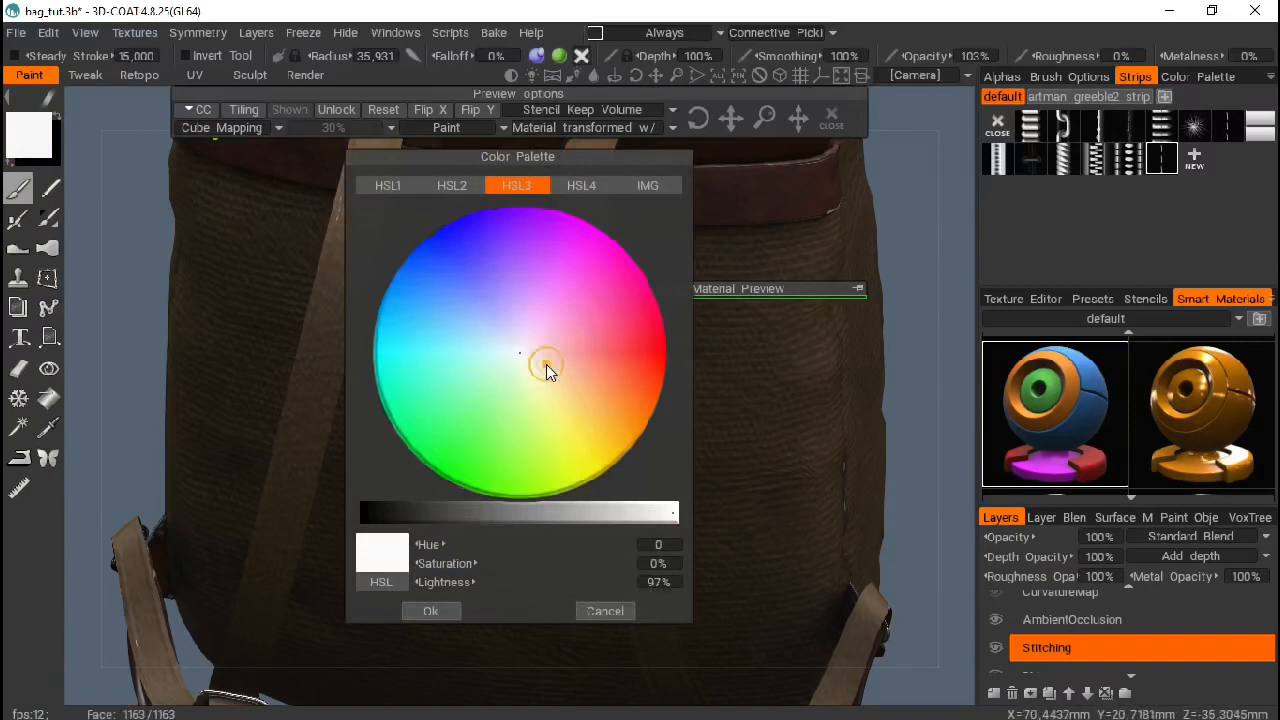
left_click(548, 364)
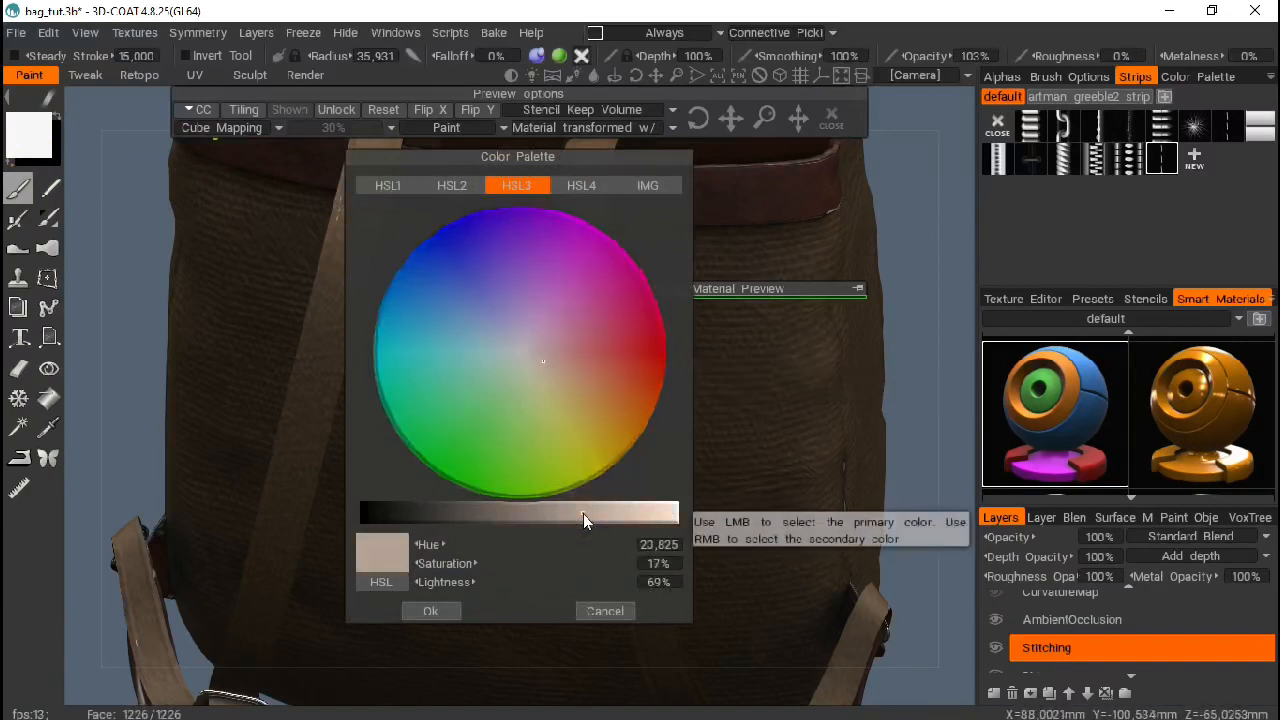
left_click_drag(584, 512, 670, 512)
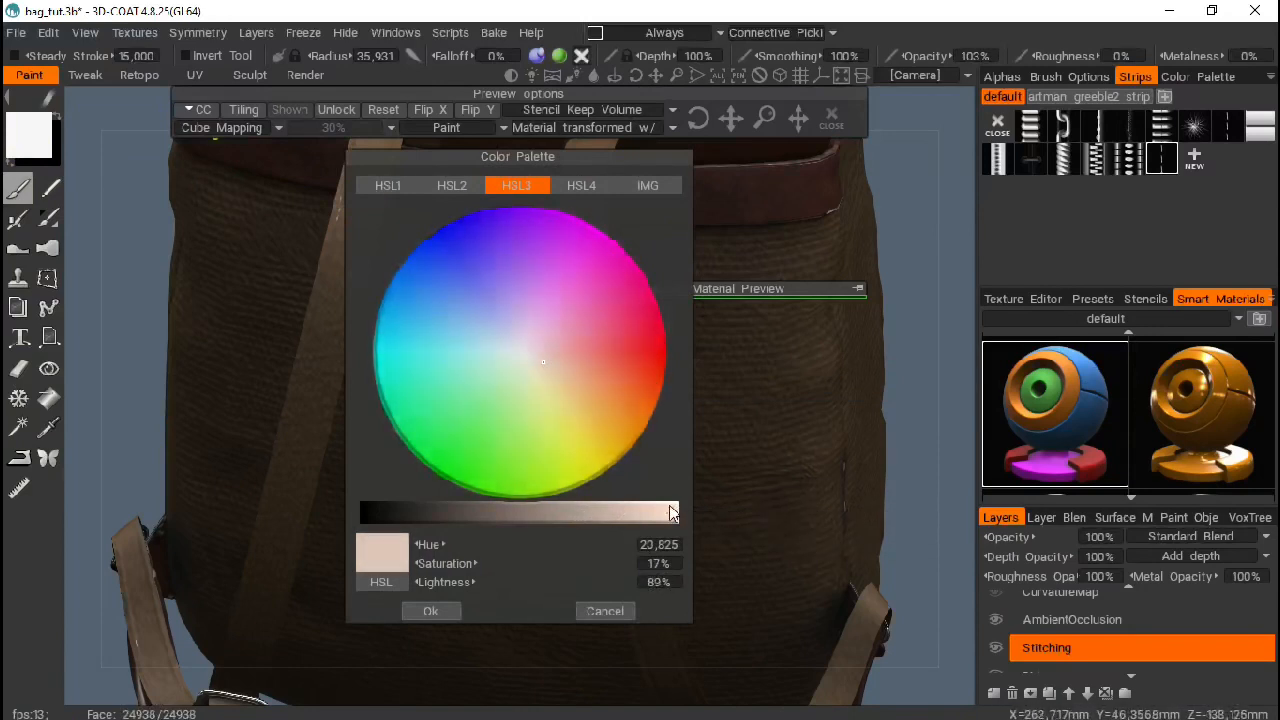
left_click_drag(672, 512, 680, 512)
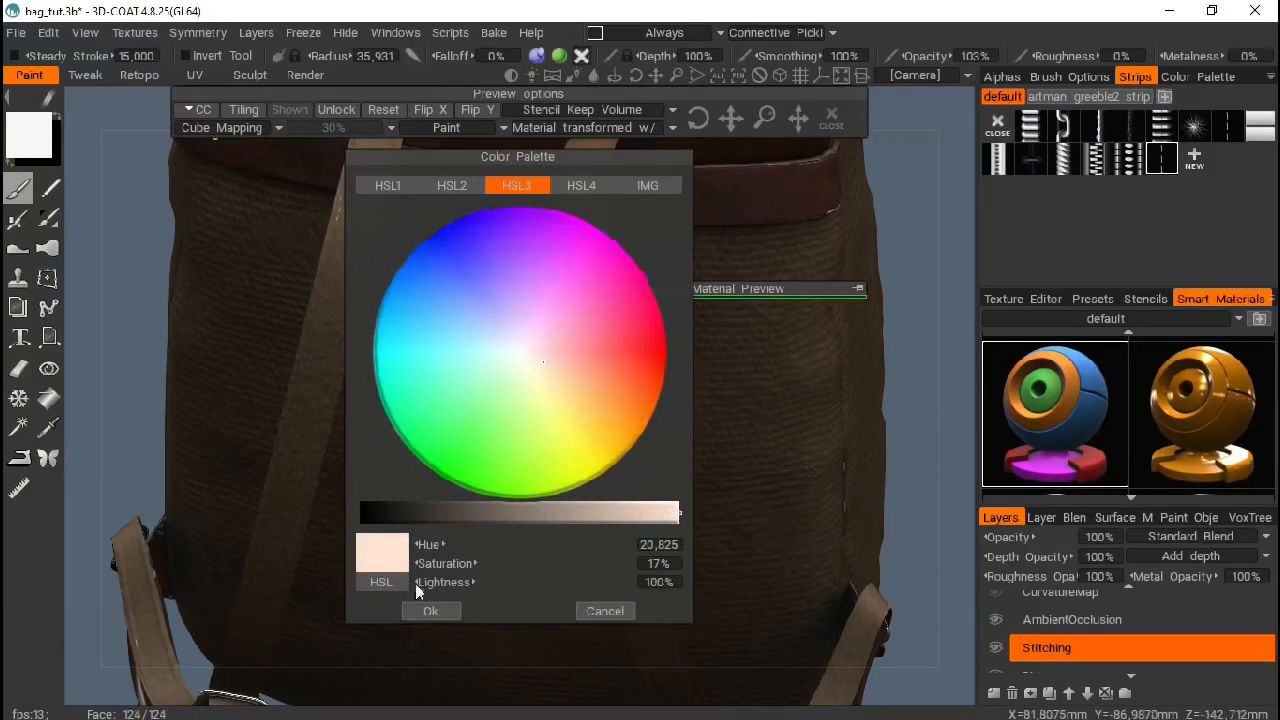
left_click(430, 612)
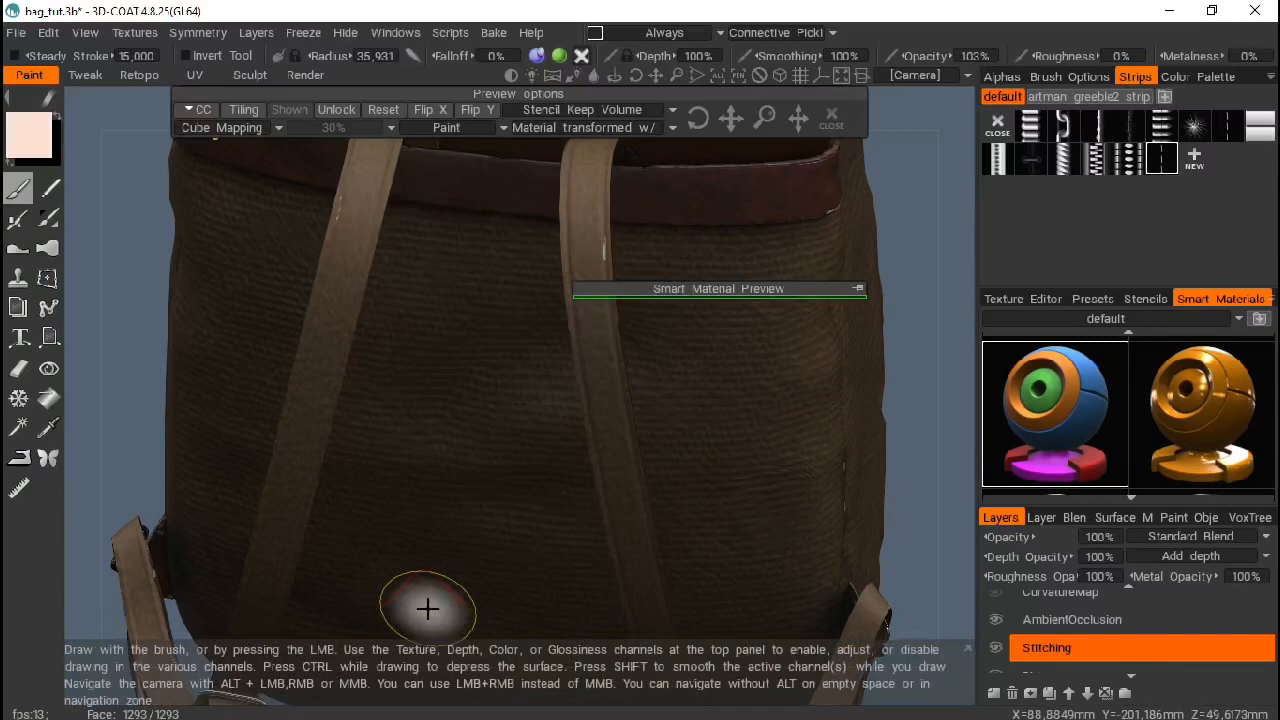
mouse_move(800, 290)
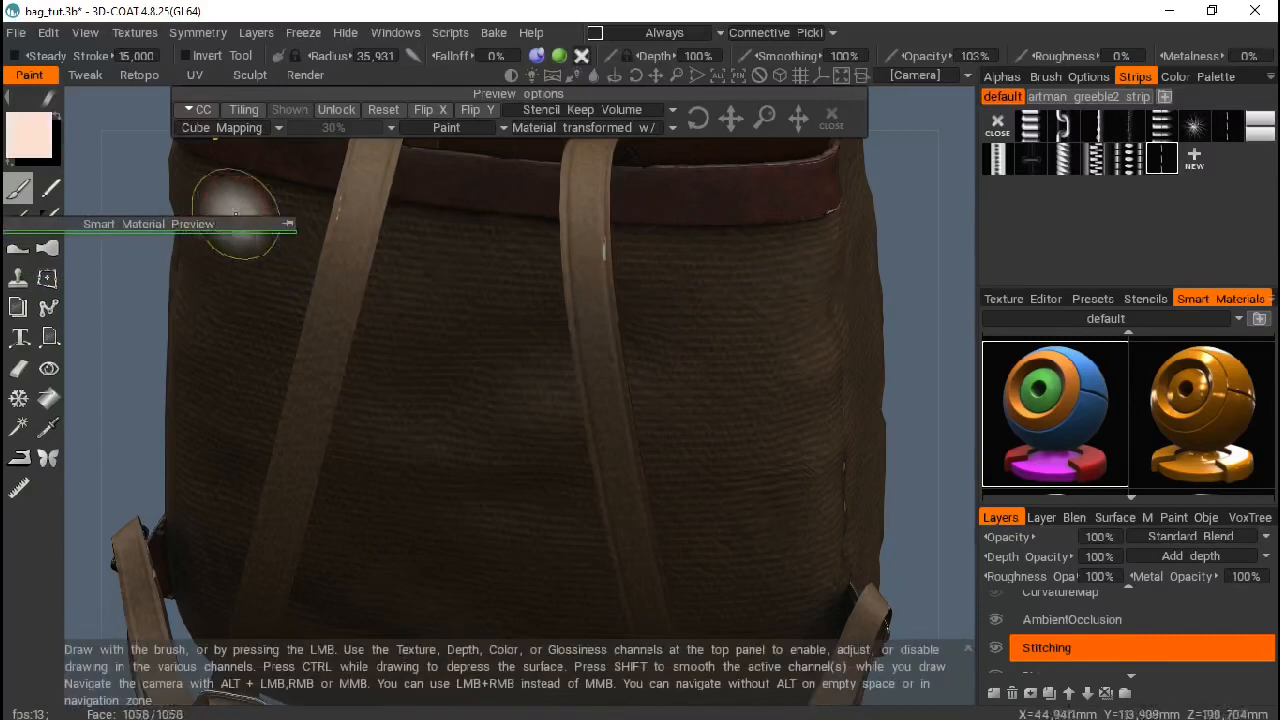
mouse_move(432, 238)
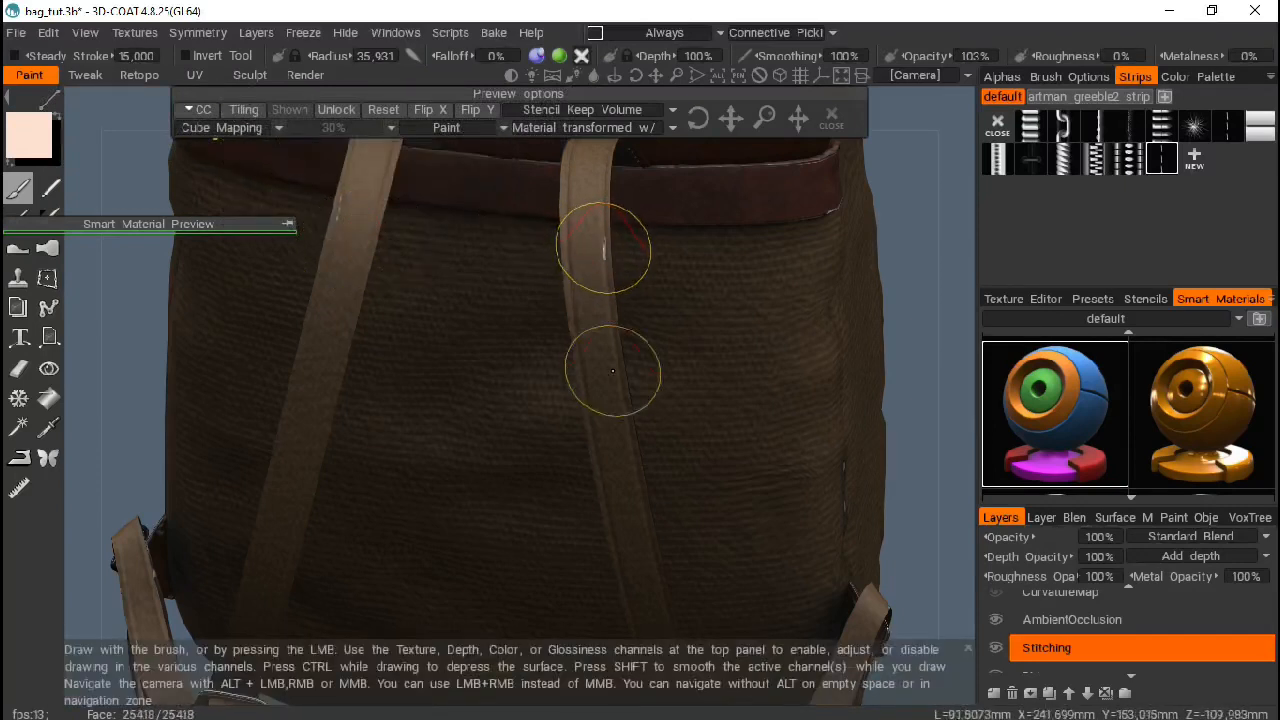
Lay a straight line of pale stitches down the right shoulder strap
left_click(616, 384)
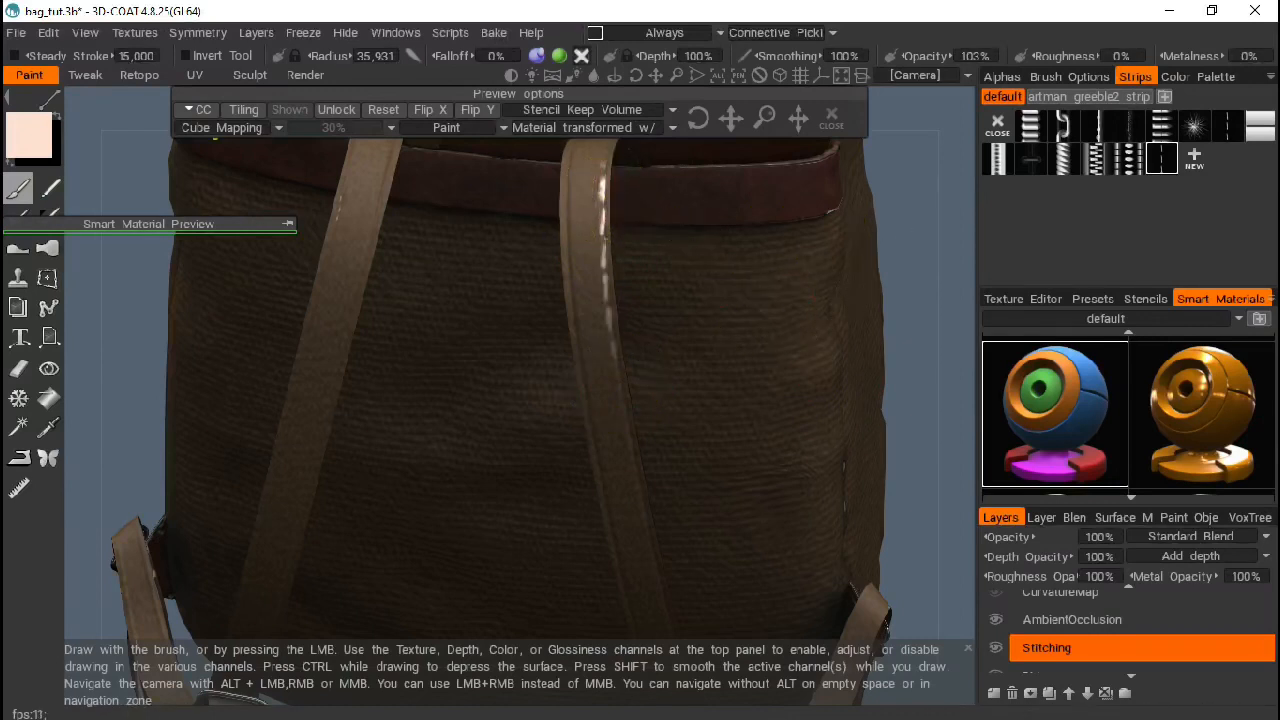
mouse_move(508, 188)
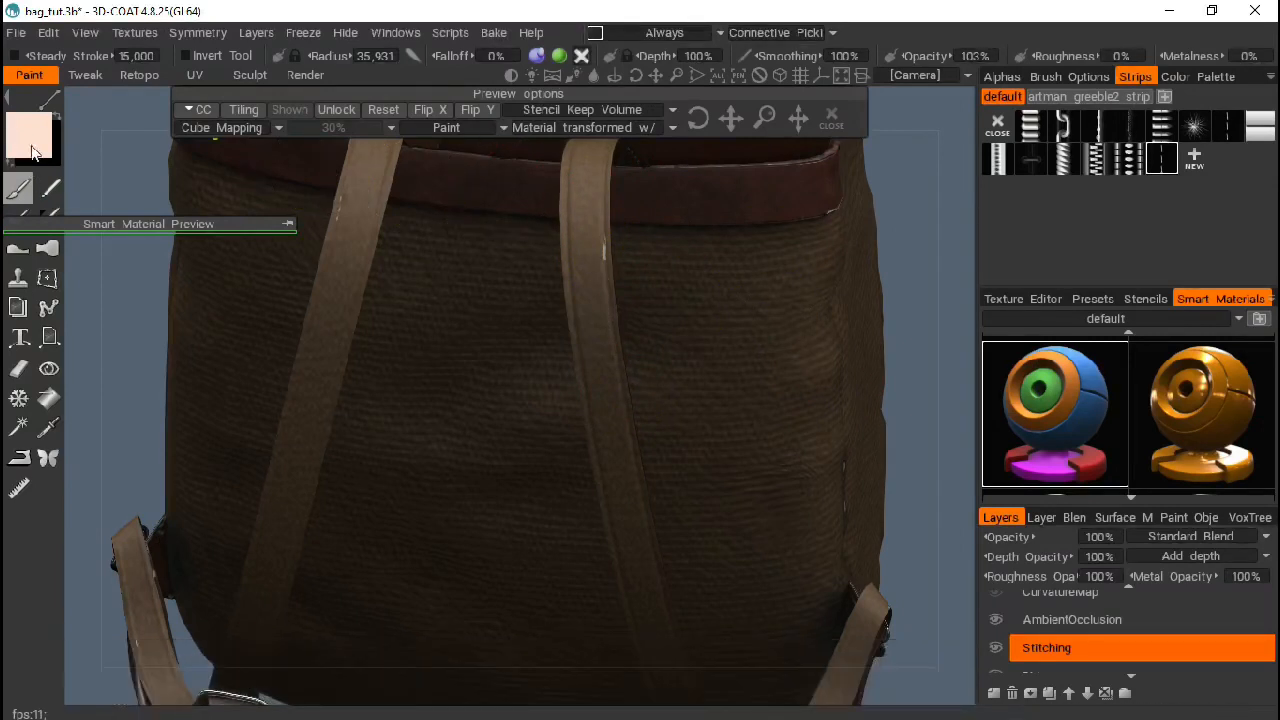
Set the paint colour to pure white with 0% saturation and 100% lightness
left_click(32, 138)
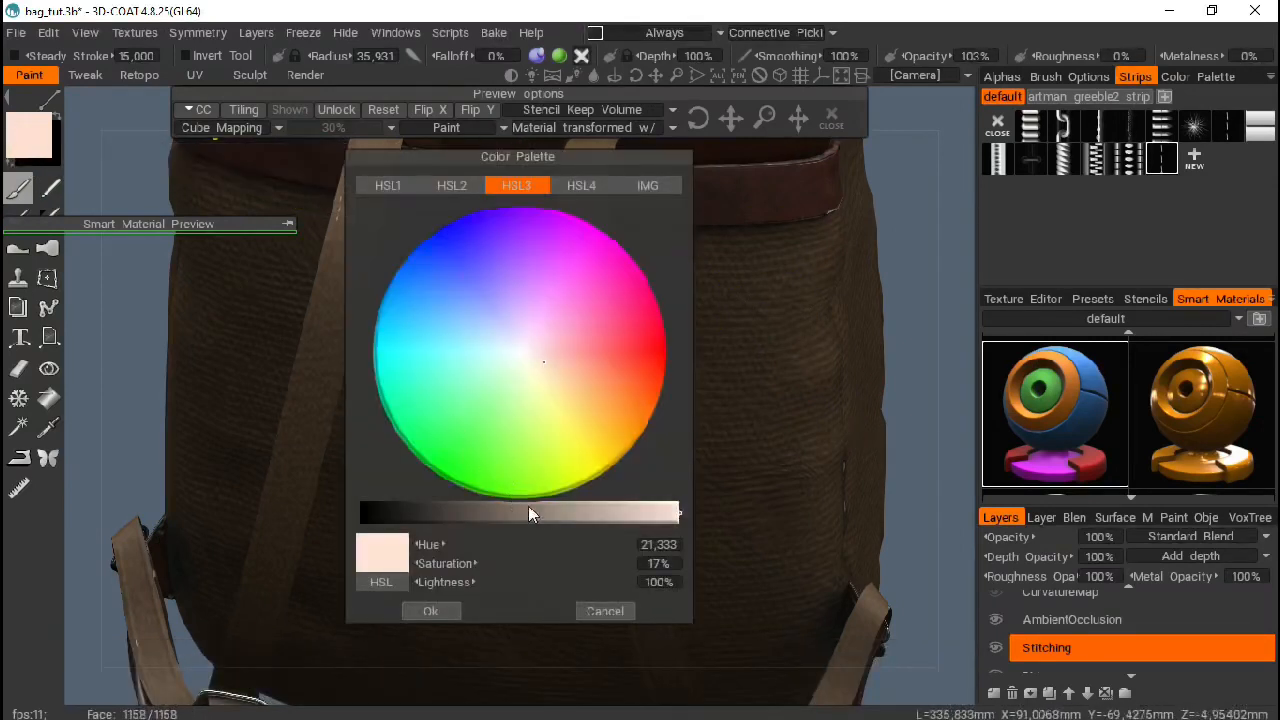
left_click(656, 564)
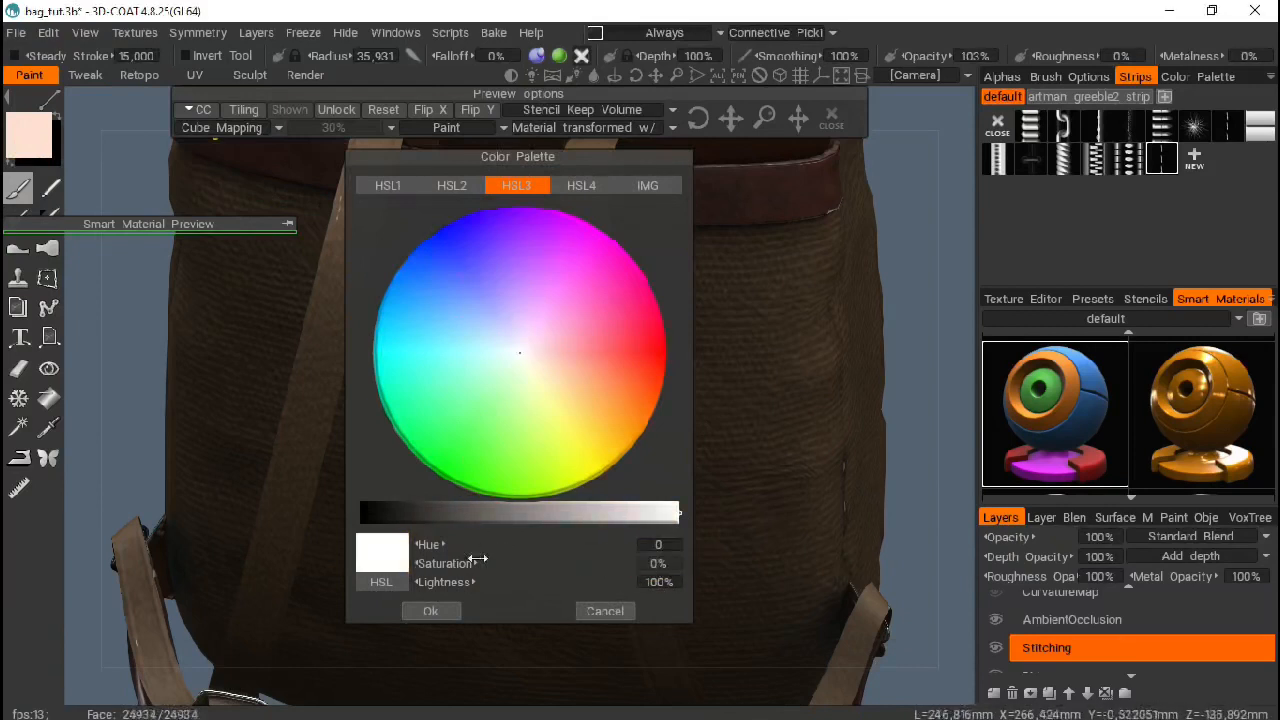
left_click(430, 610)
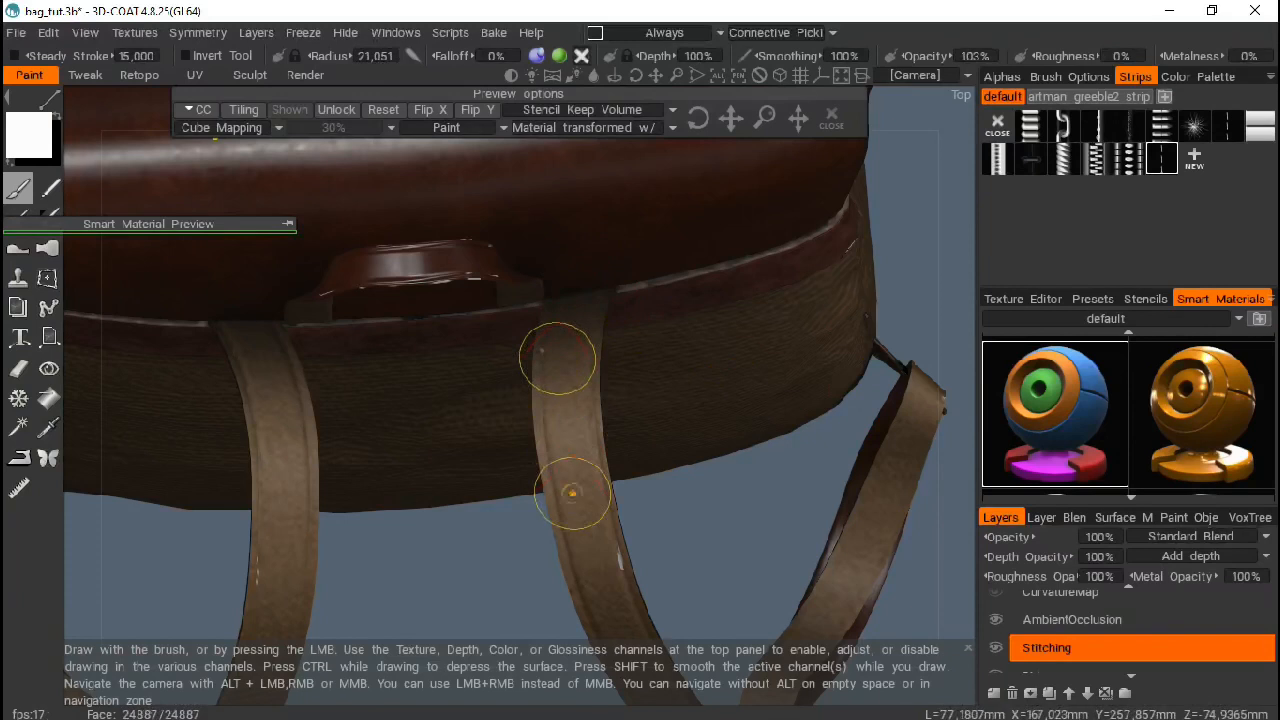
Stroke white stitch lines down the narrow strap and along the wide strap's edge
left_click_drag(558, 358, 600, 568)
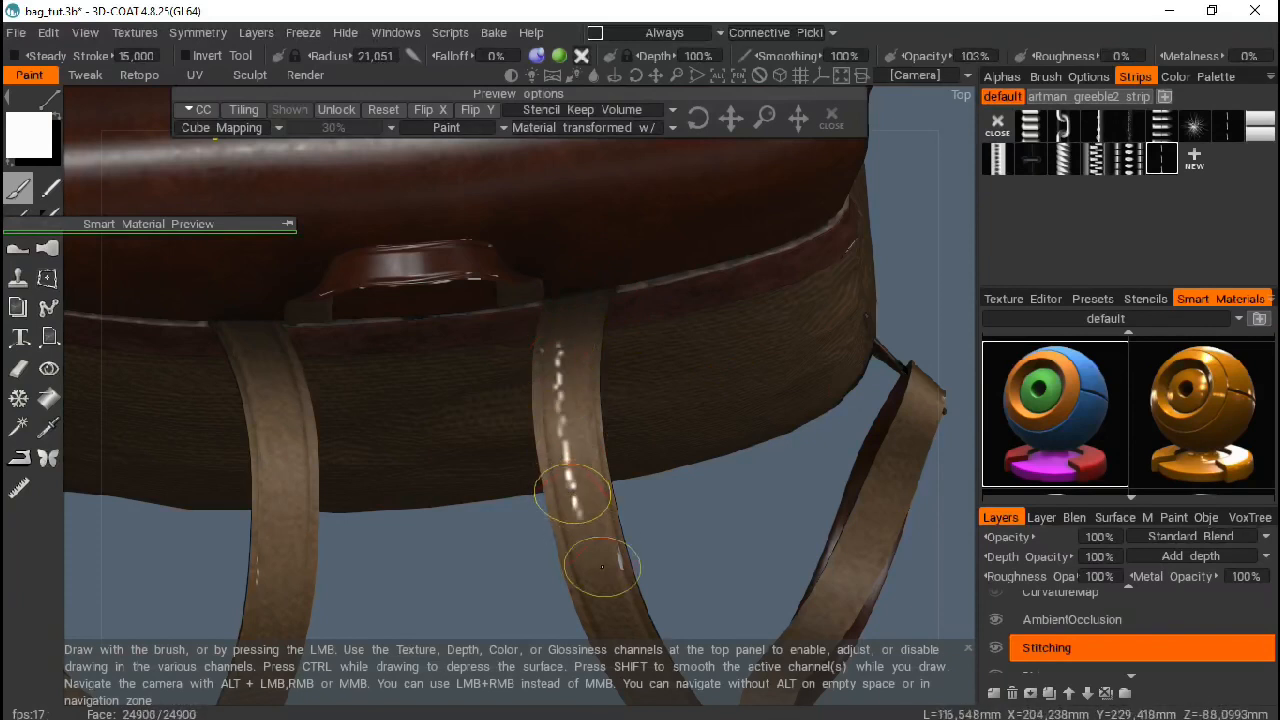
left_click_drag(600, 568, 558, 358)
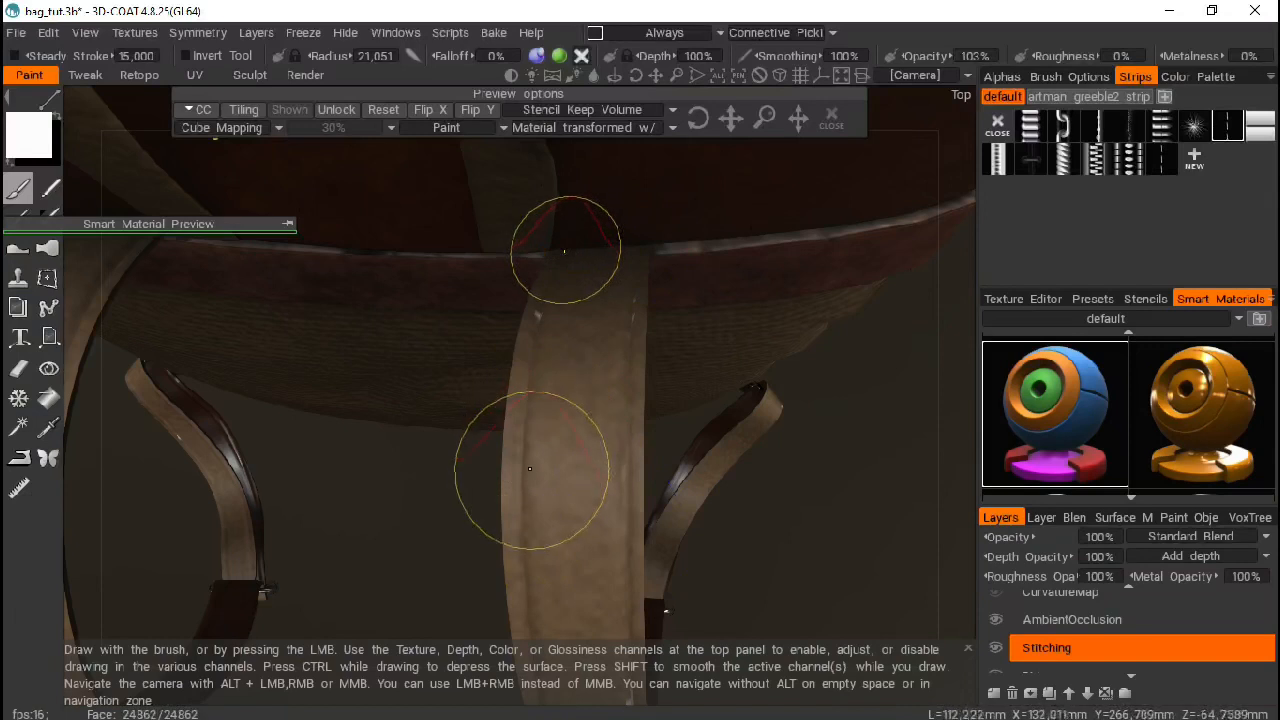
left_click_drag(564, 248, 530, 486)
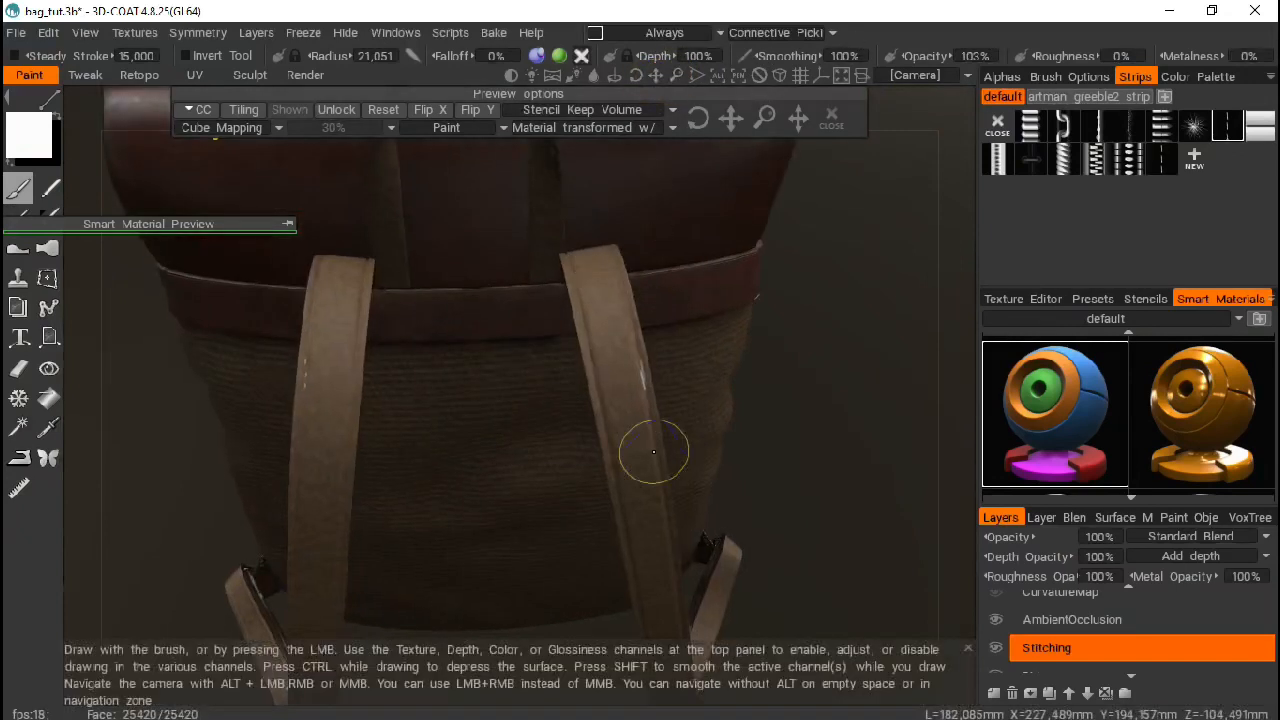
Orbit the backpack to look under the lid for the remaining strap edges
left_click_drag(656, 450, 730, 488)
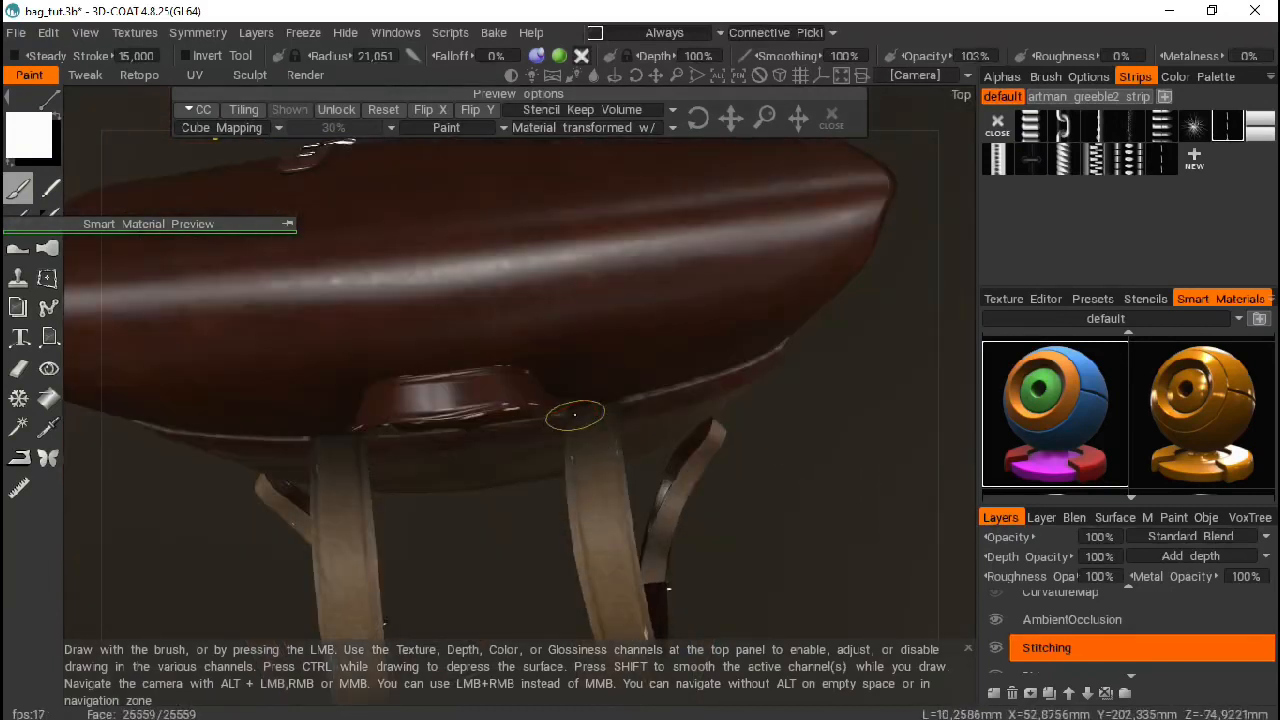
mouse_move(594, 580)
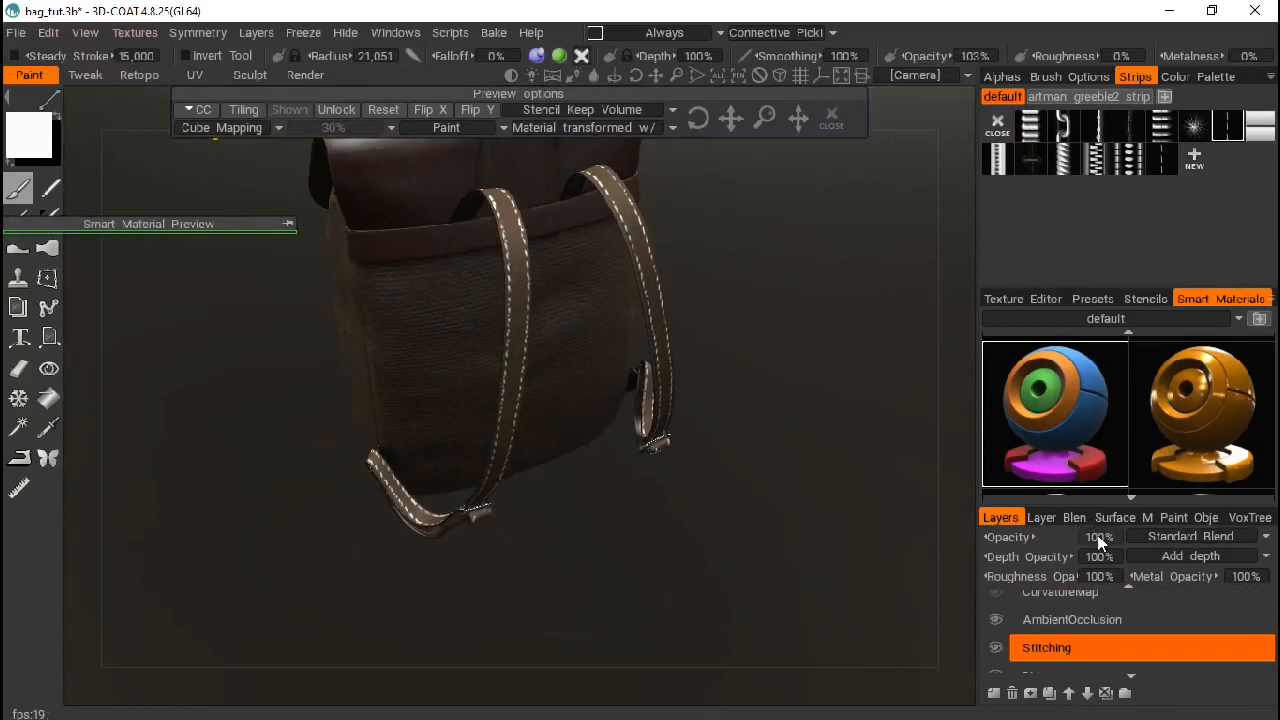
Lower the Stitching layer to about 35% opacity and raise its depth opacity to 150%
left_click(1090, 536)
type("30")
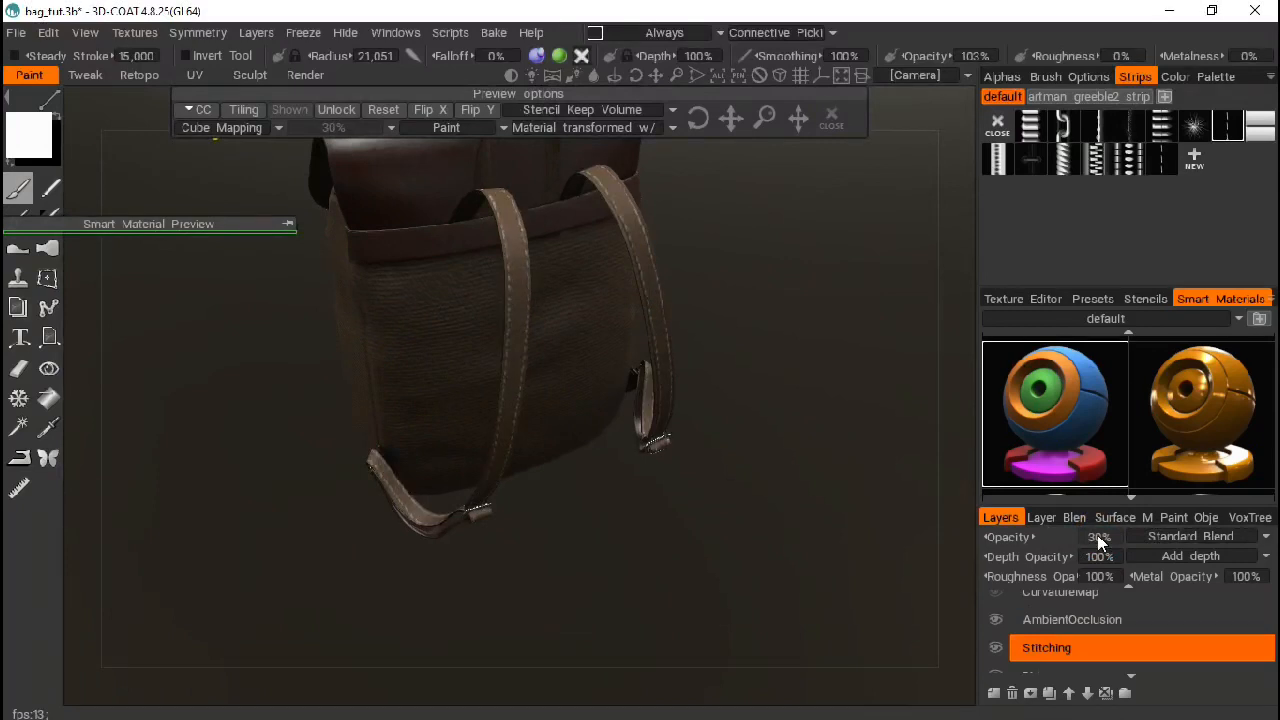
left_click(1090, 536)
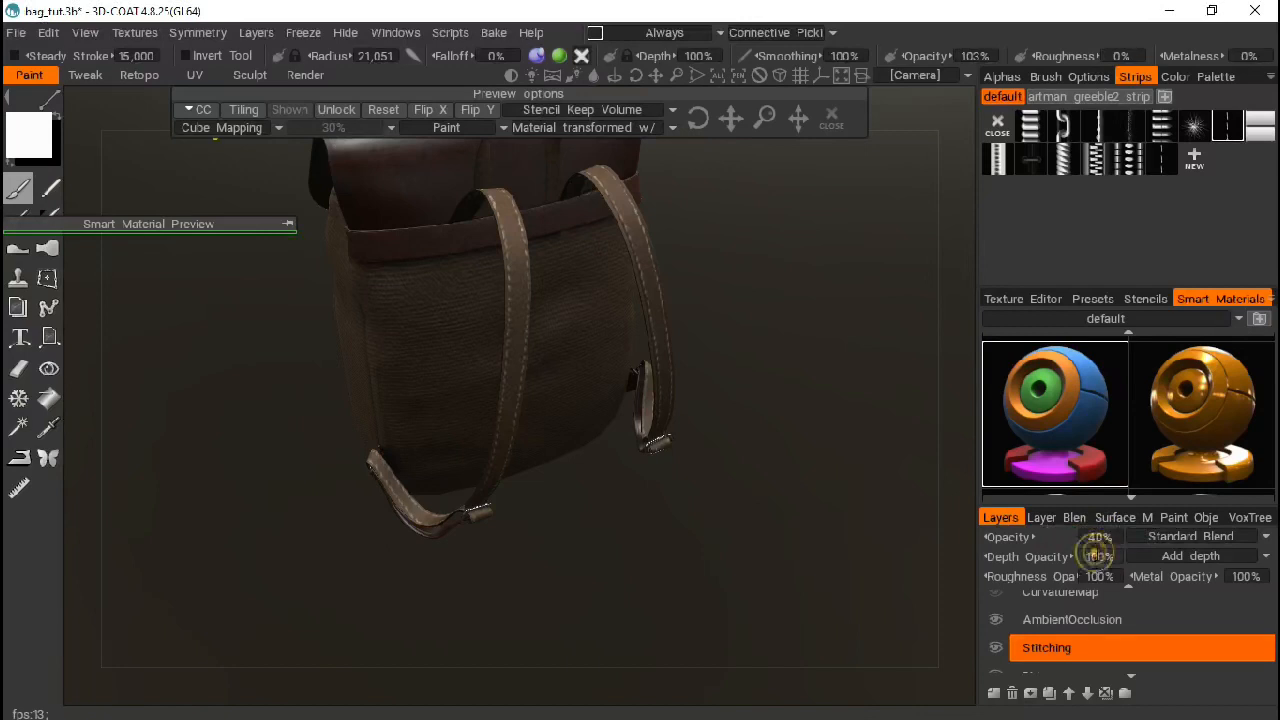
left_click(1064, 556)
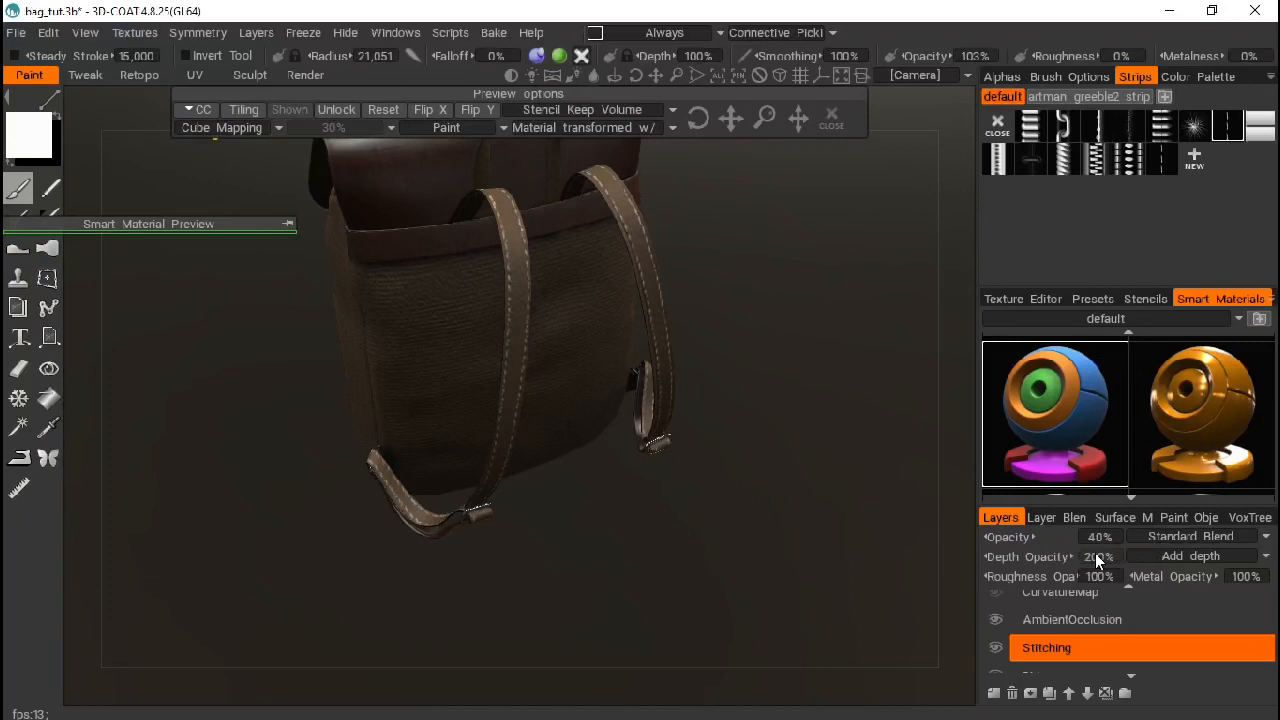
left_click(1088, 556)
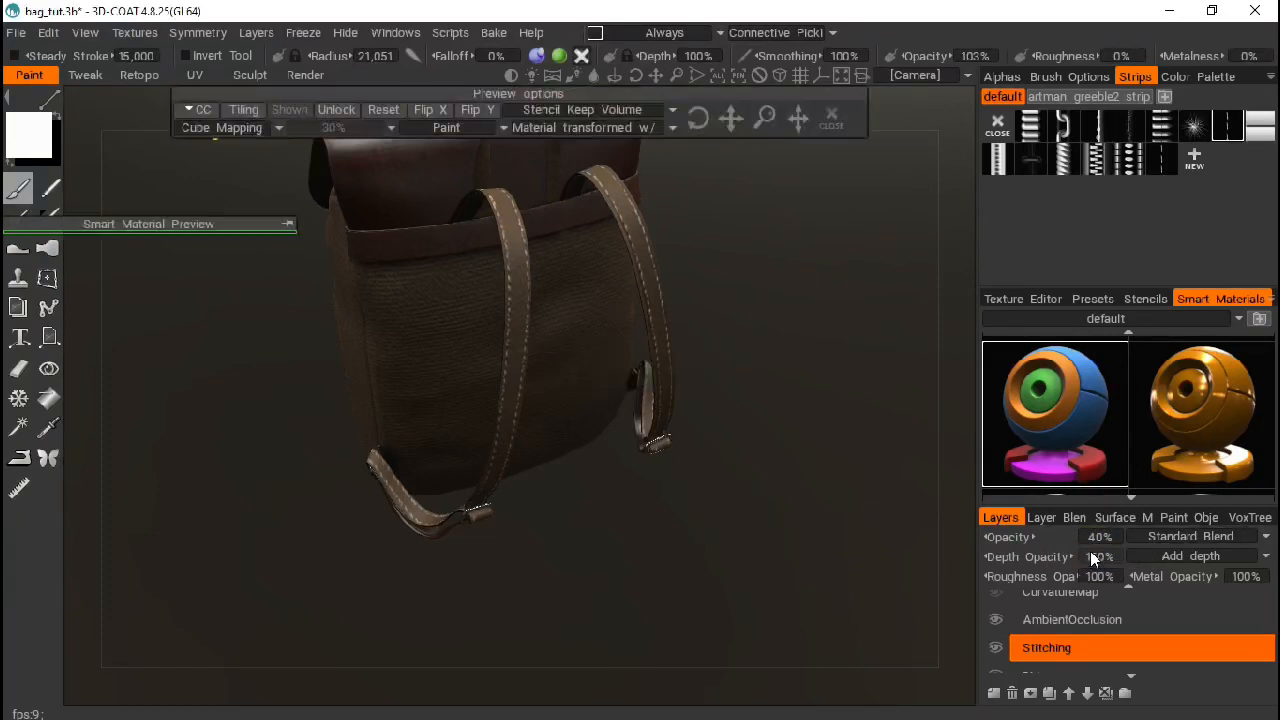
left_click(1100, 536)
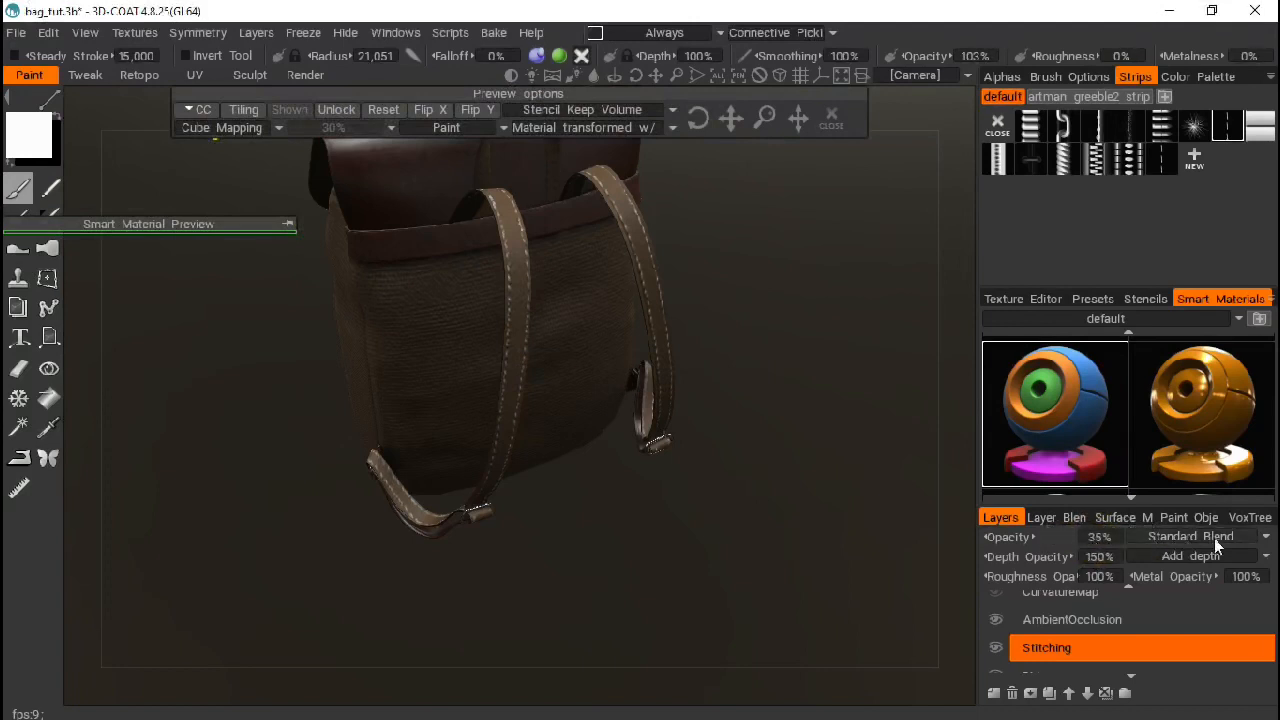
Show the blend mode choices for the Stitching layer
left_click(1184, 536)
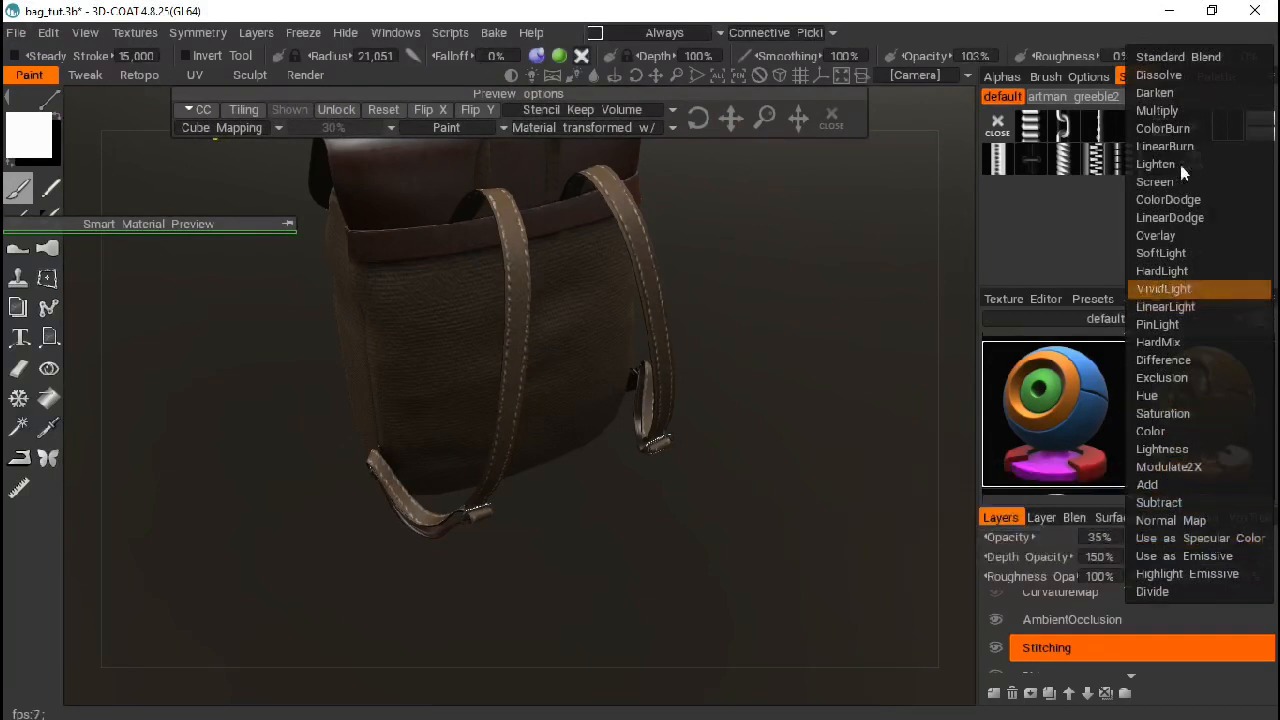
mouse_move(1162, 556)
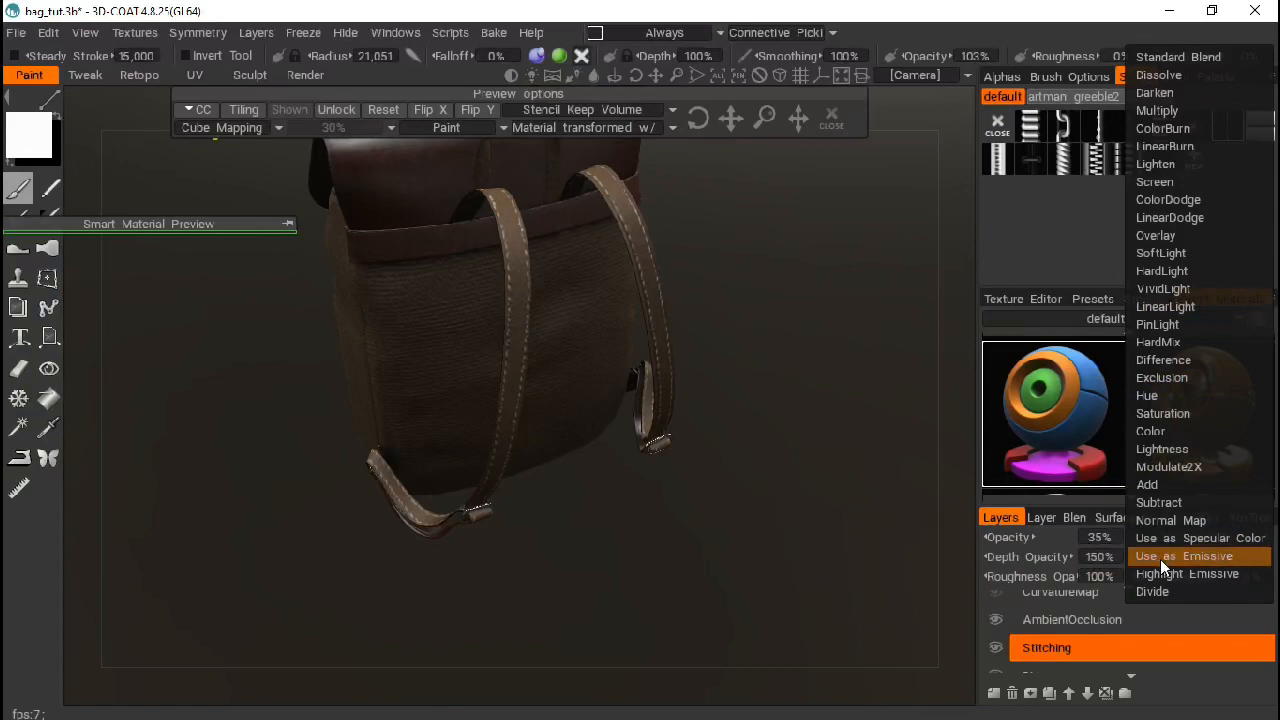
mouse_move(1158, 110)
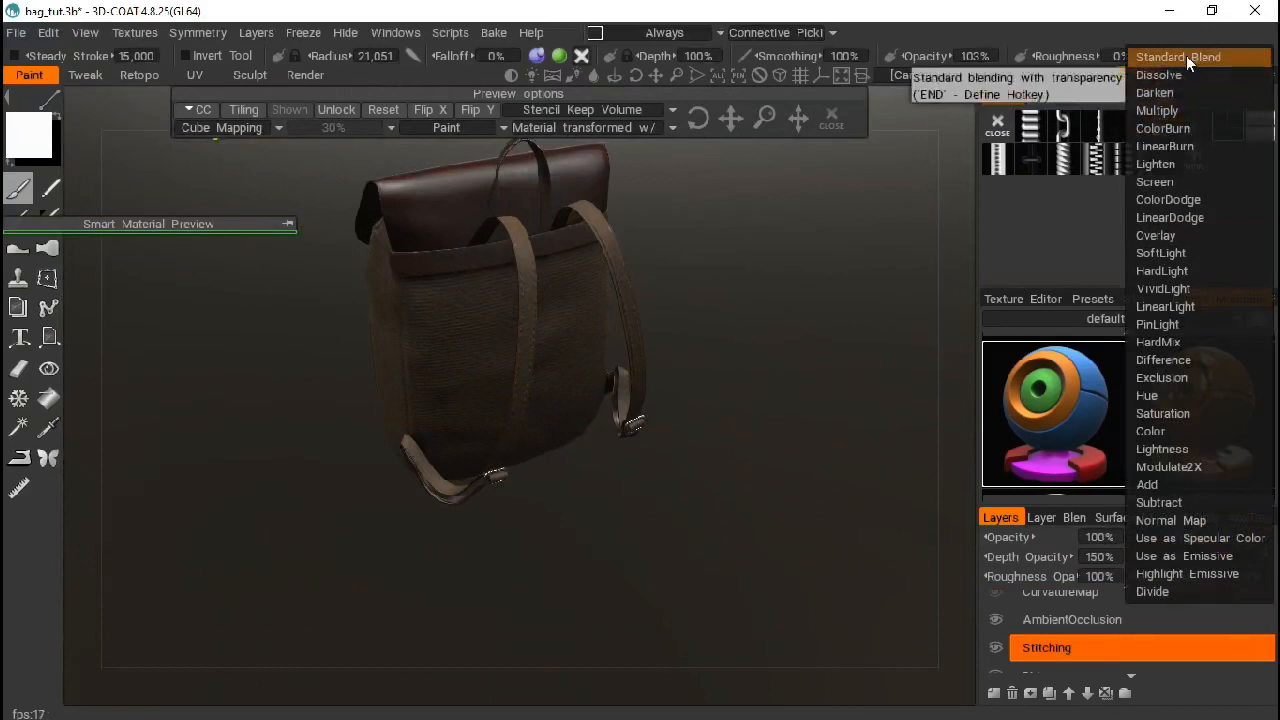
mouse_move(1164, 146)
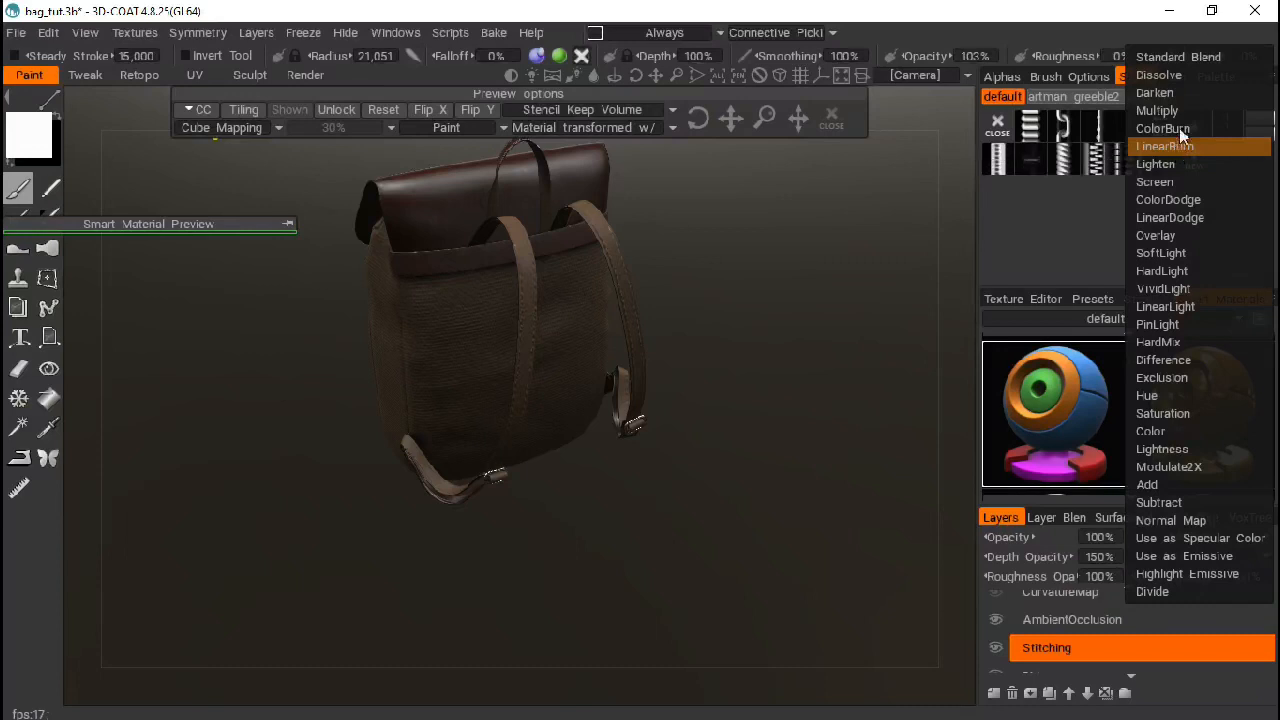
mouse_move(1198, 538)
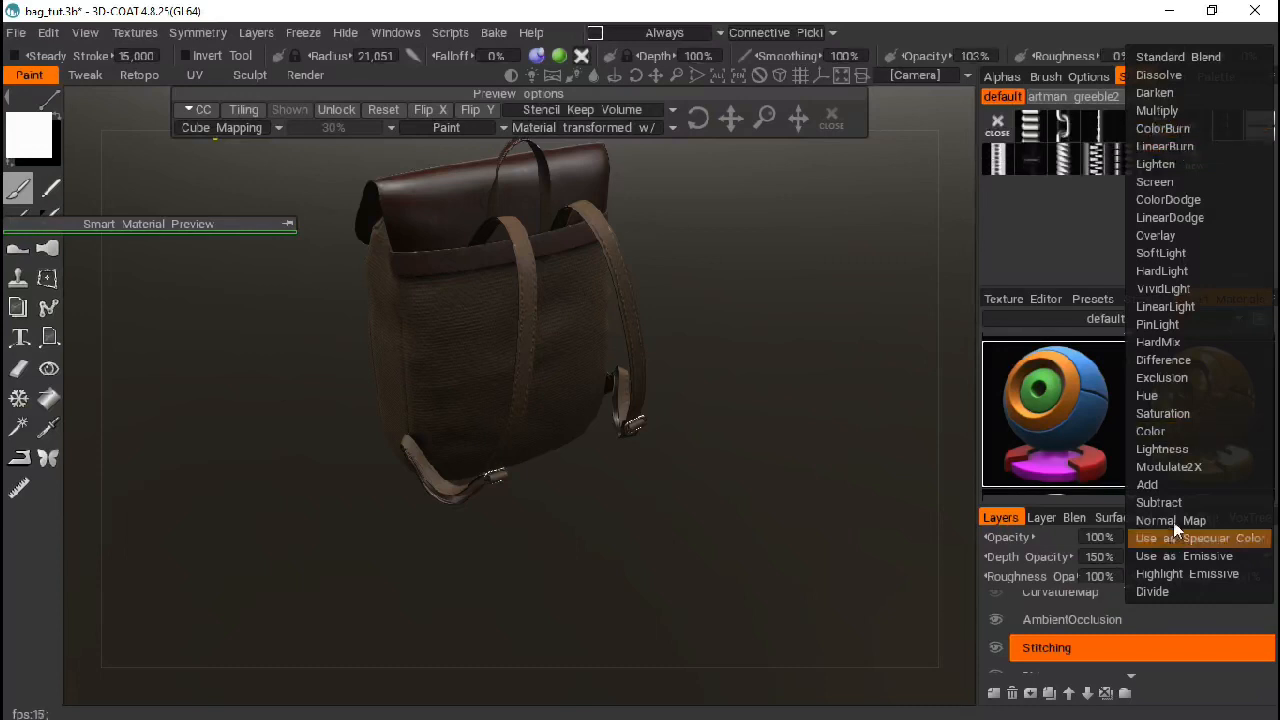
mouse_move(1170, 520)
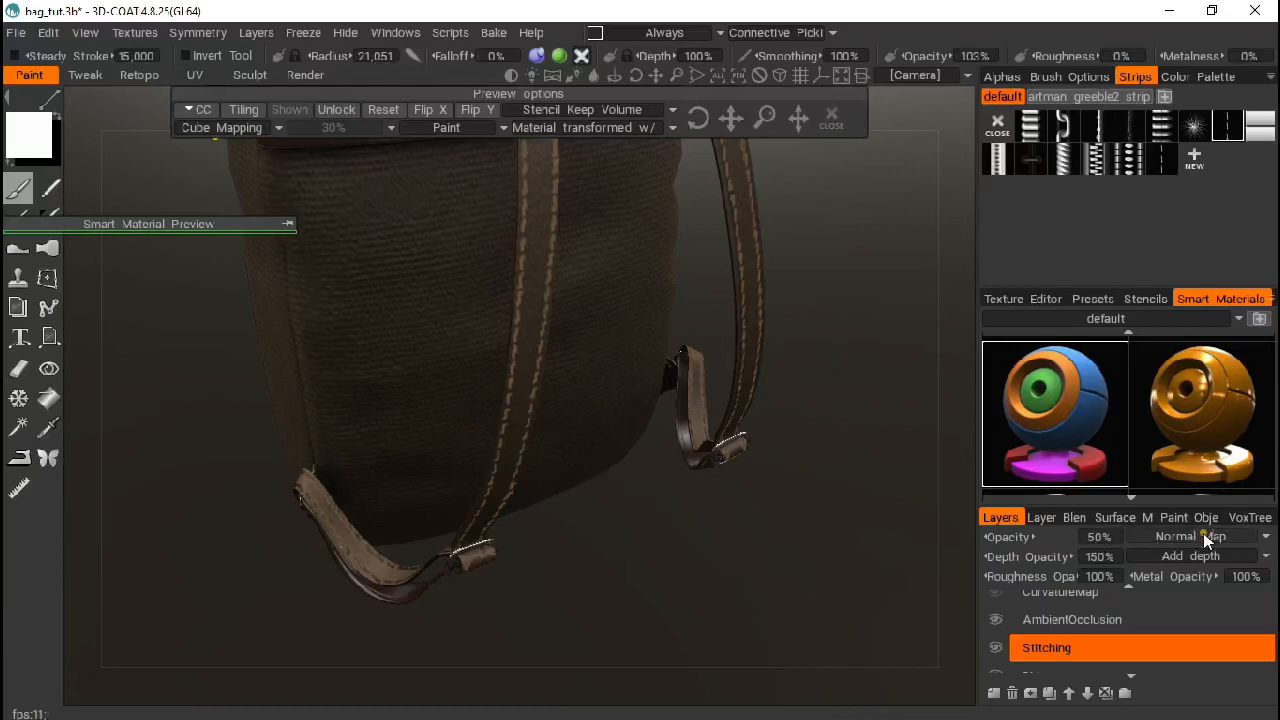
Set the Stitching layer to Standard Blend at 30% opacity
left_click(1190, 536)
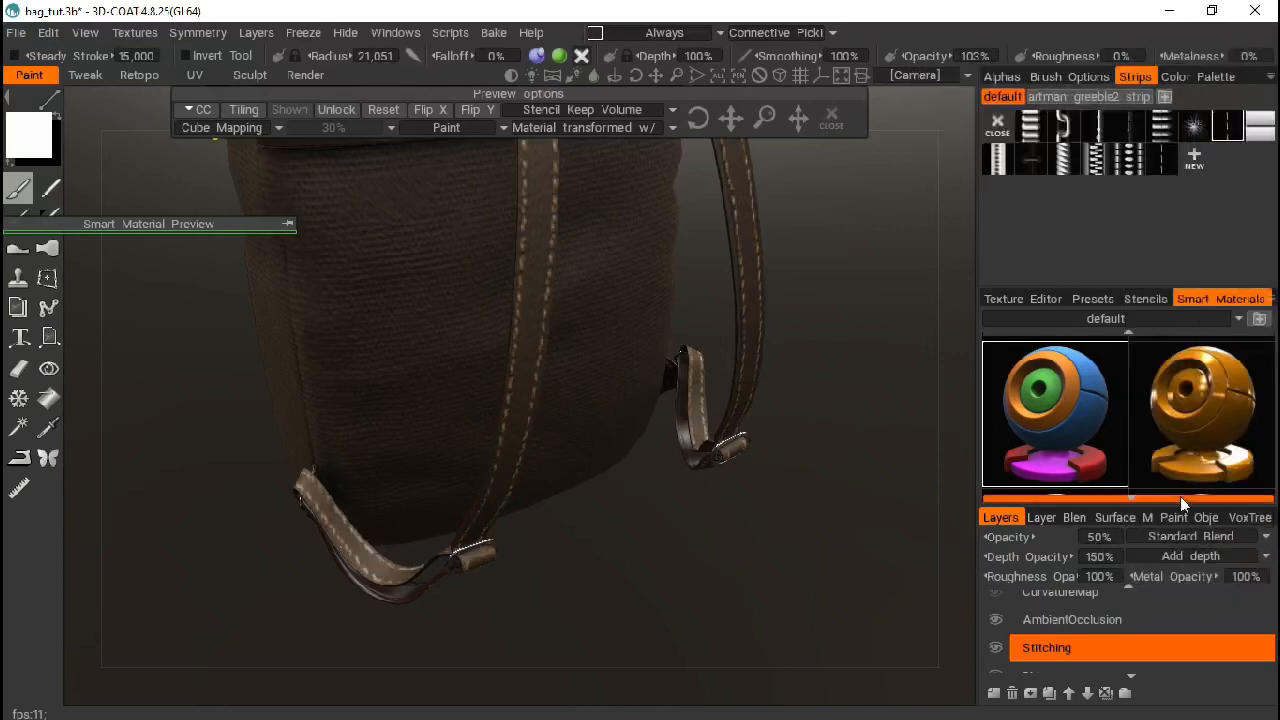
left_click(1090, 536)
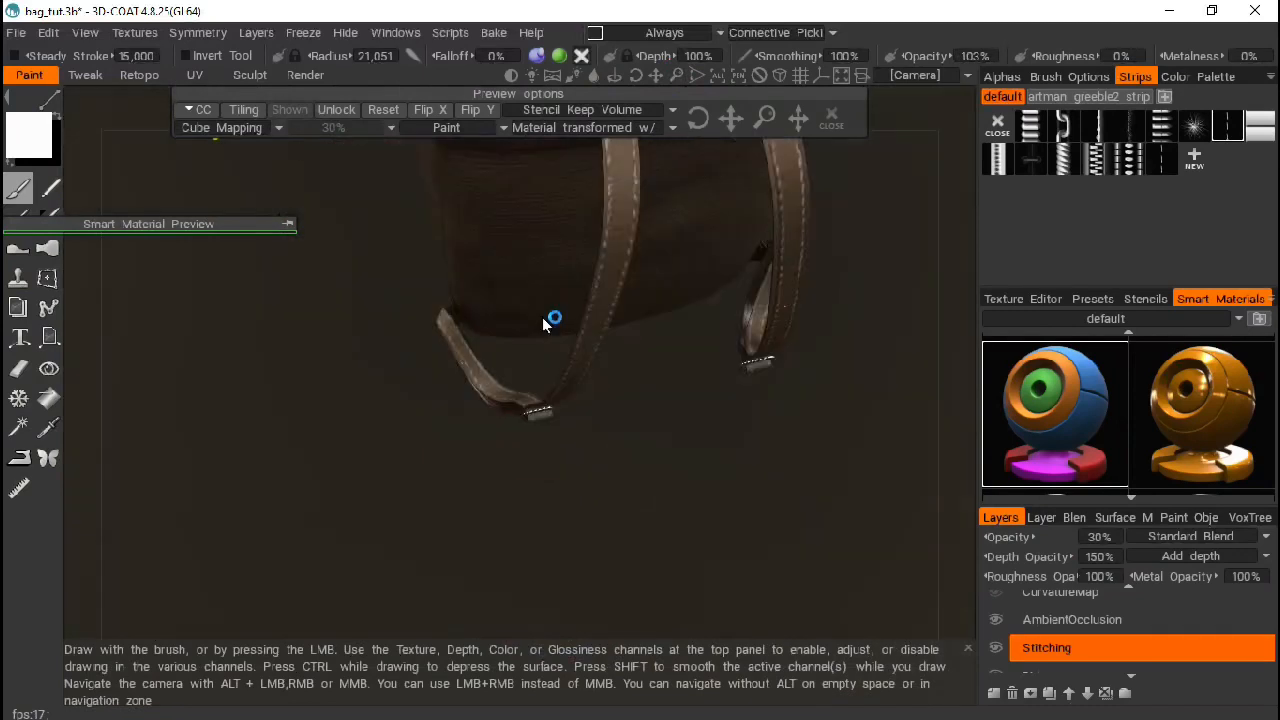
left_click_drag(552, 318, 808, 384)
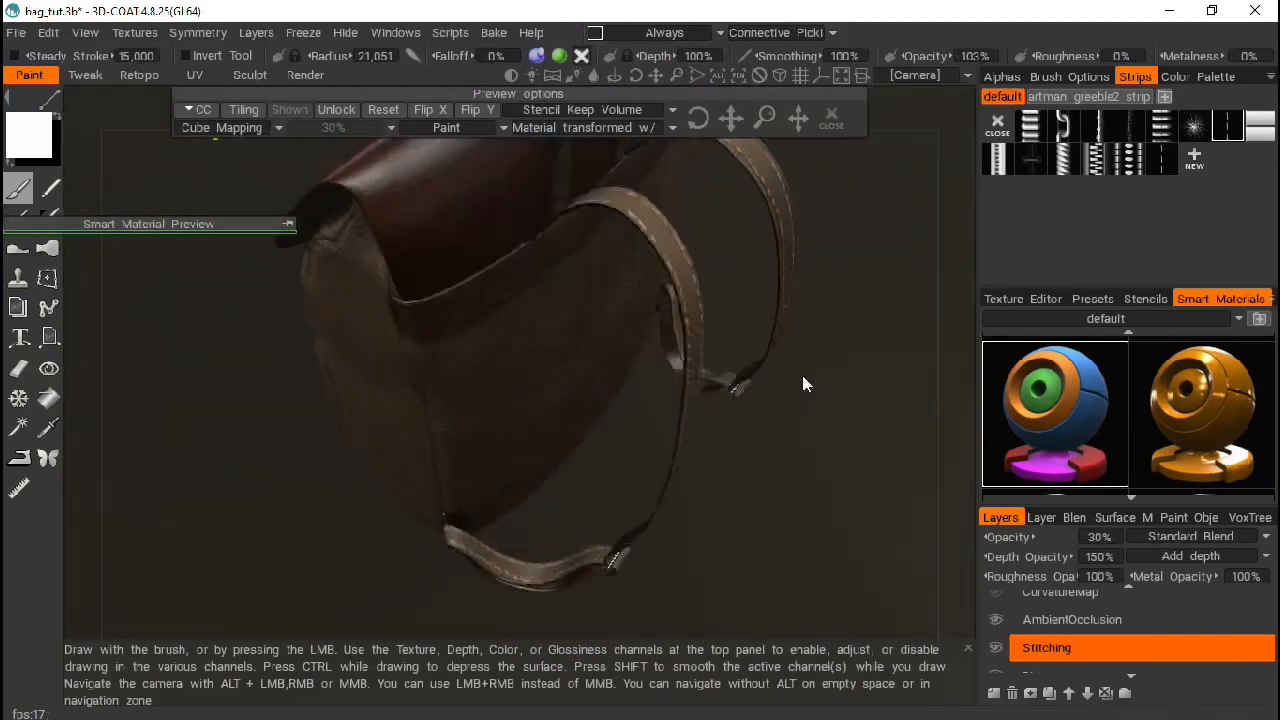
left_click_drag(808, 384, 754, 428)
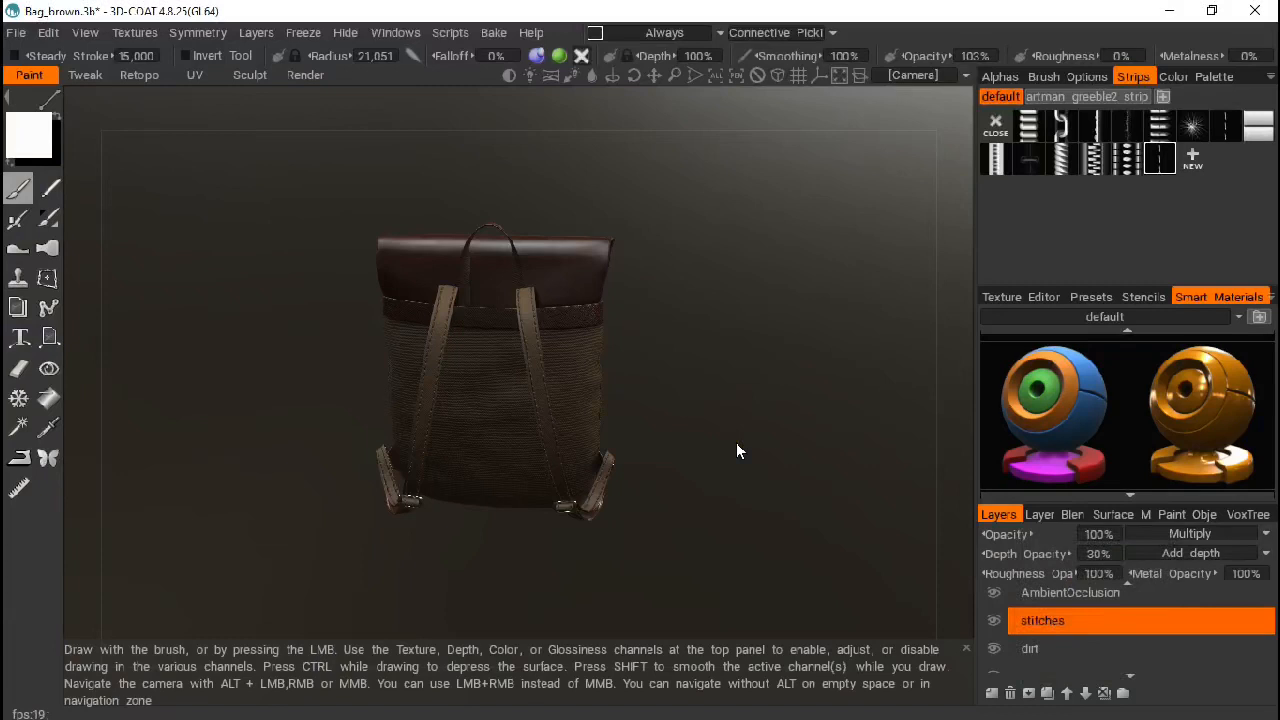
mouse_move(724, 380)
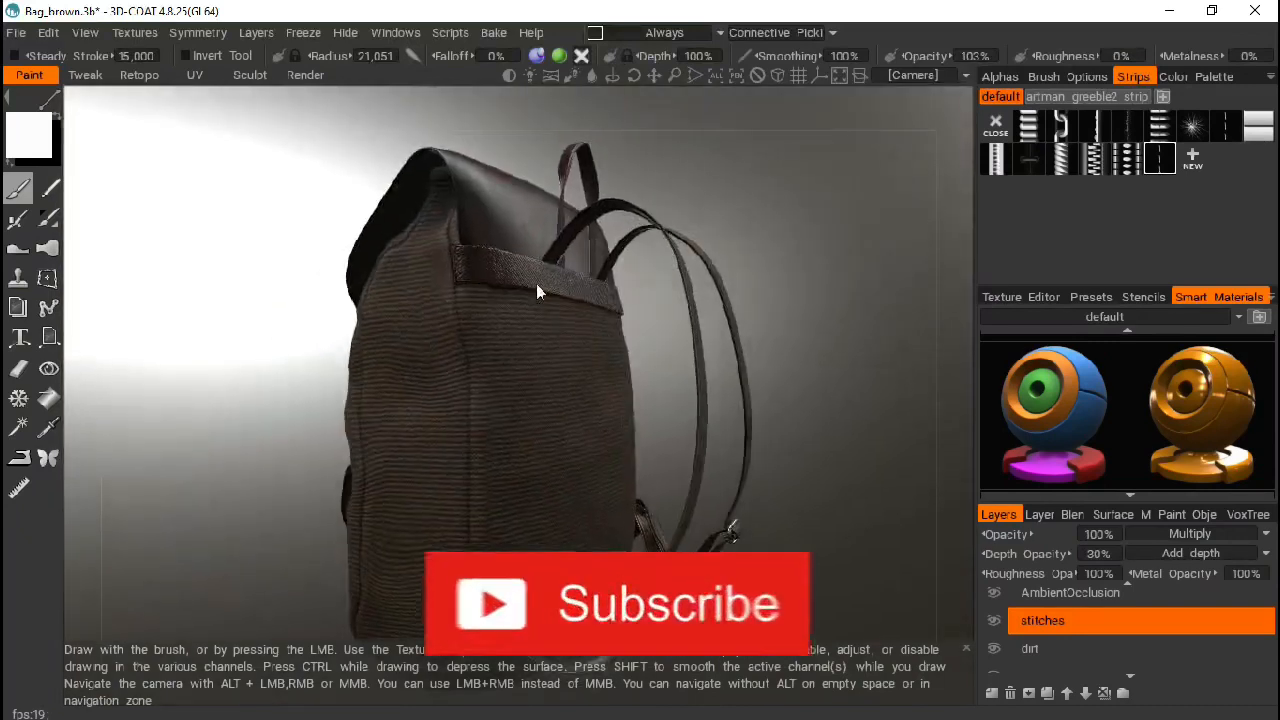
Orbit the backpack to show its lid, buckled front straps and ribbed body
left_click_drag(540, 290, 320, 268)
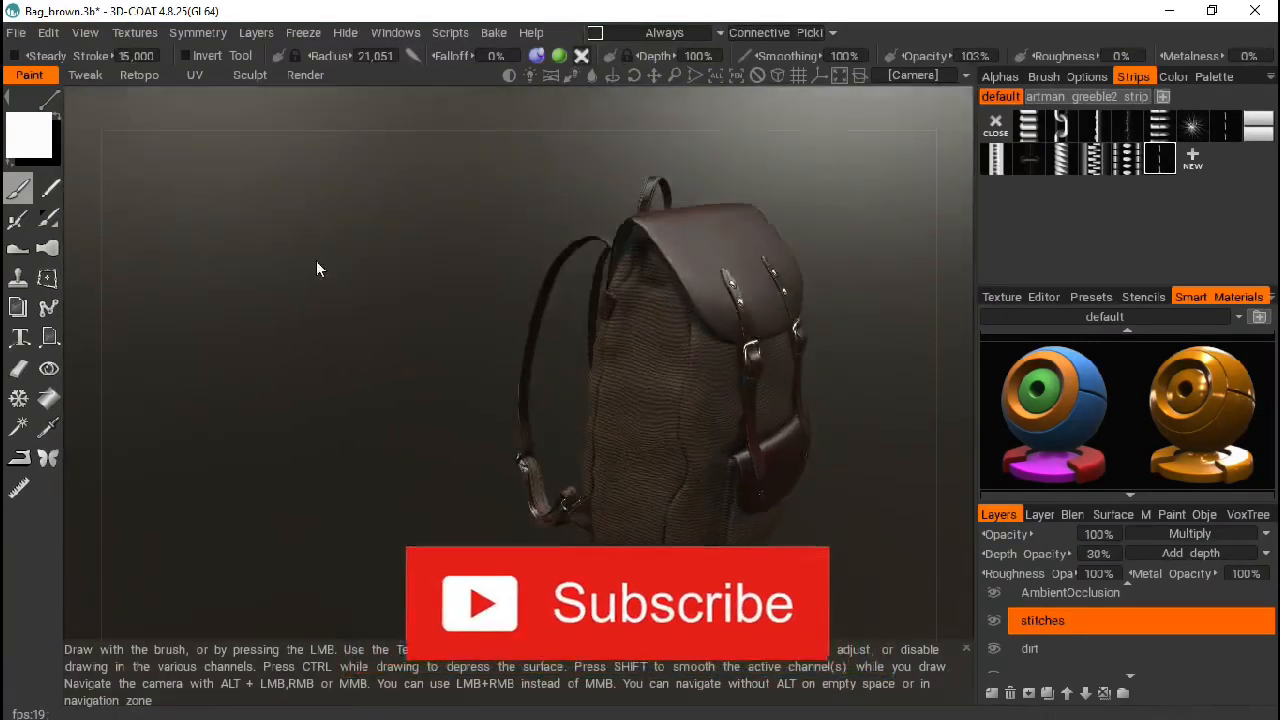